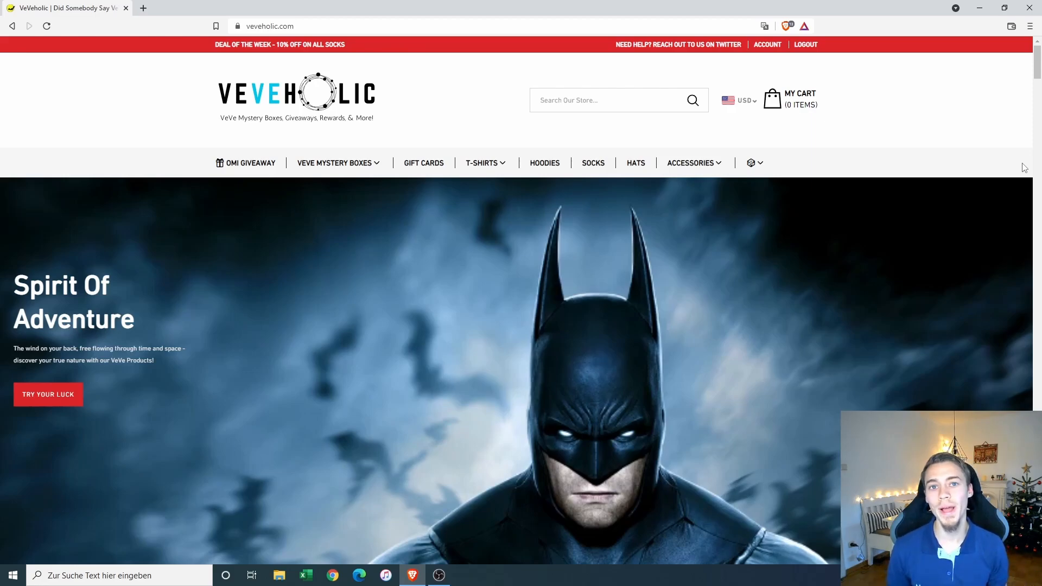
Step: Scroll down past the hoodie deal and Guaranteed Value section to the Authentic & Verified by VeVe section
scroll(down, 3)
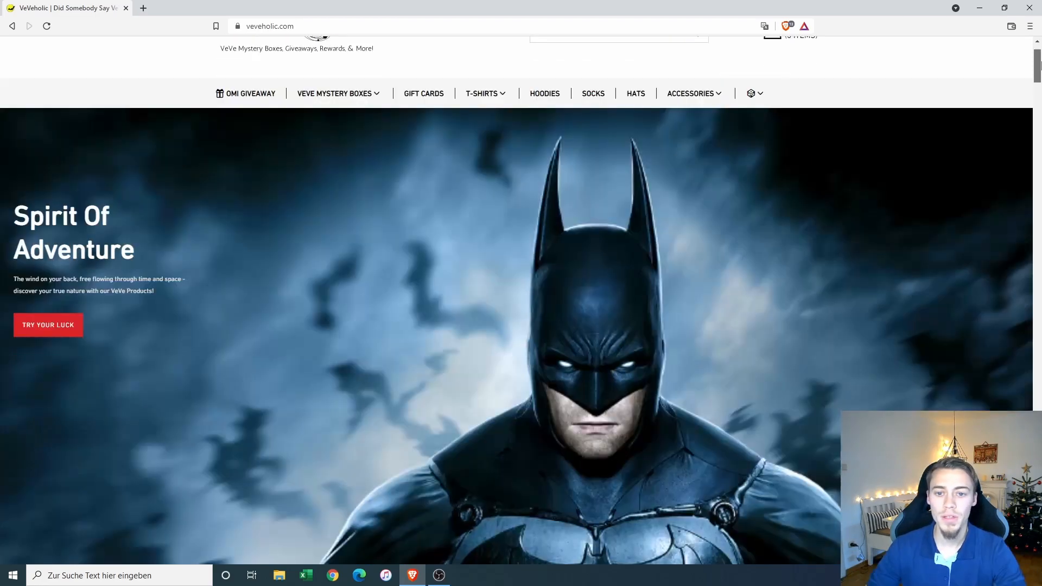
scroll(up, 3)
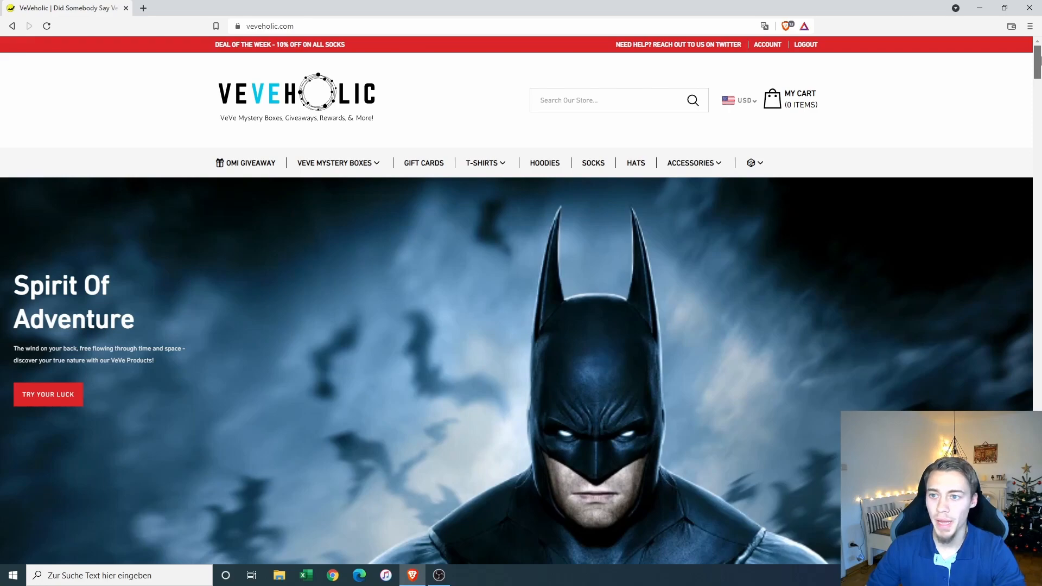
mouse_move(477, 123)
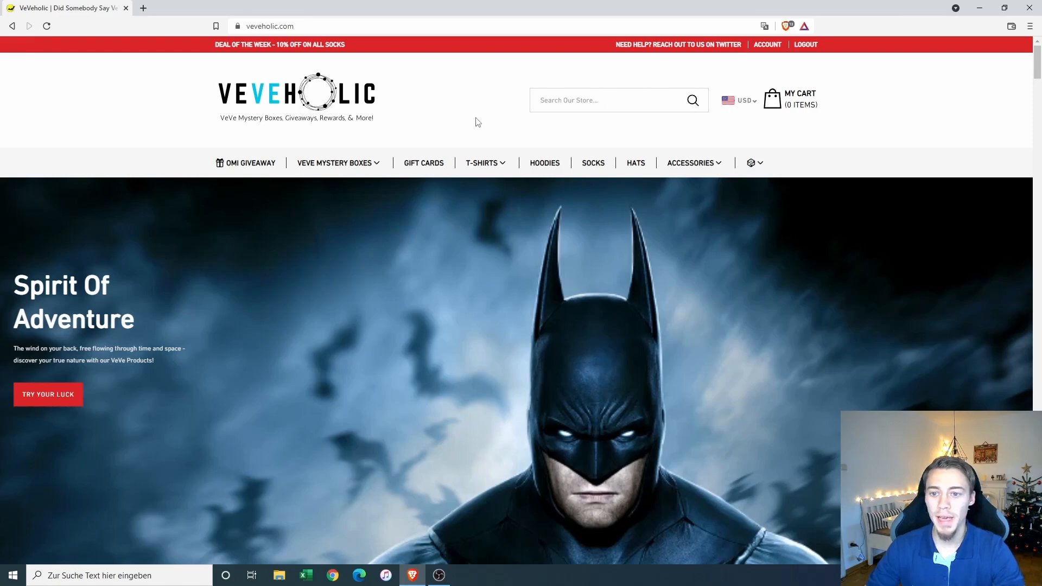
mouse_move(270, 160)
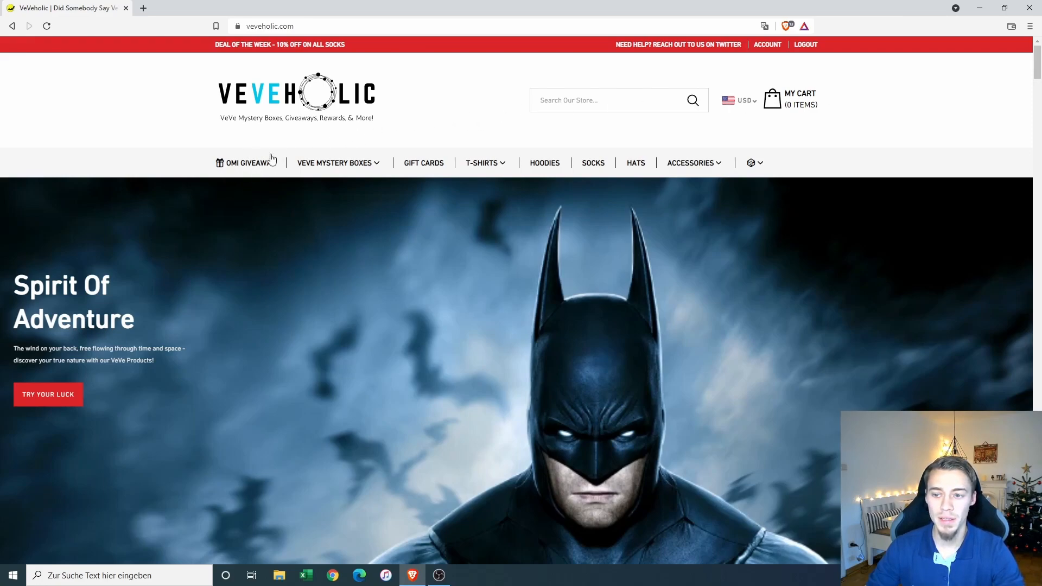
mouse_move(284, 169)
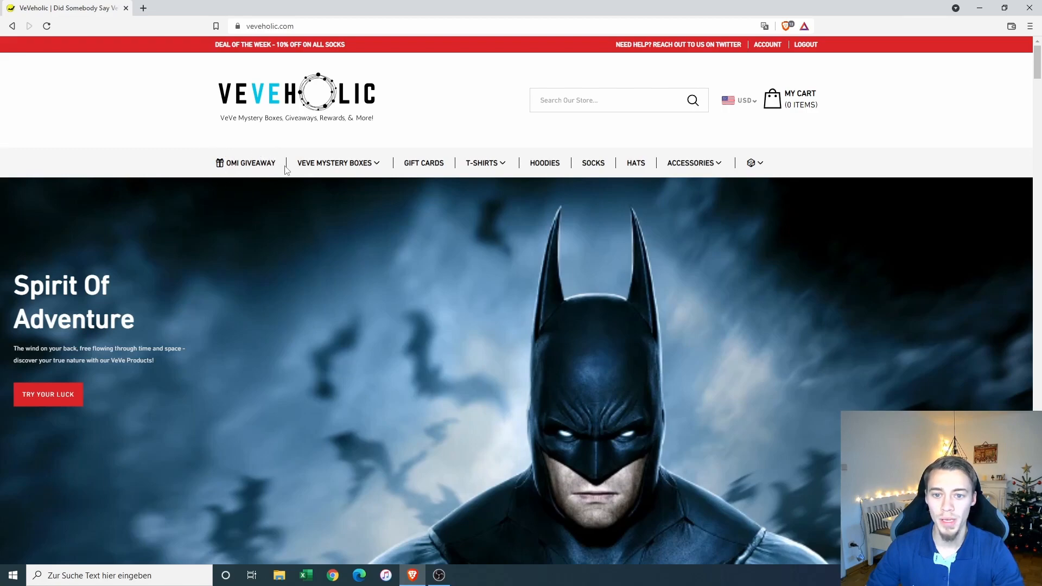
mouse_move(345, 137)
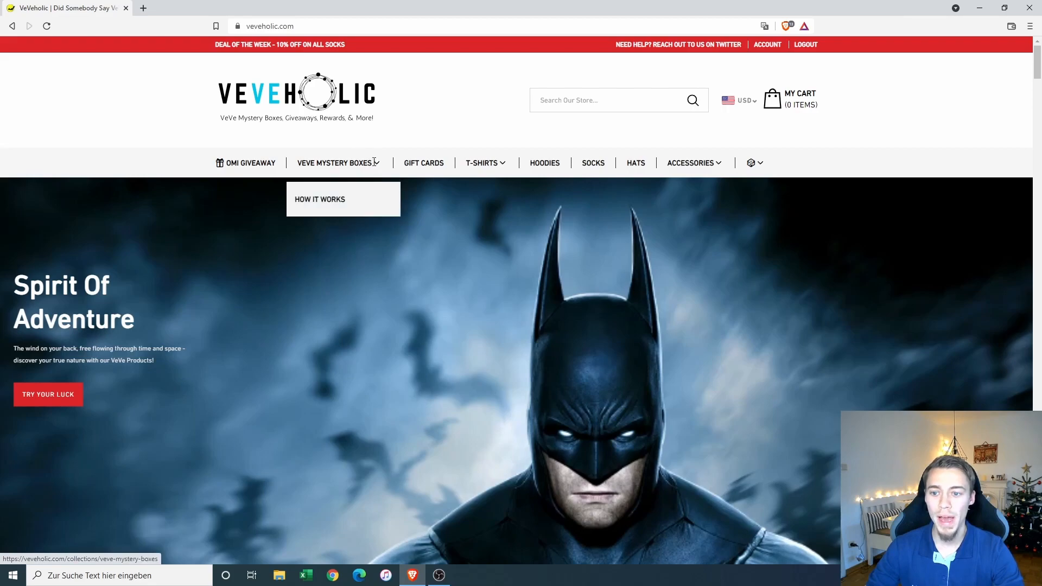
mouse_move(436, 140)
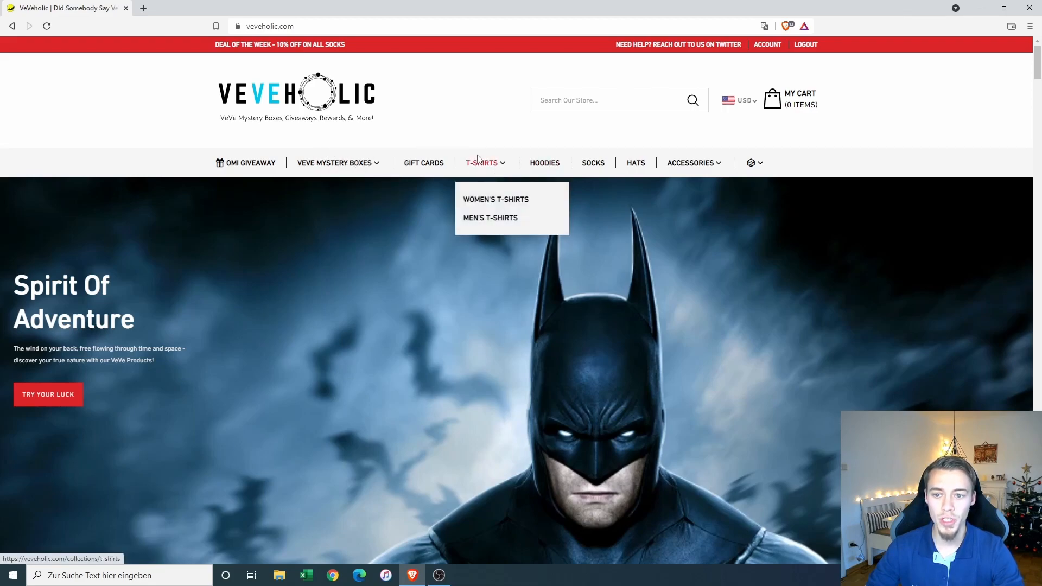
mouse_move(491, 218)
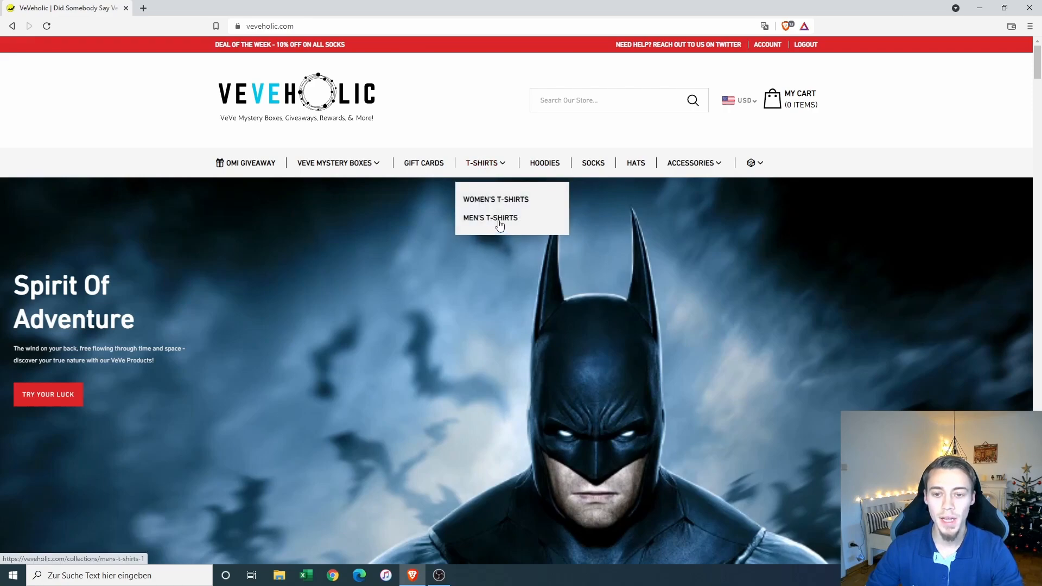
mouse_move(544, 163)
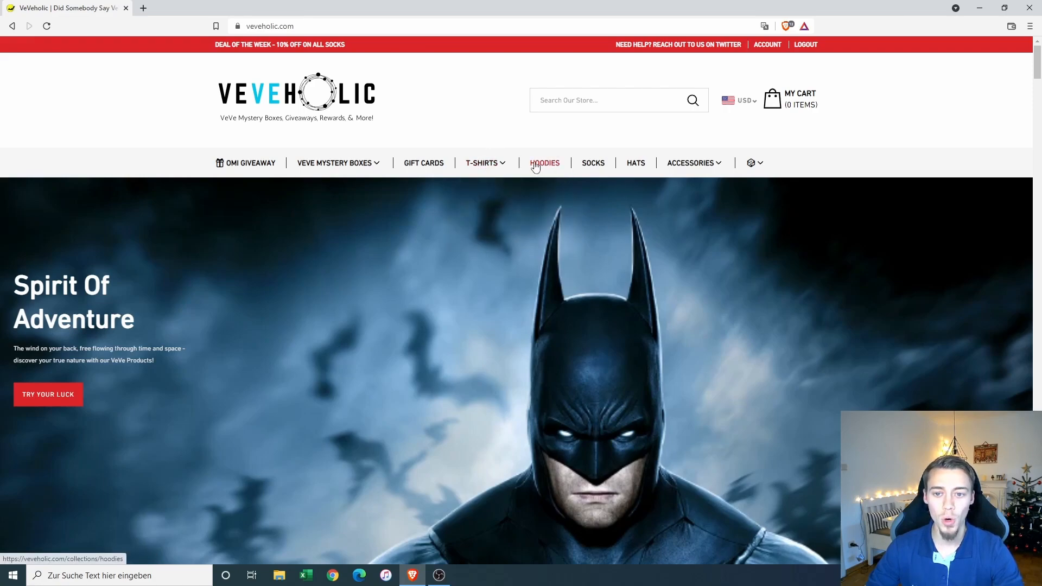
mouse_move(997, 97)
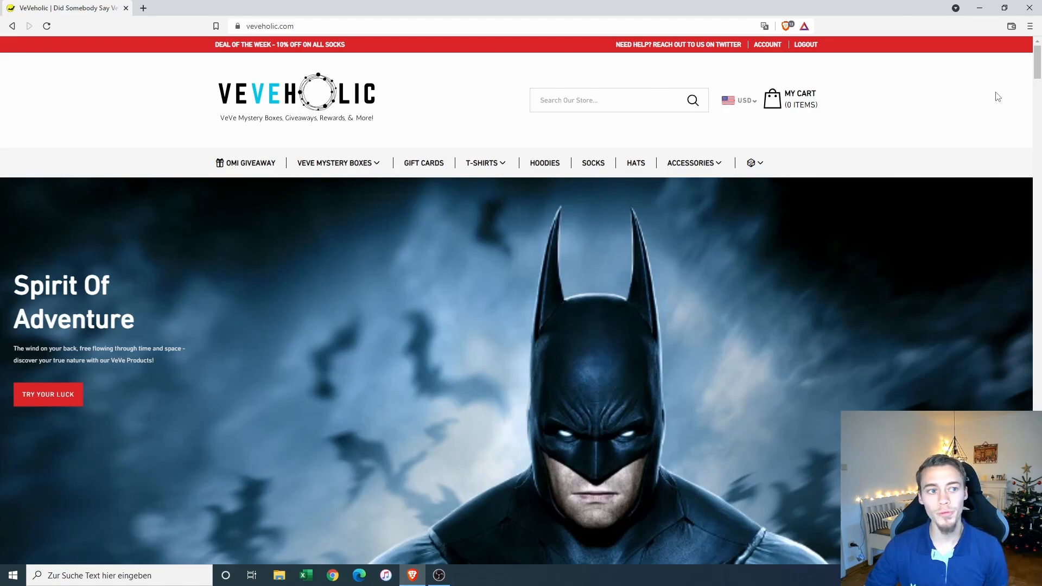
scroll(down, 3)
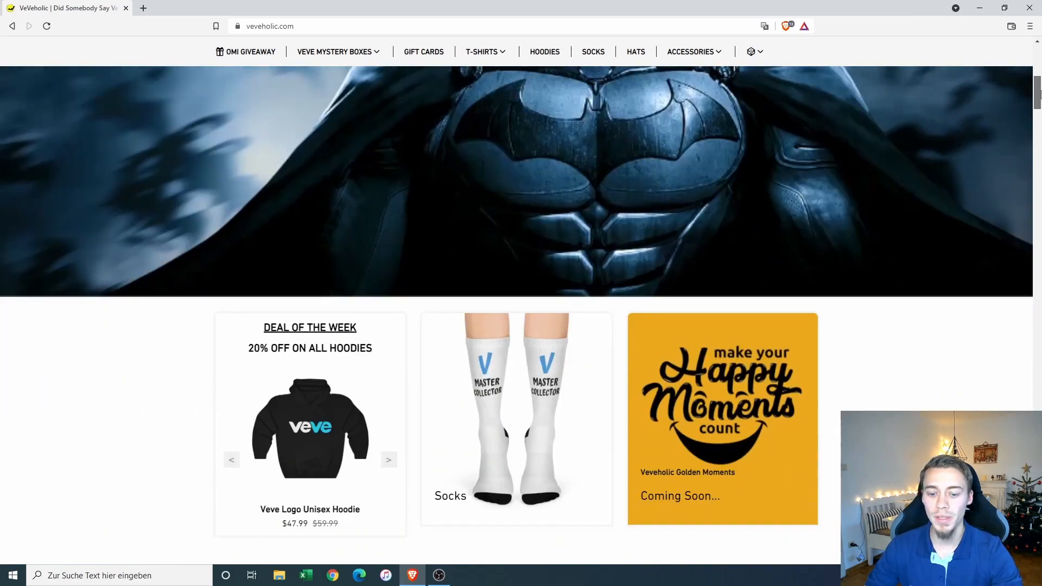
scroll(down, 3)
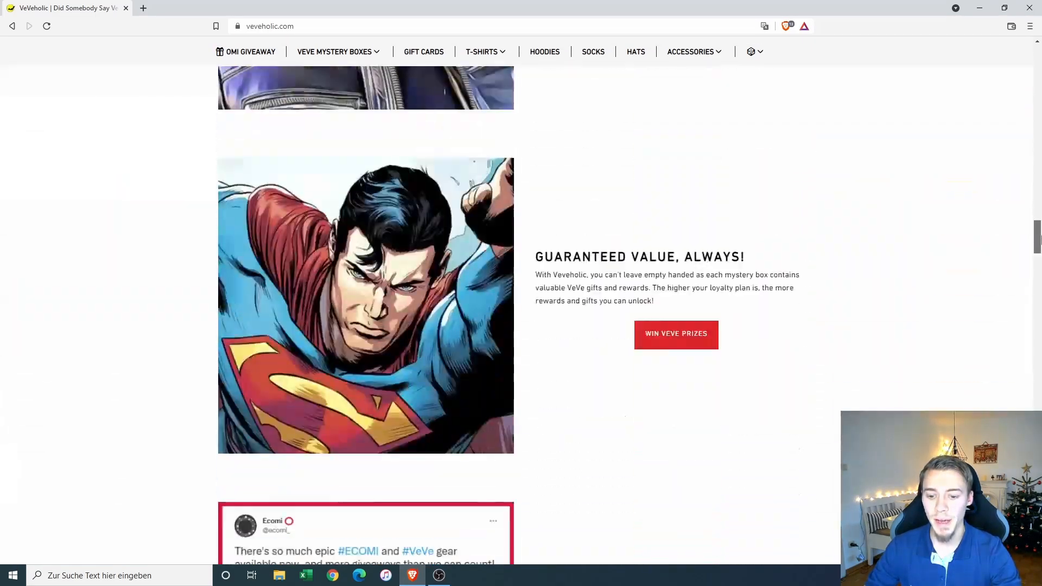
scroll(down, 3)
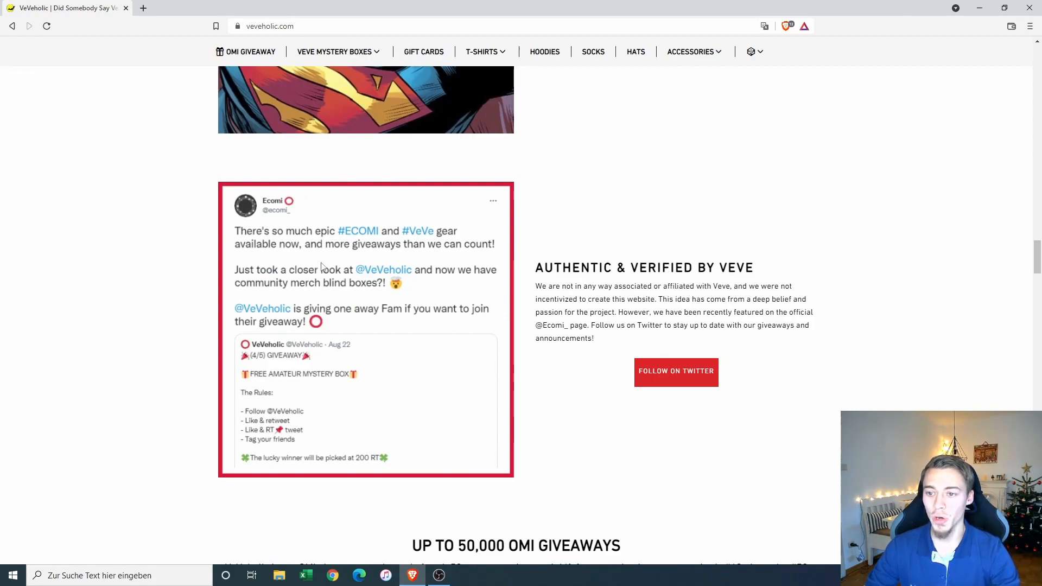
mouse_move(254, 191)
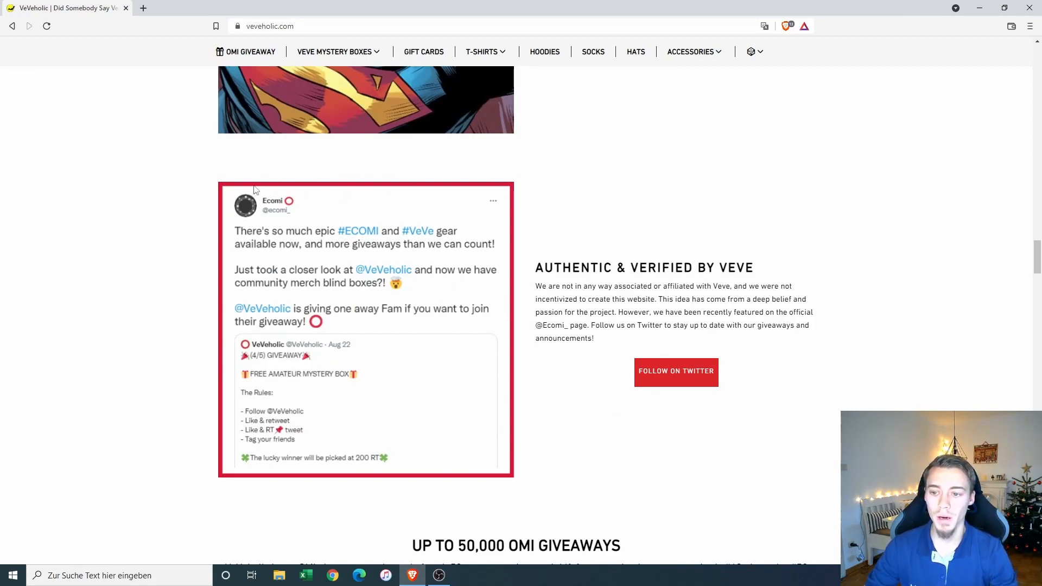
mouse_move(280, 238)
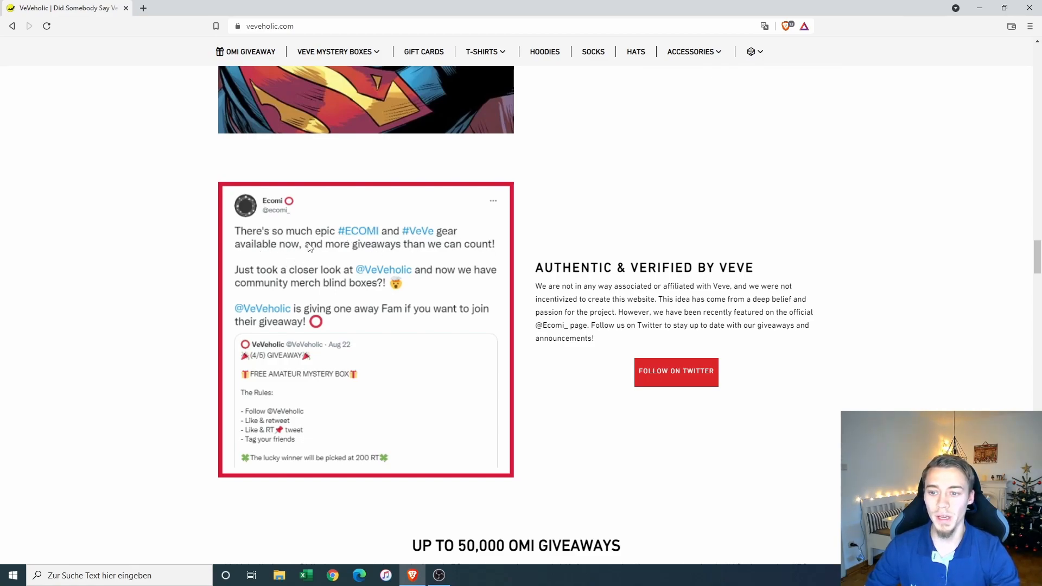
mouse_move(275, 222)
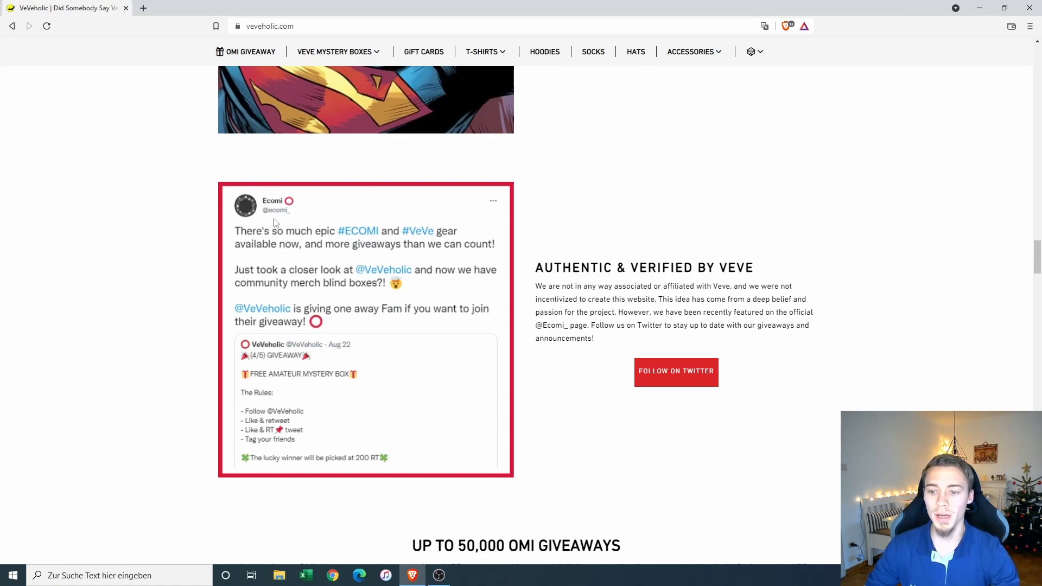
mouse_move(448, 287)
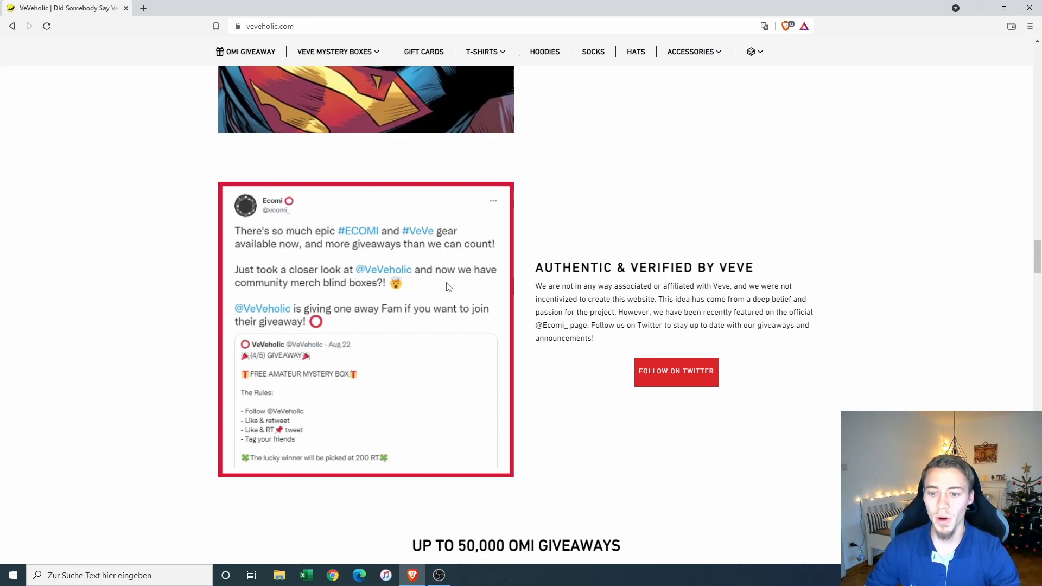
mouse_move(313, 257)
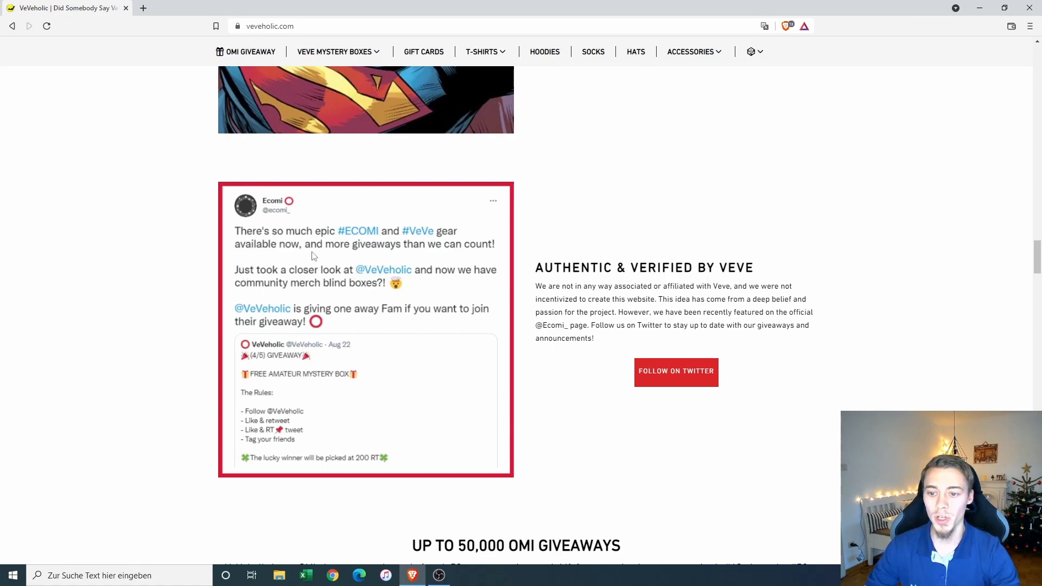
mouse_move(428, 294)
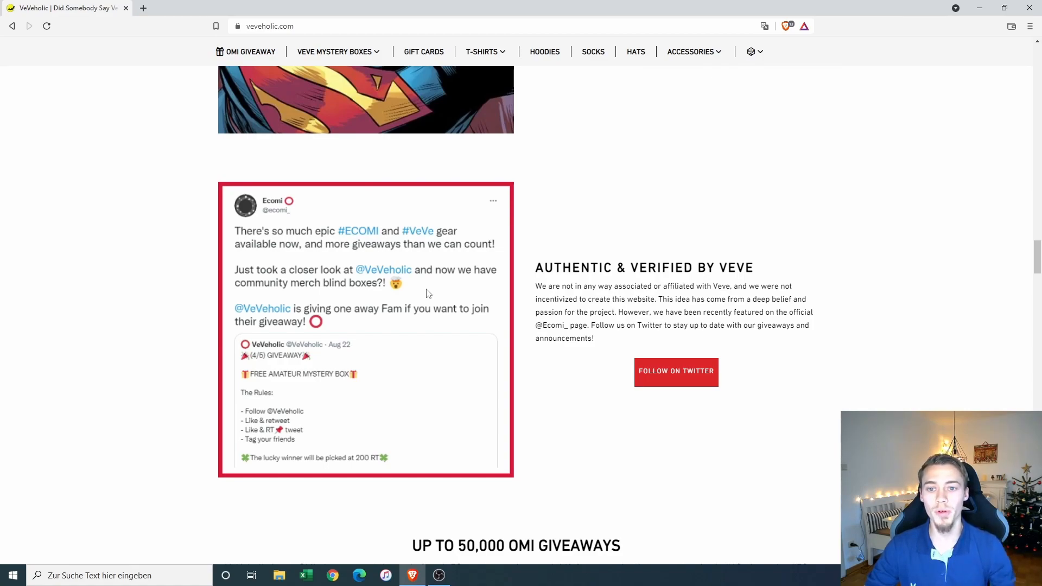
mouse_move(963, 168)
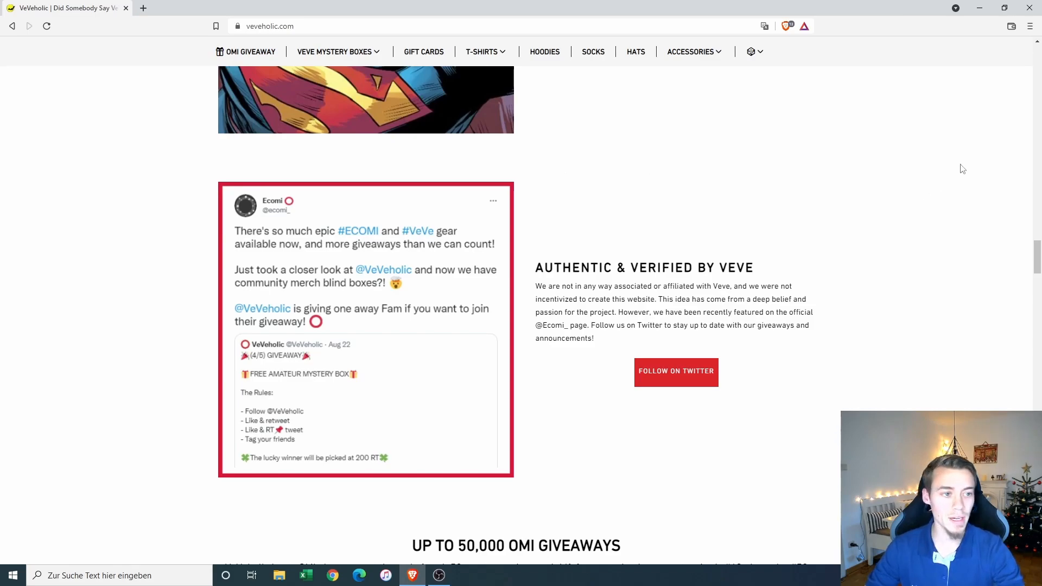
Step: Scroll to the Hoodies grid of eight $47.99 unisex hoodies above the Hats section
scroll(down, 3)
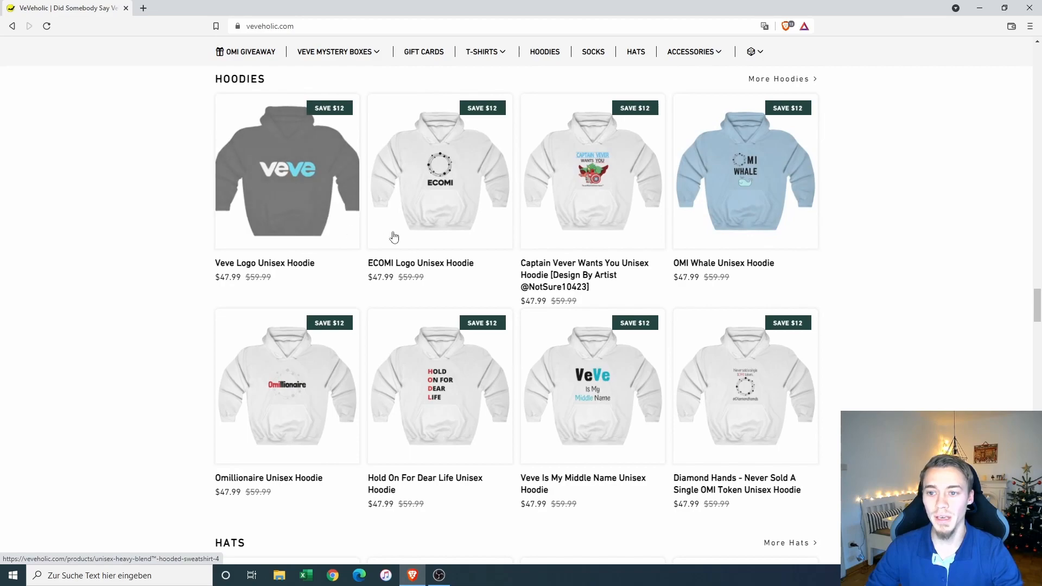
mouse_move(258, 147)
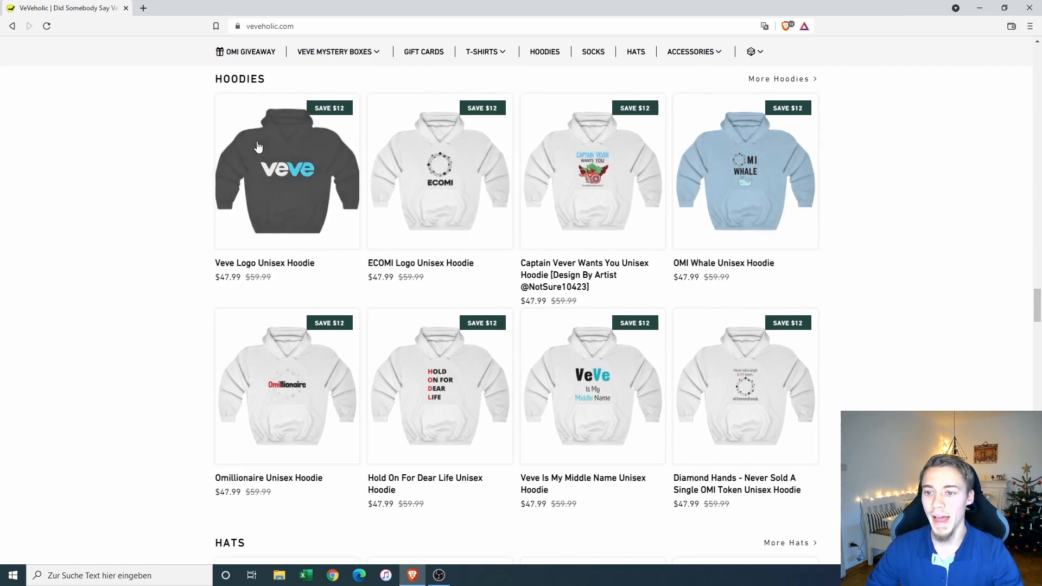
mouse_move(503, 210)
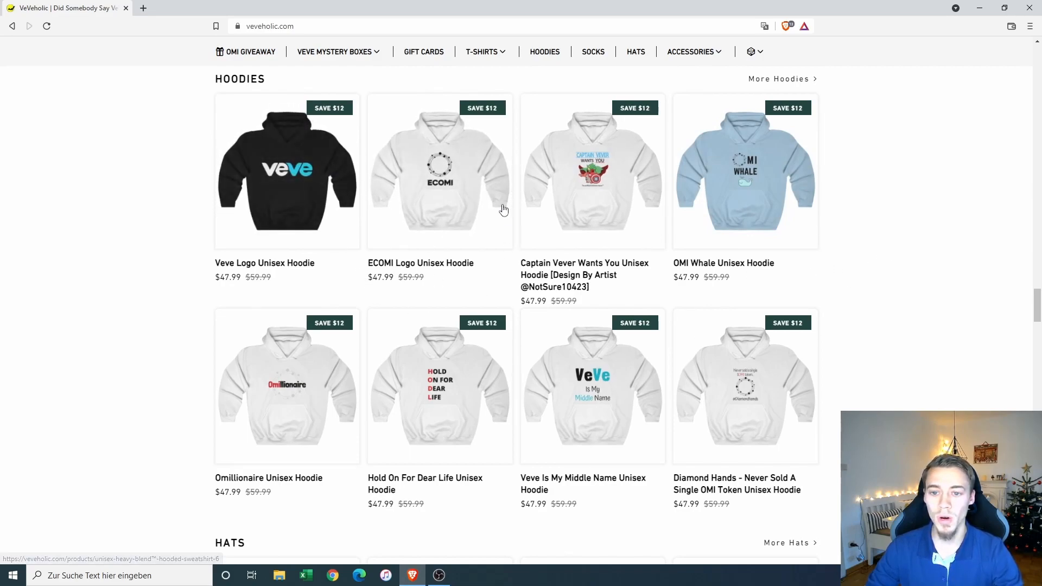
mouse_move(964, 209)
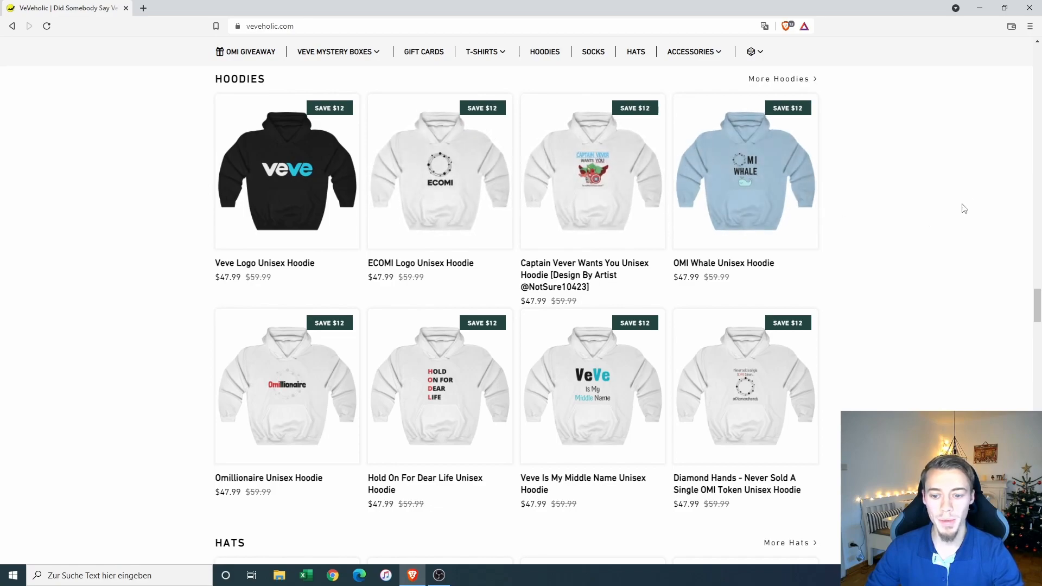
mouse_move(303, 376)
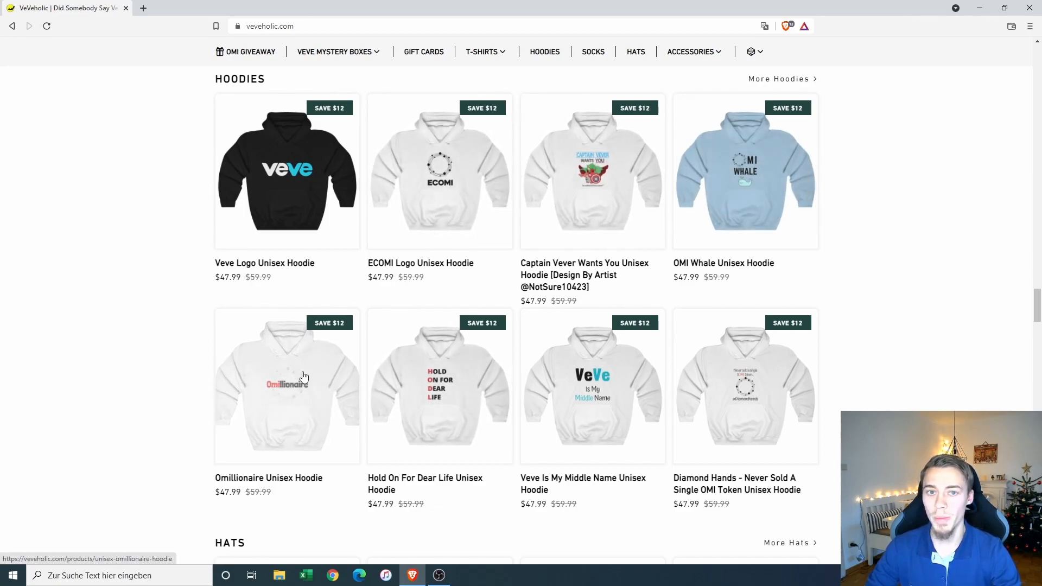
mouse_move(129, 235)
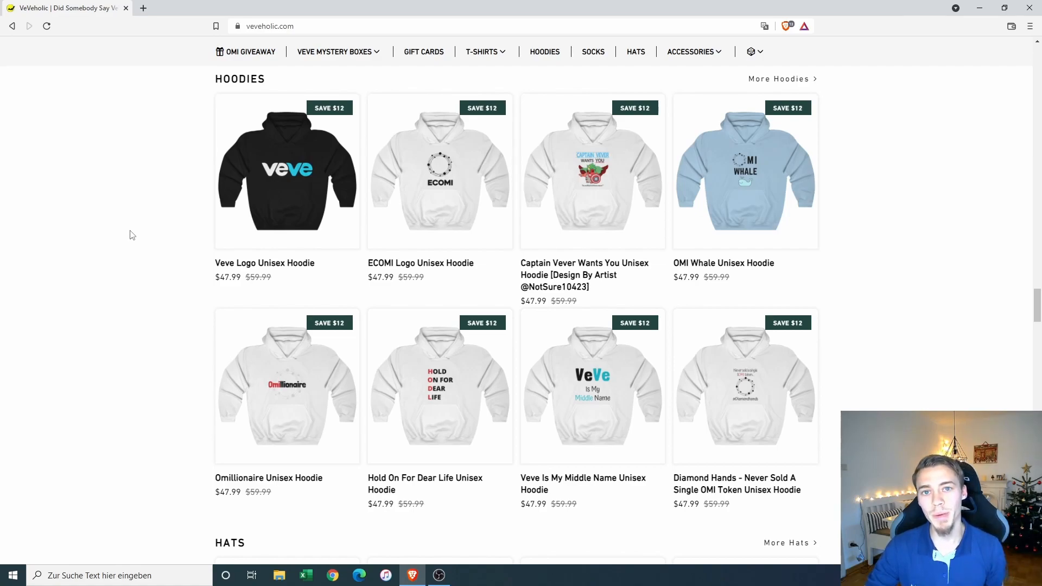
mouse_move(307, 405)
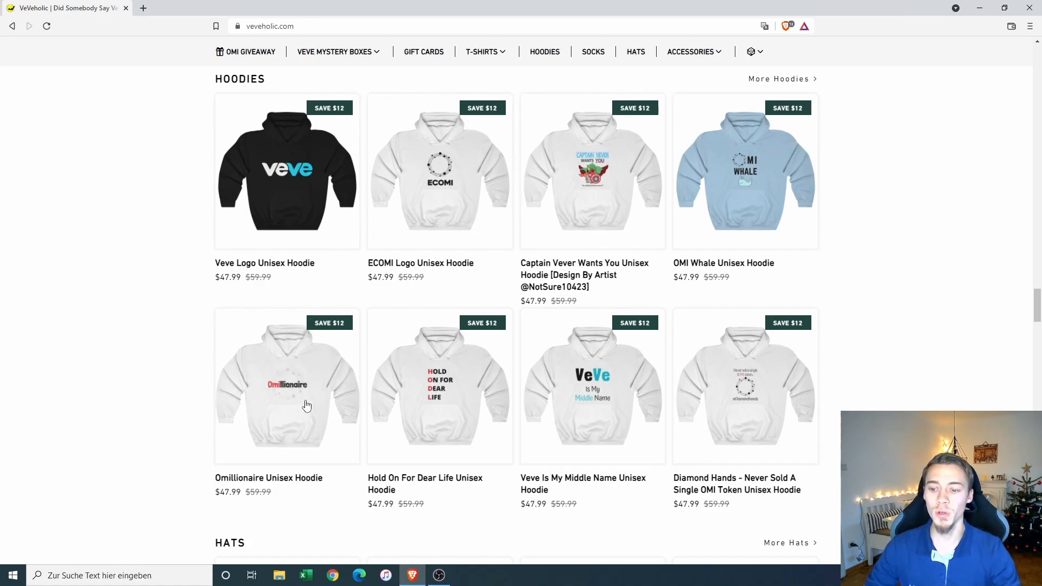
mouse_move(987, 229)
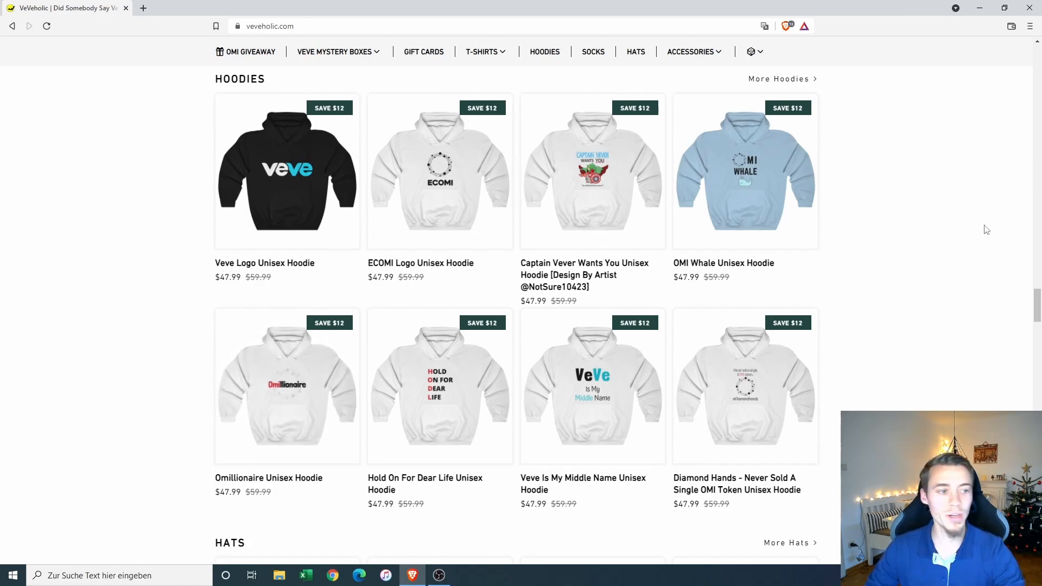
scroll(down, 3)
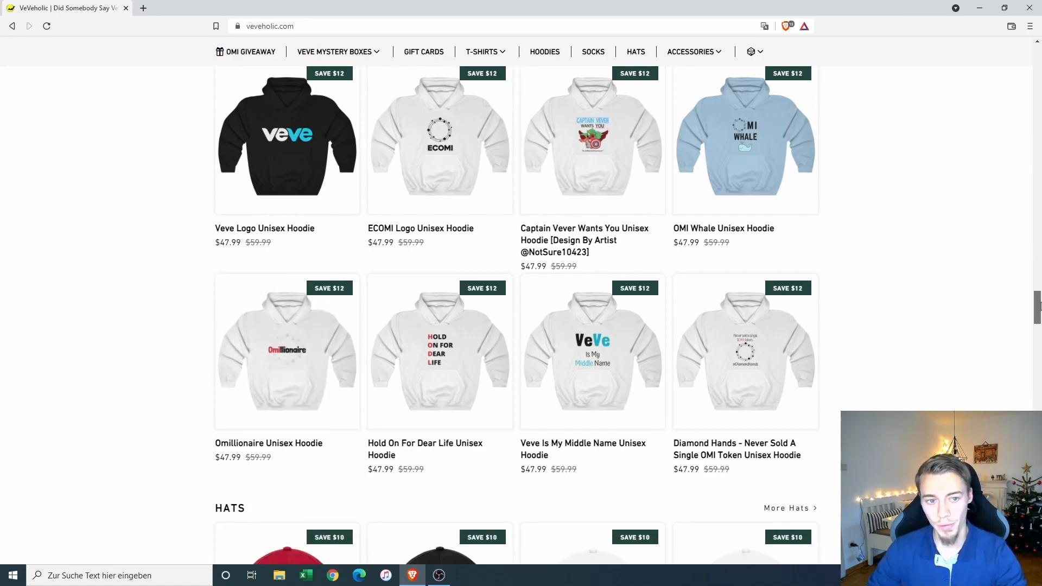
scroll(down, 3)
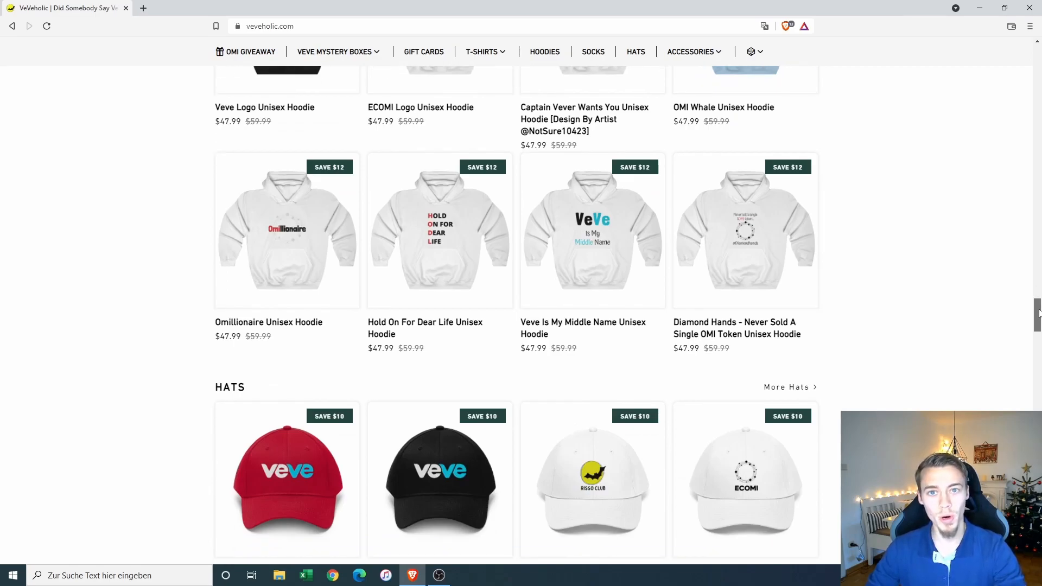
scroll(up, 3)
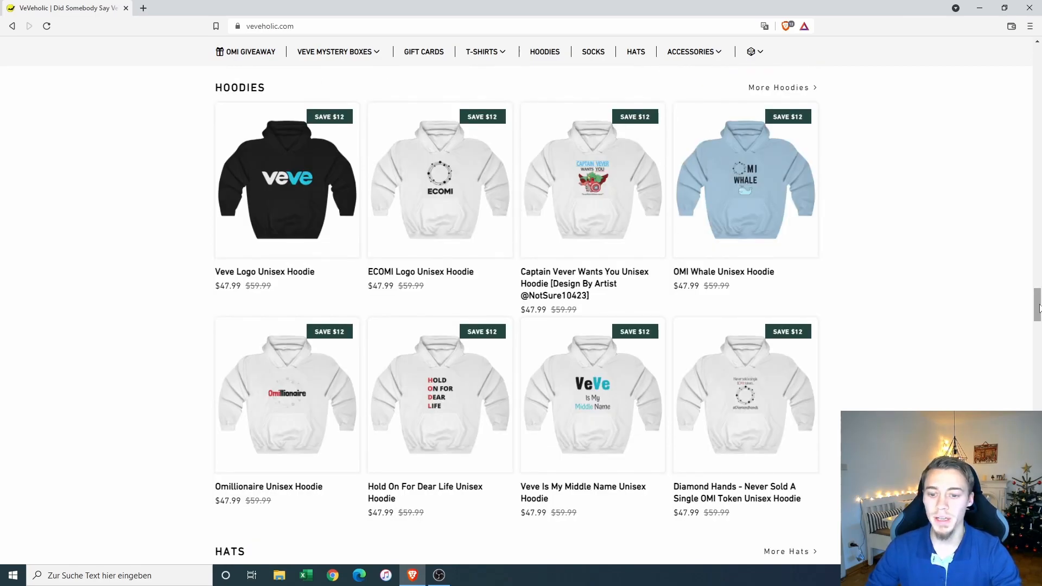
Step: Scroll through Hats and Coffee Mugs to the Men's and Women's T-Shirts grids
scroll(down, 3)
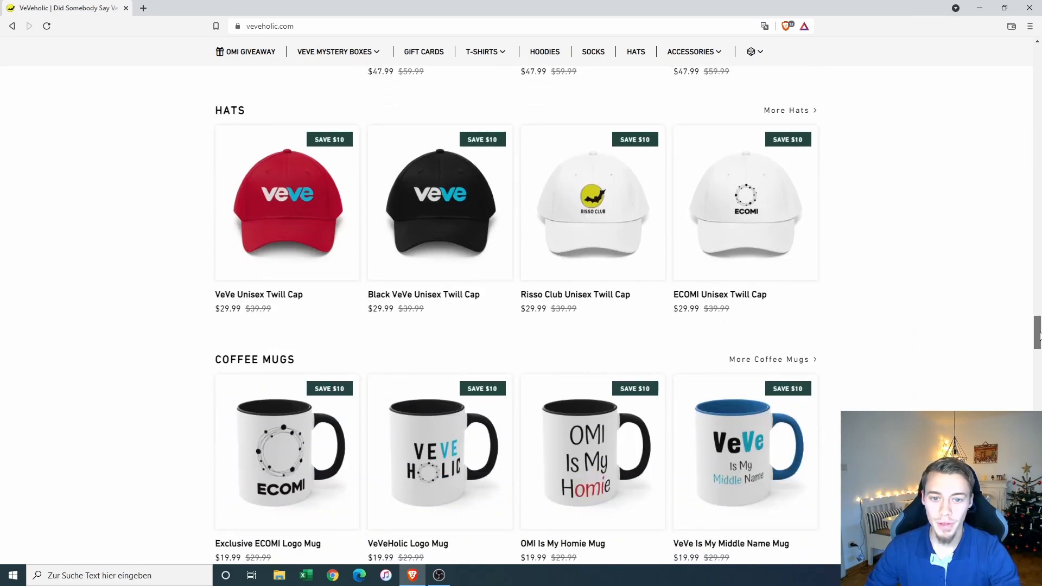
scroll(down, 3)
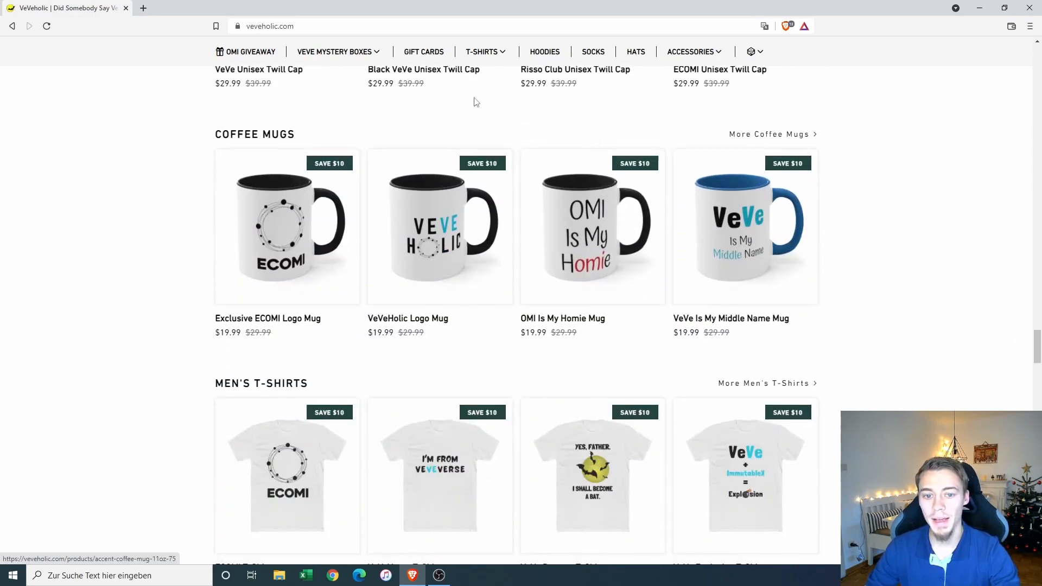
mouse_move(883, 181)
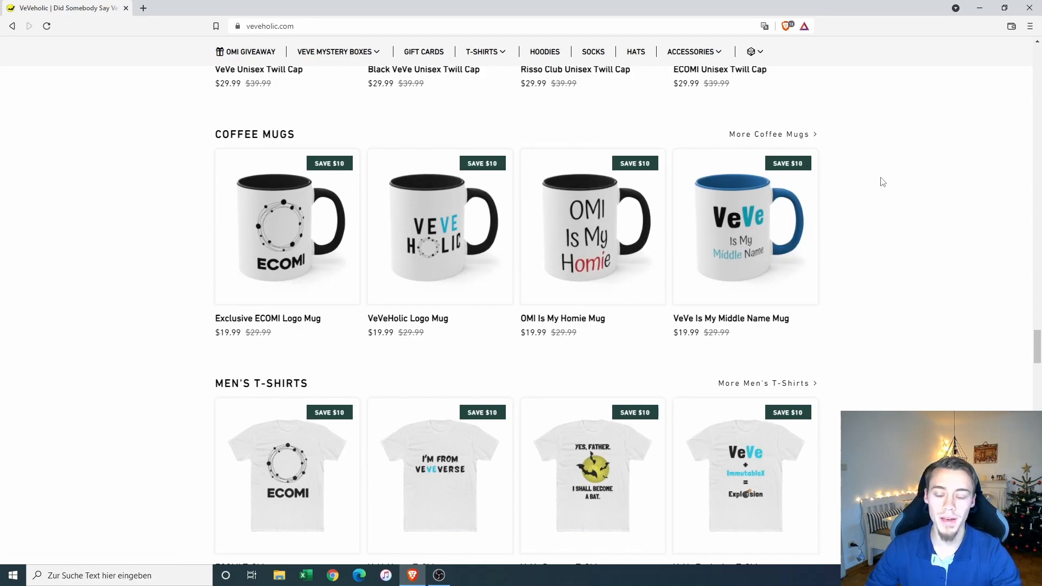
mouse_move(617, 124)
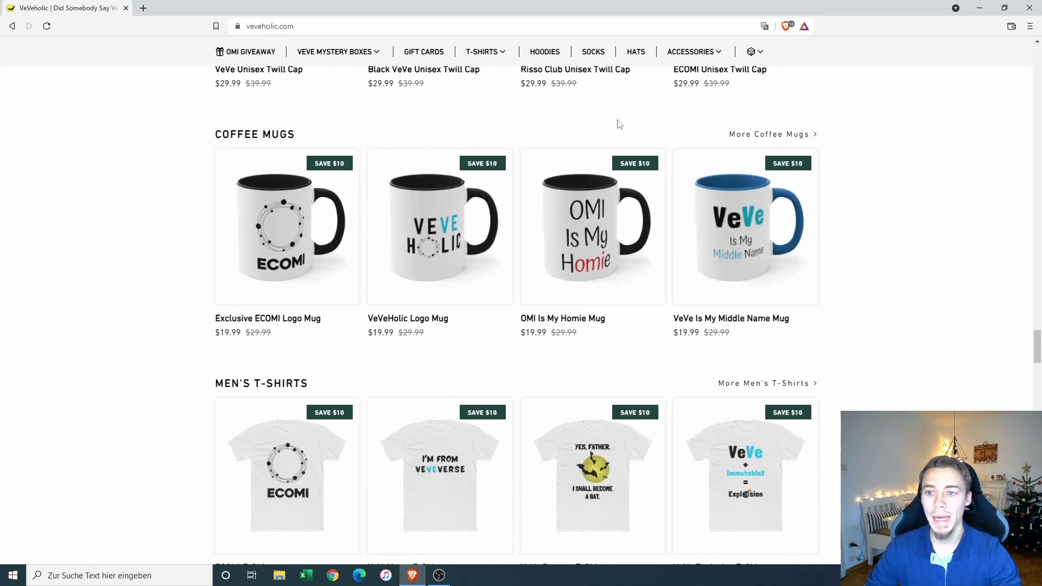
mouse_move(352, 104)
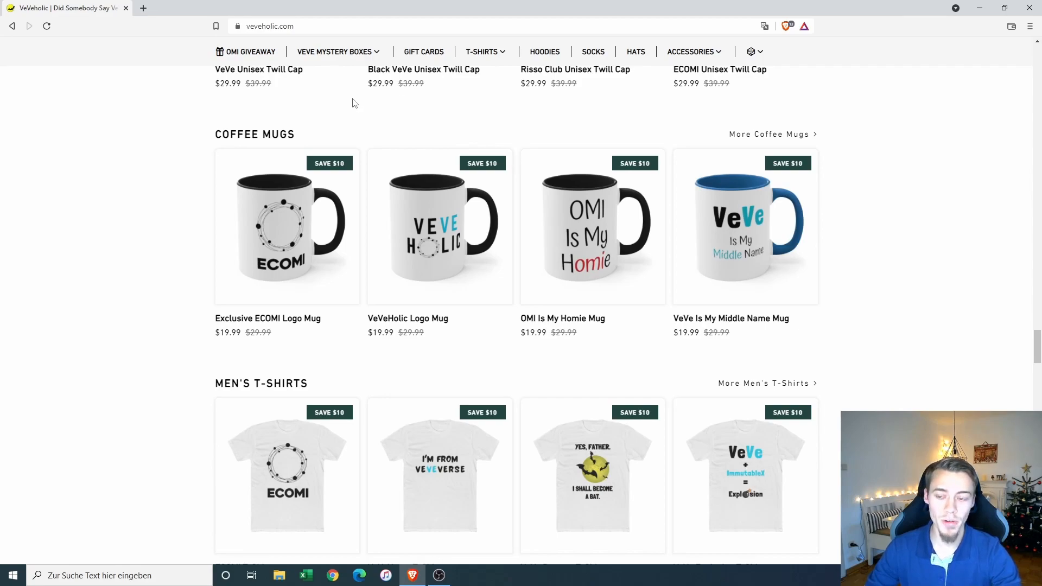
mouse_move(295, 203)
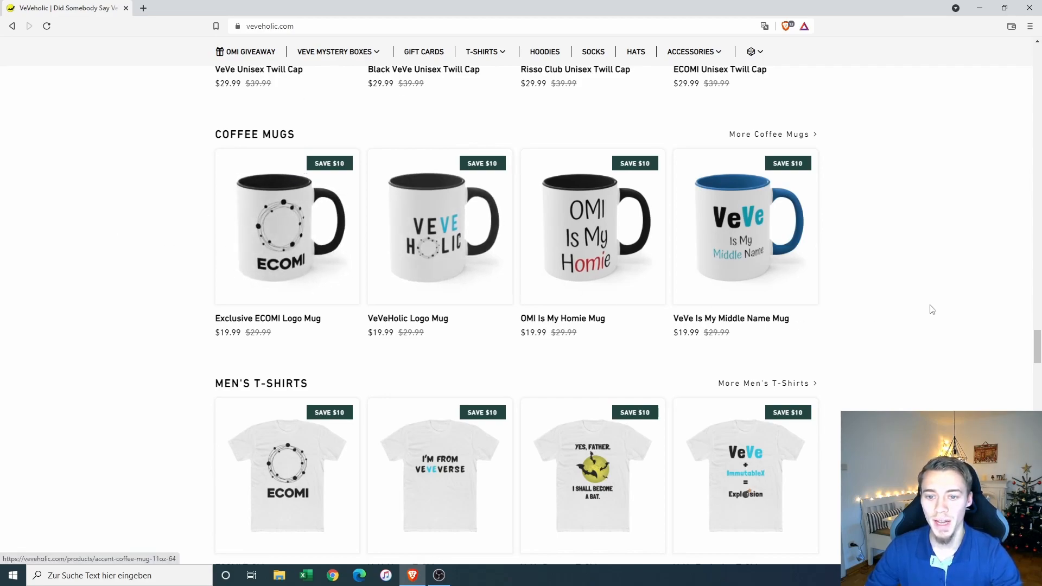
scroll(down, 3)
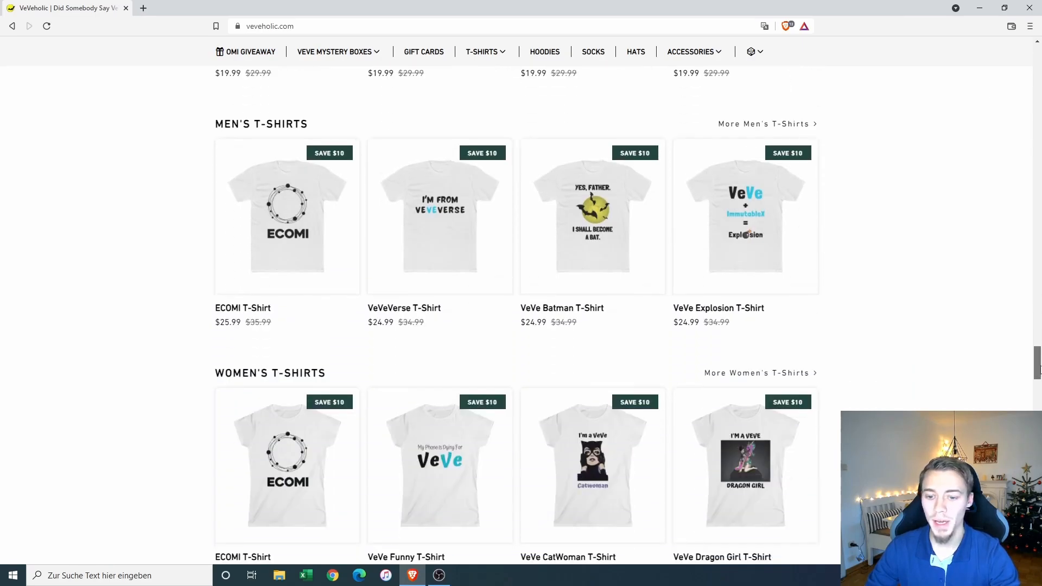
Step: Scroll through the wall of customer reviews down to the Recent Blog Posts section with three guides
scroll(down, 3)
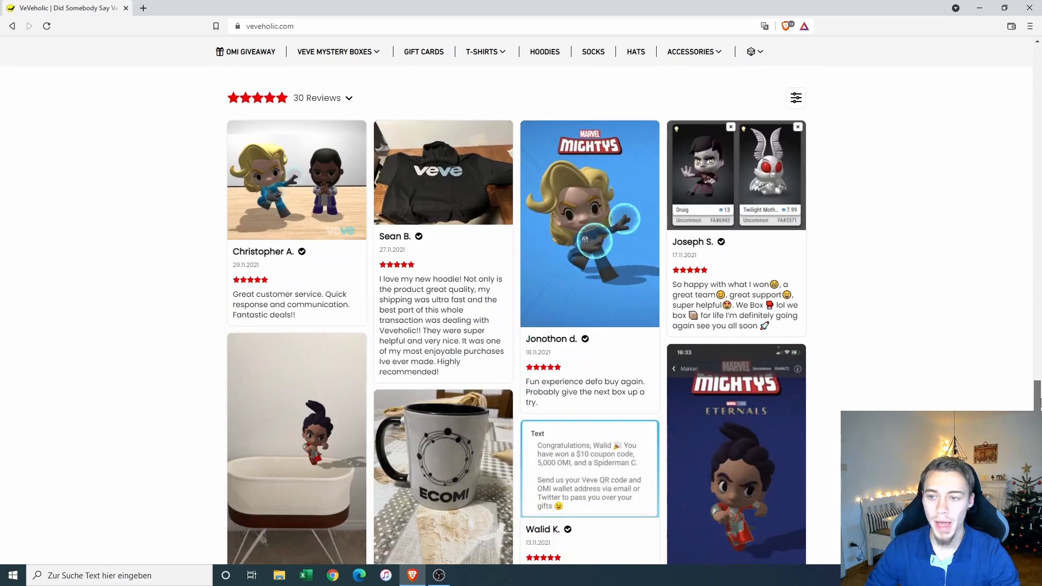
mouse_move(1021, 358)
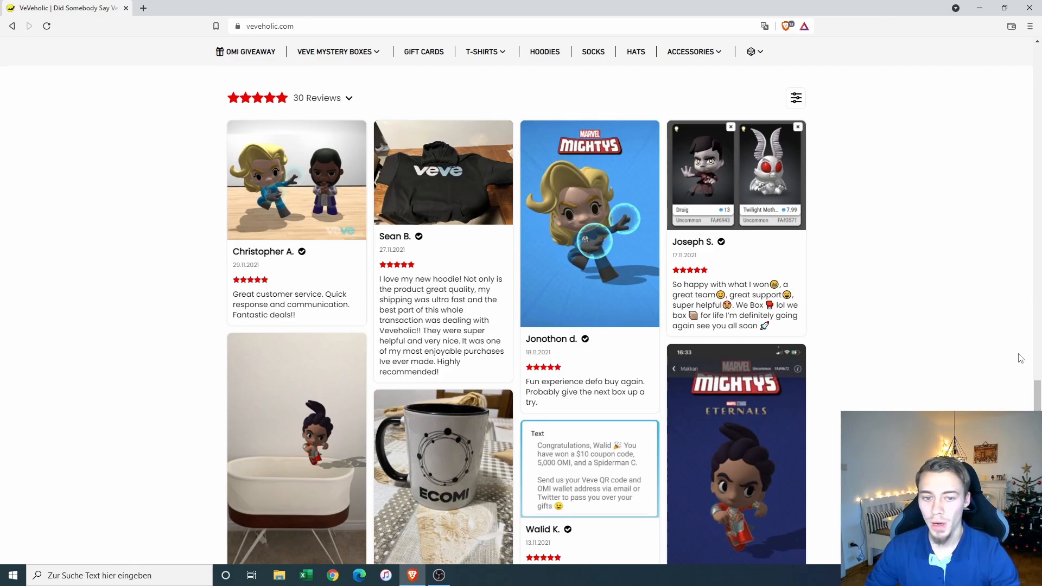
scroll(down, 3)
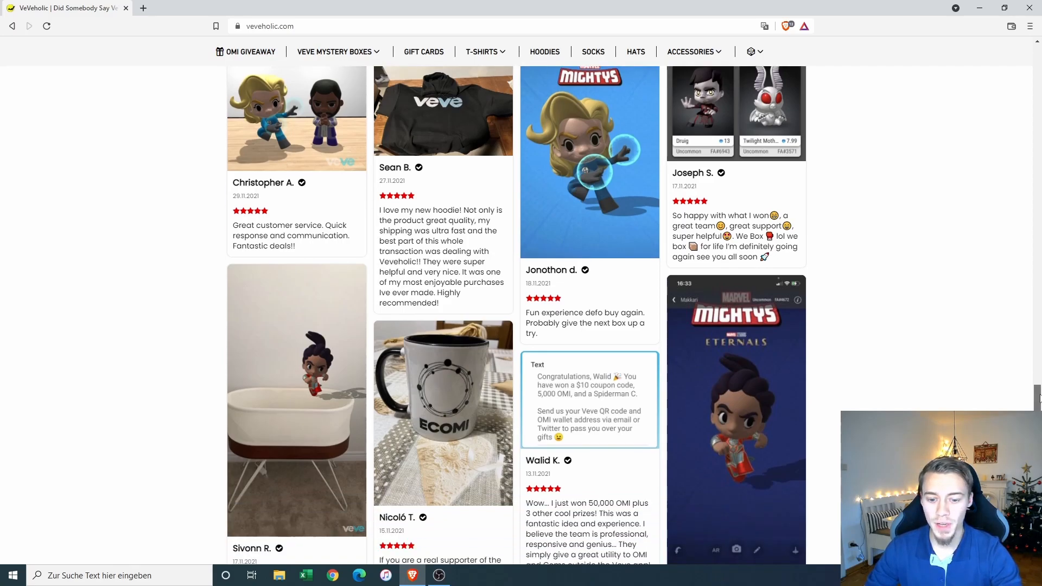
scroll(down, 3)
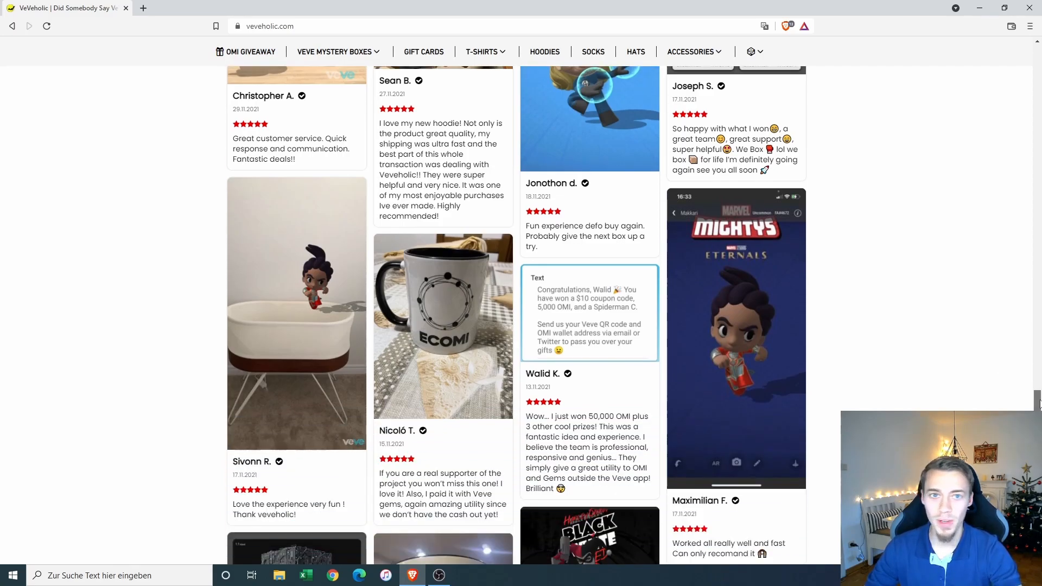
scroll(down, 3)
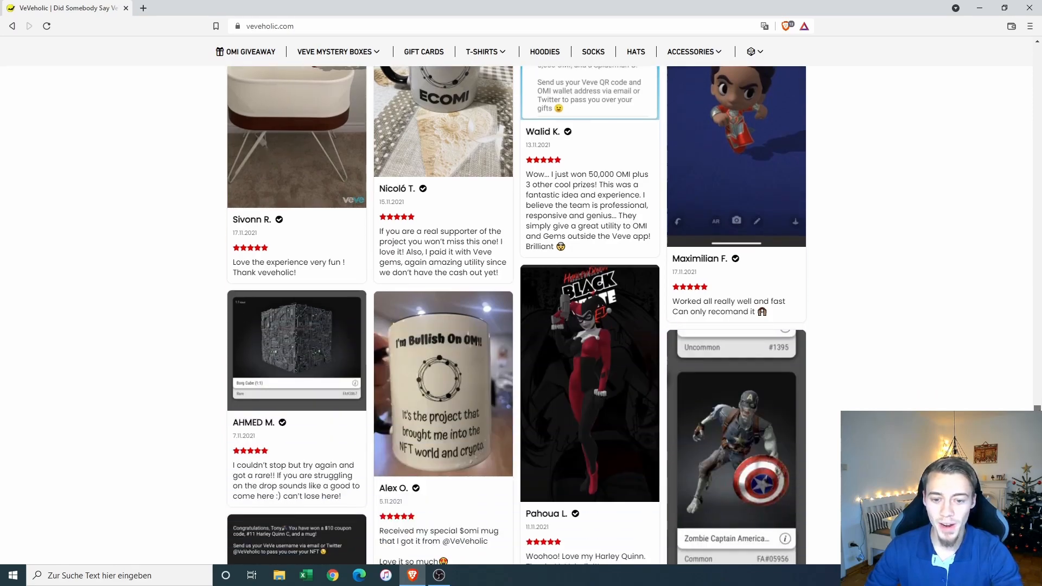
scroll(down, 3)
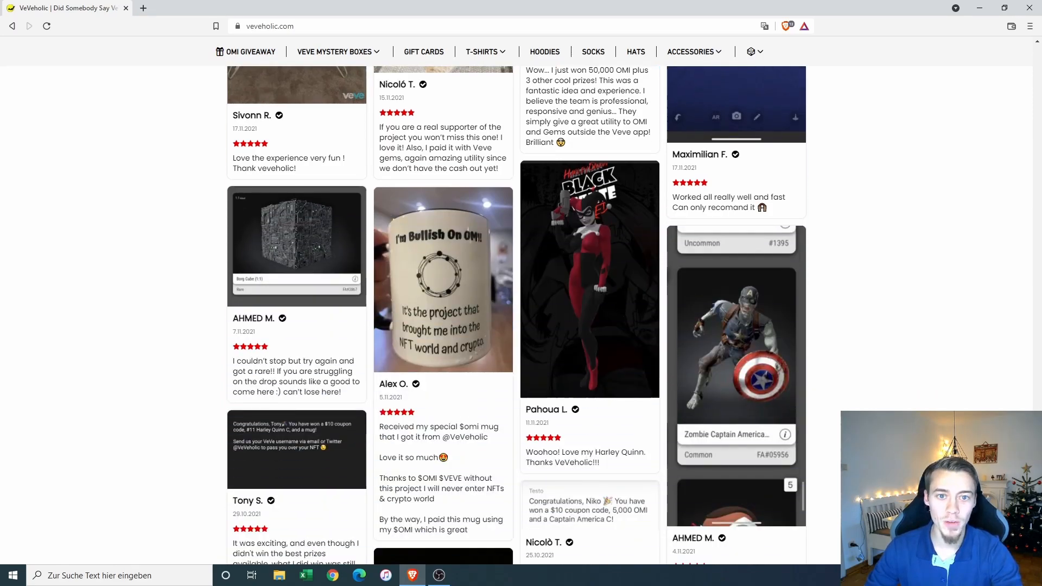
scroll(down, 3)
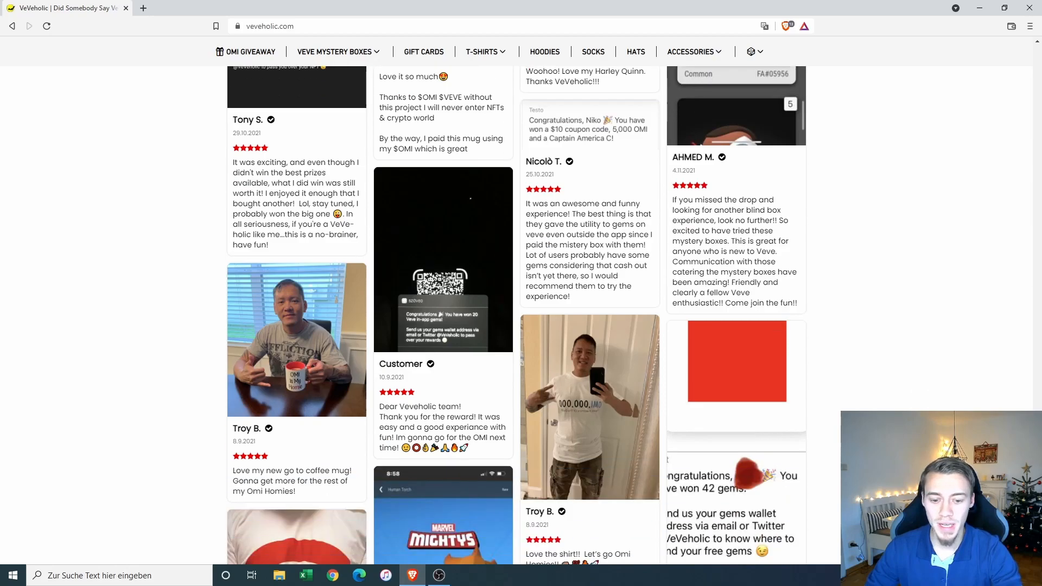
scroll(down, 3)
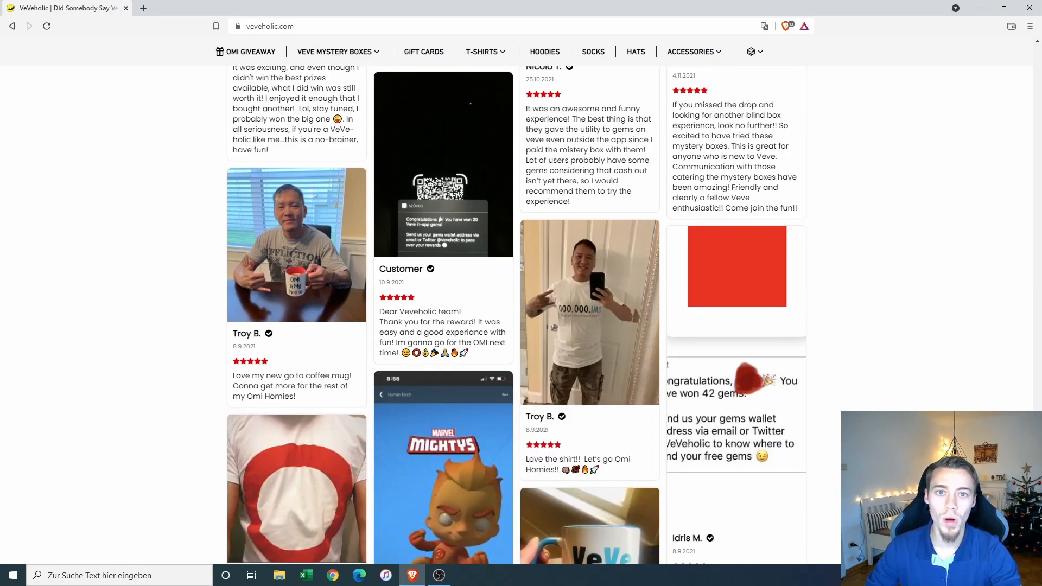
scroll(down, 3)
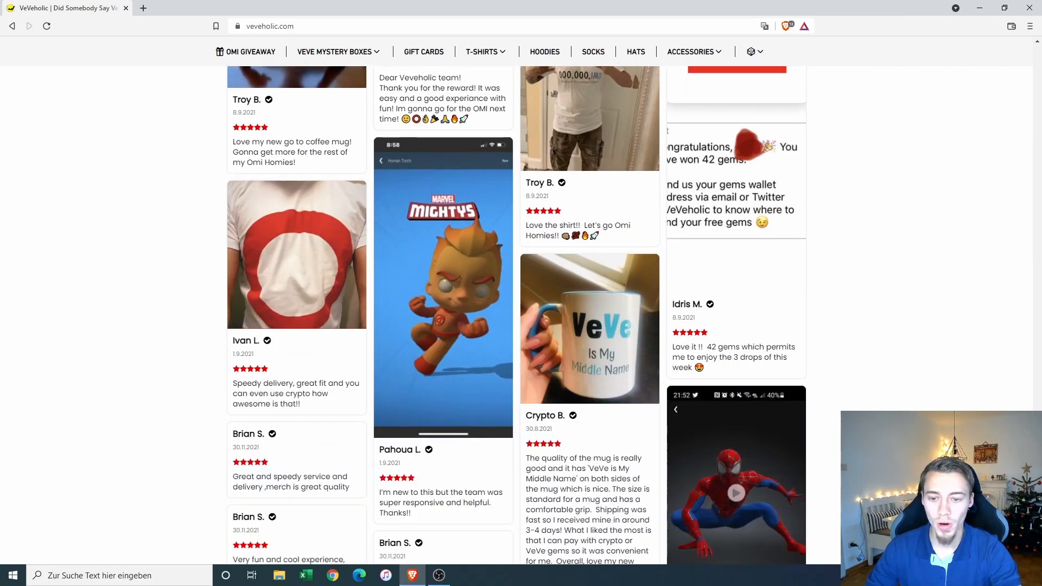
scroll(down, 3)
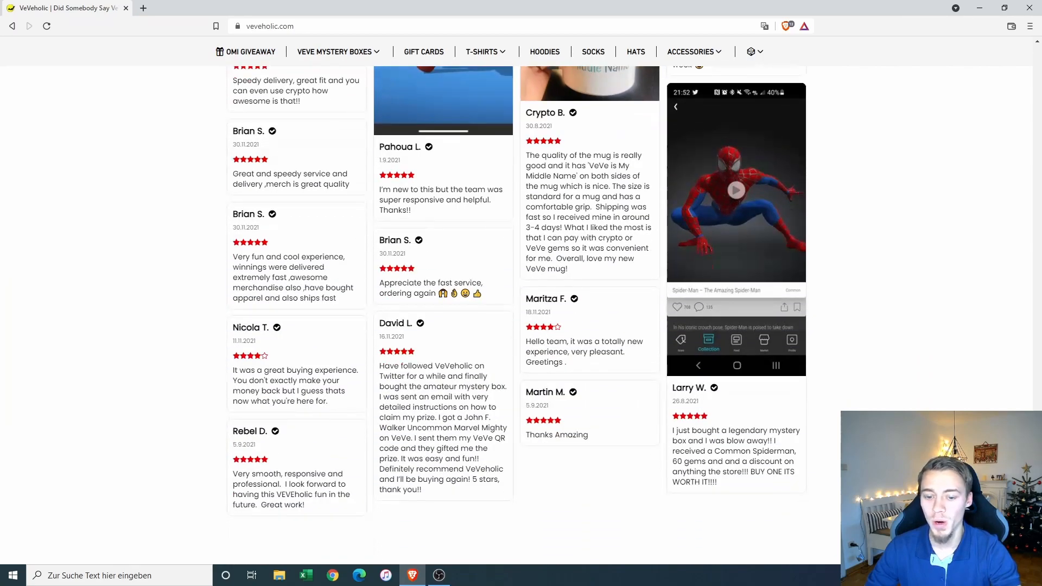
scroll(down, 3)
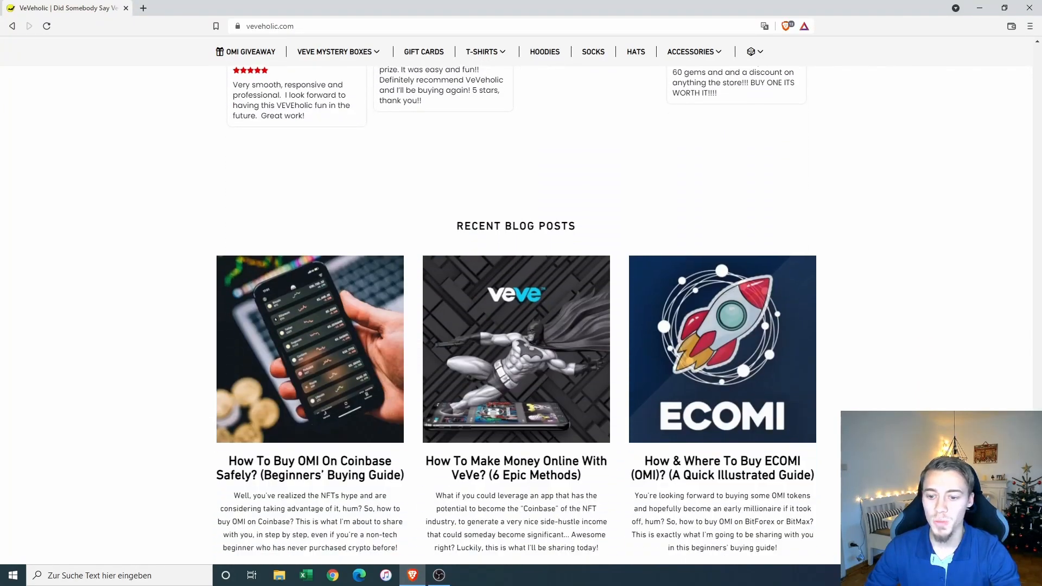
scroll(down, 3)
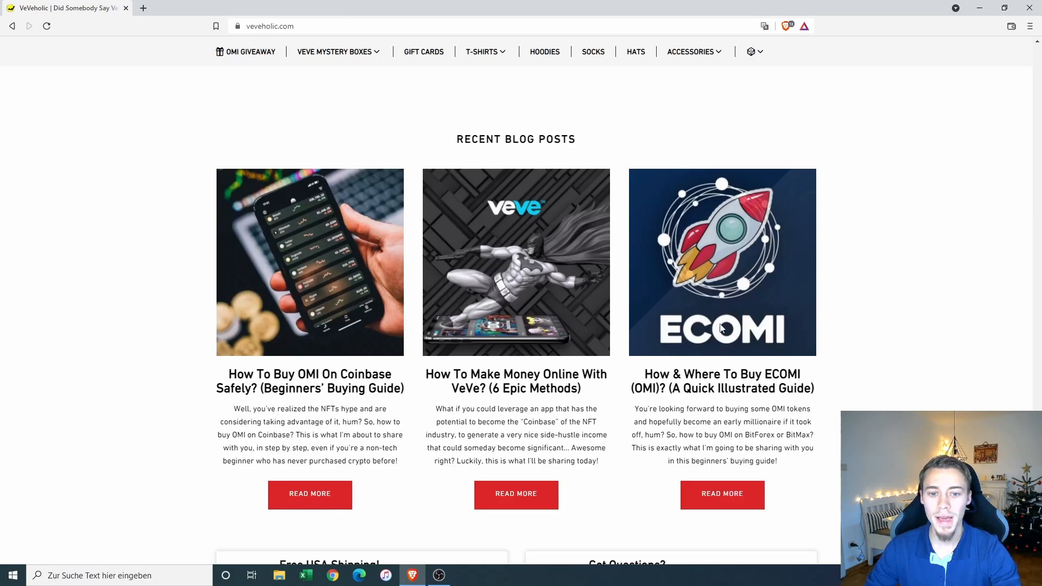
mouse_move(714, 426)
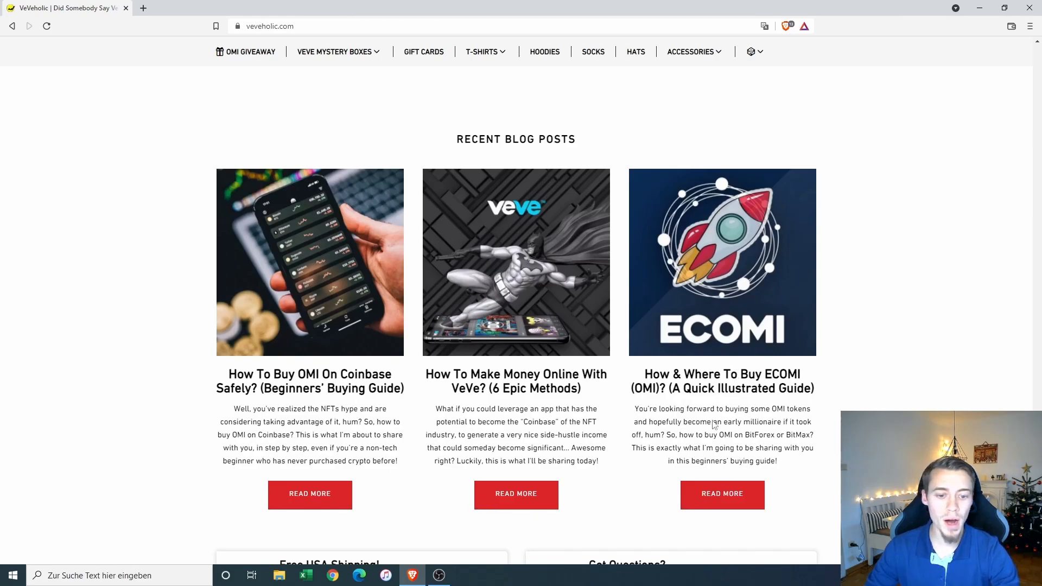
mouse_move(803, 385)
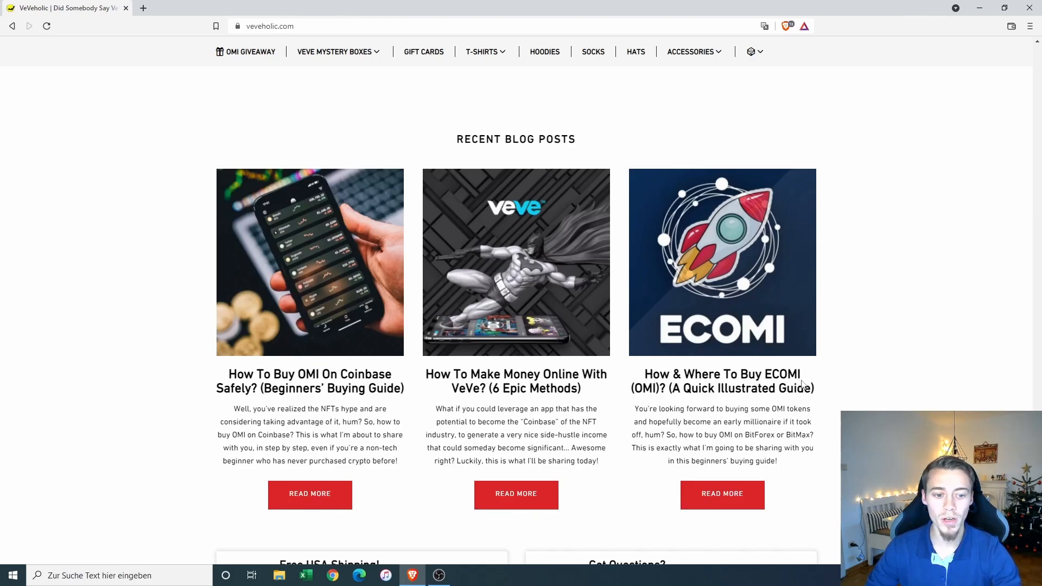
mouse_move(870, 322)
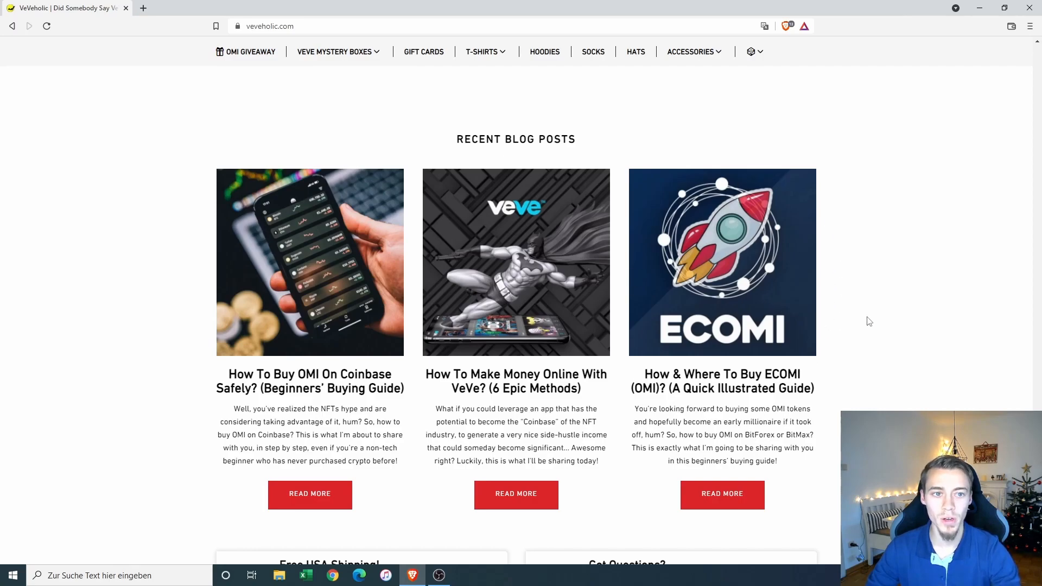
mouse_move(876, 330)
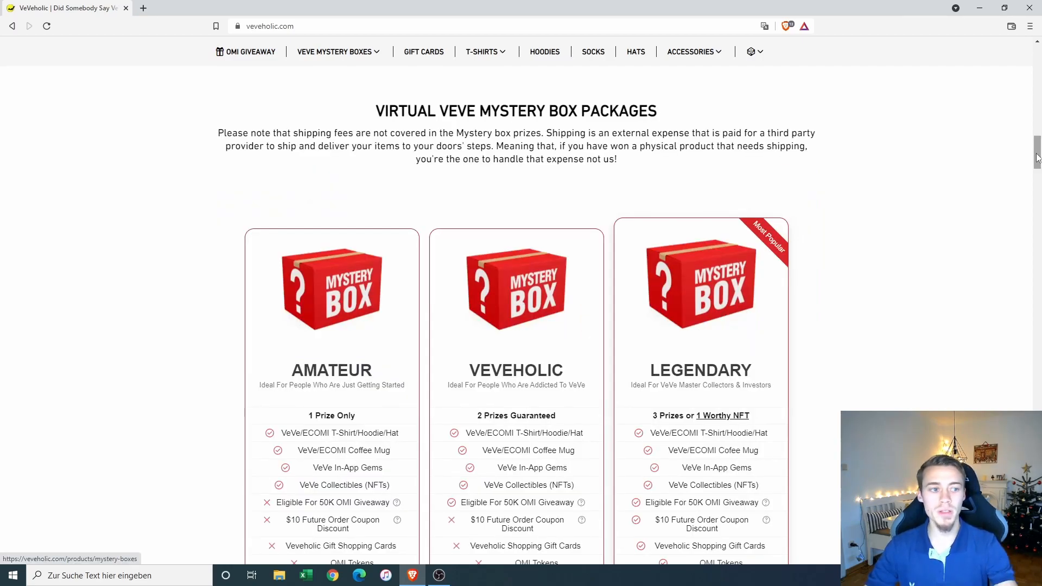
scroll(down, 3)
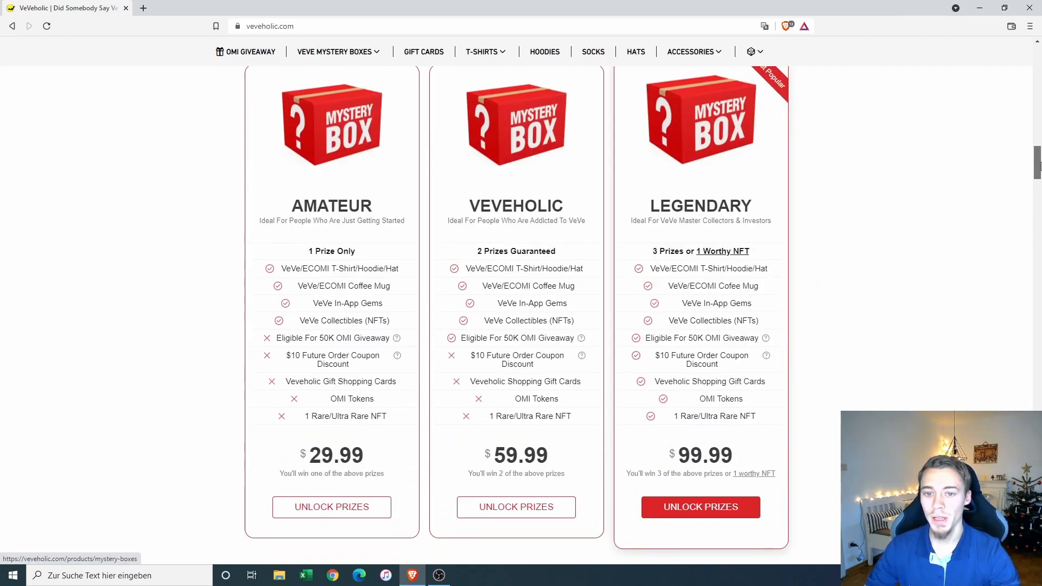
scroll(up, 3)
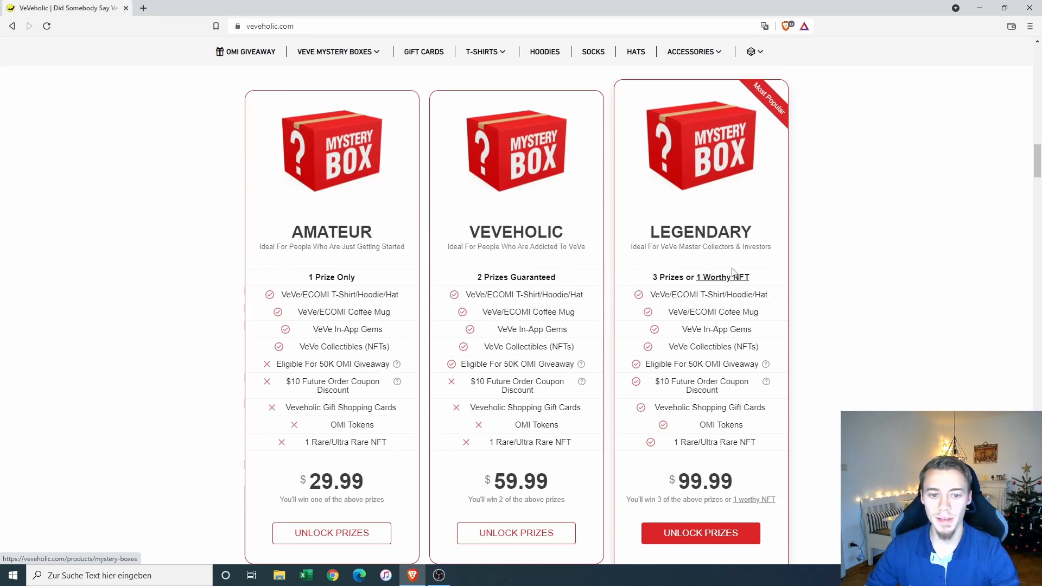
mouse_move(333, 150)
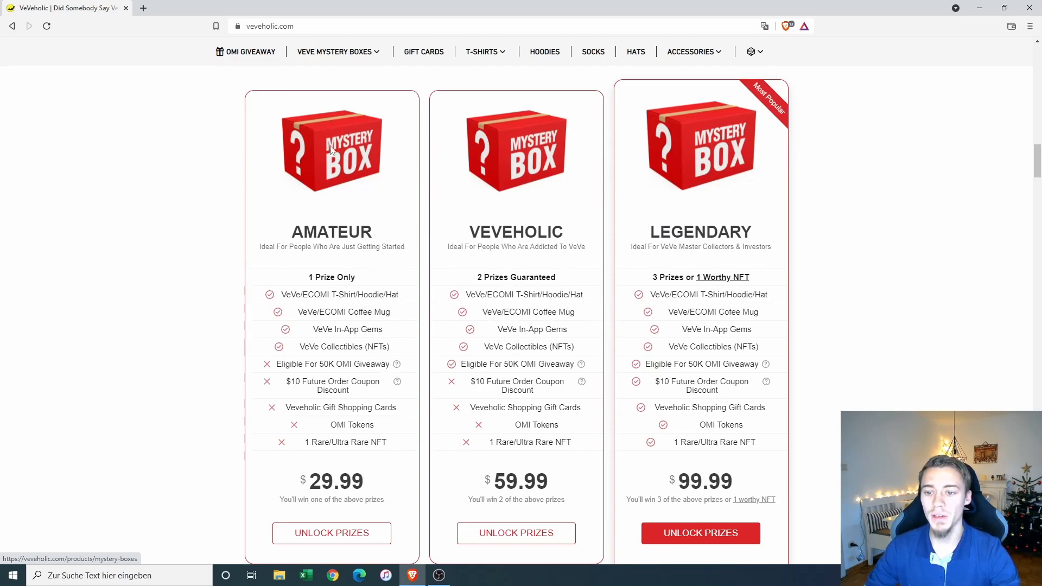
double_click(335, 481)
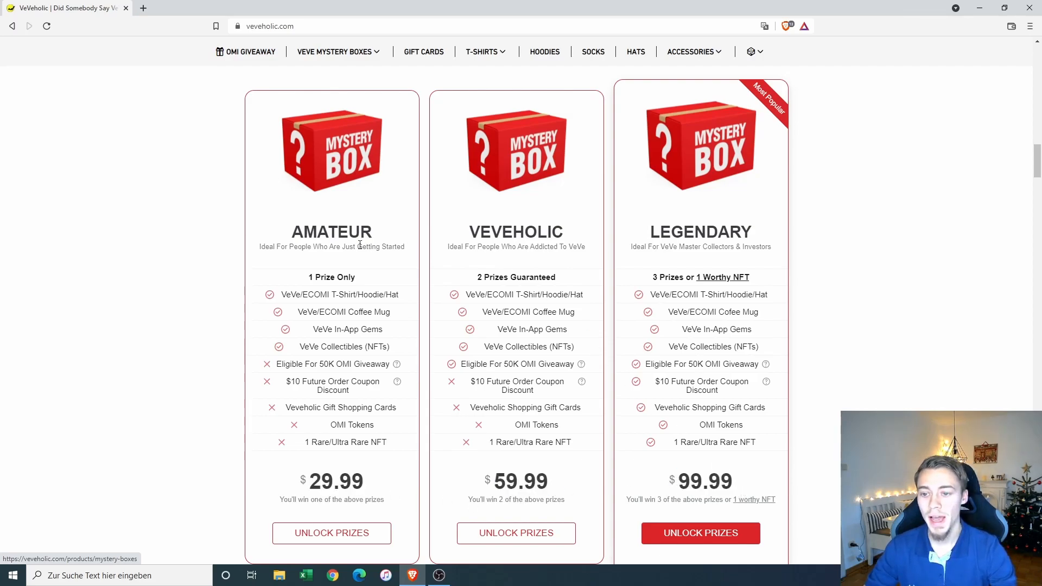
mouse_move(451, 291)
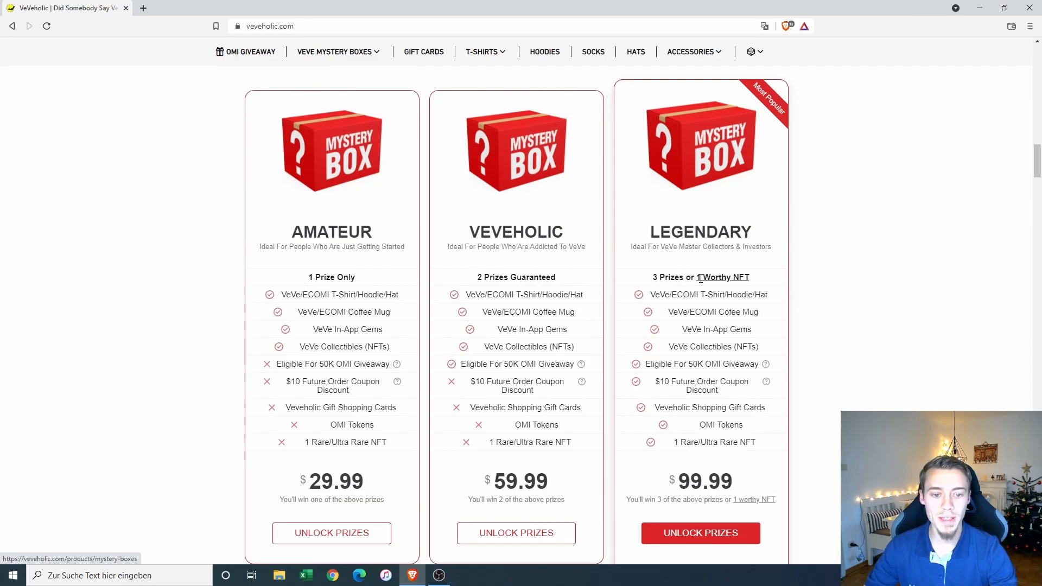
double_click(725, 277)
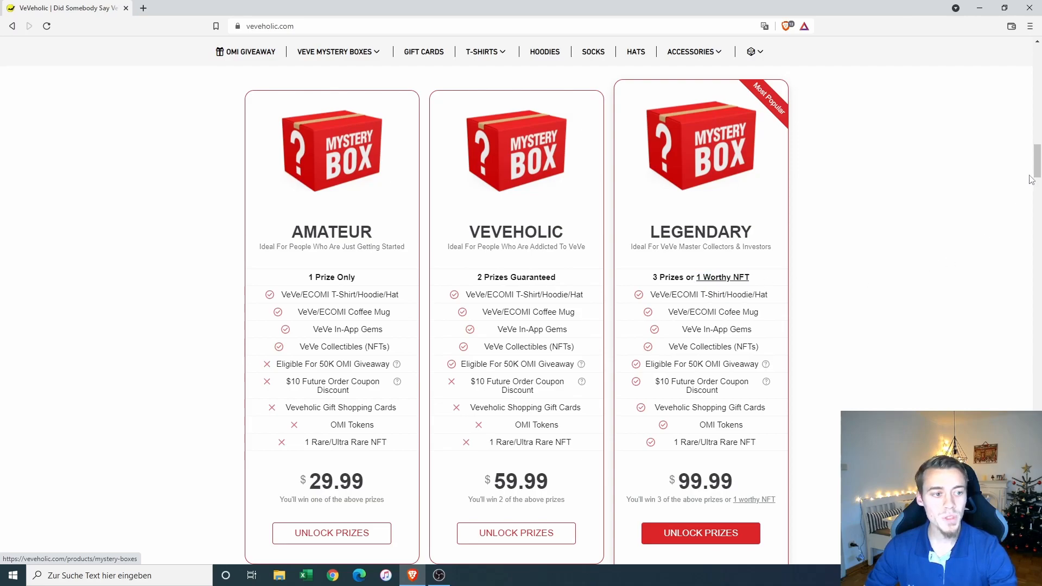
scroll(down, 3)
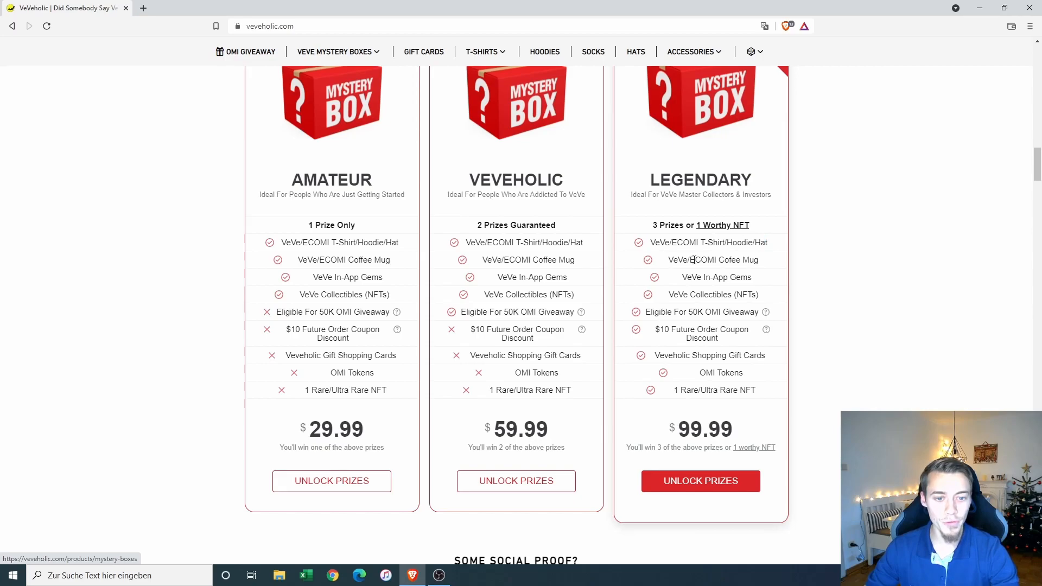
double_click(713, 260)
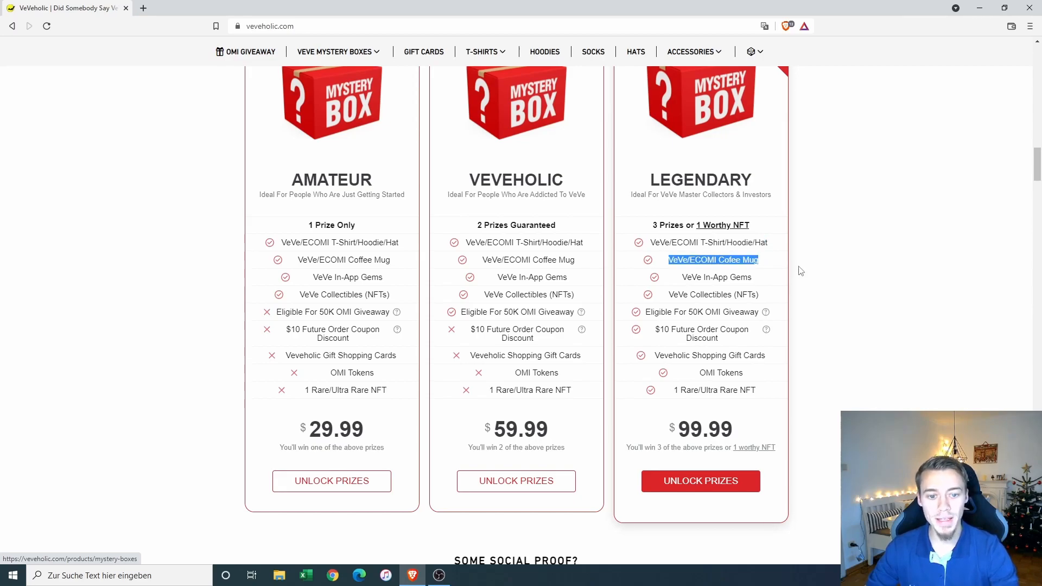
mouse_move(675, 395)
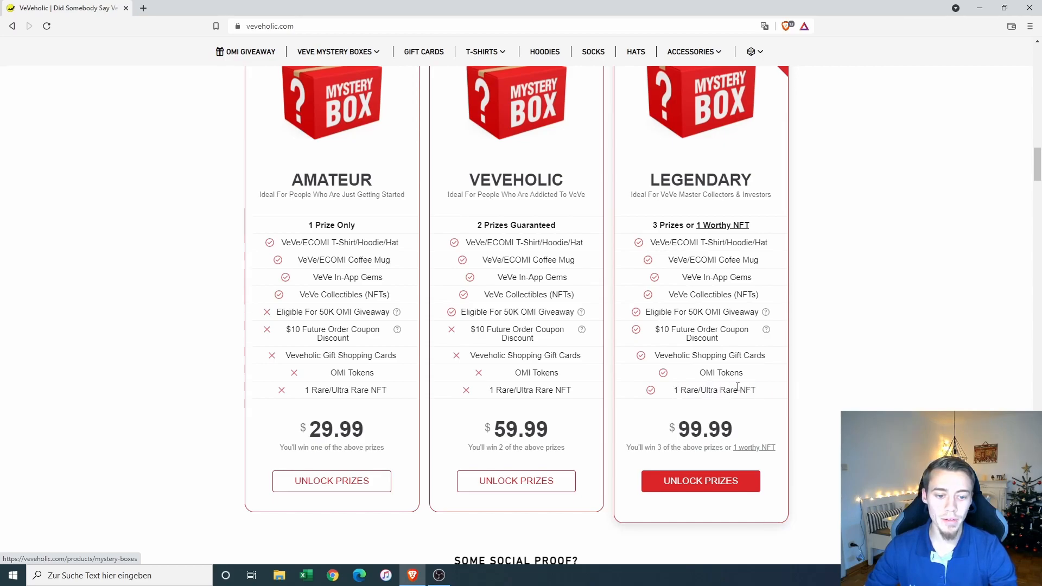
mouse_move(363, 166)
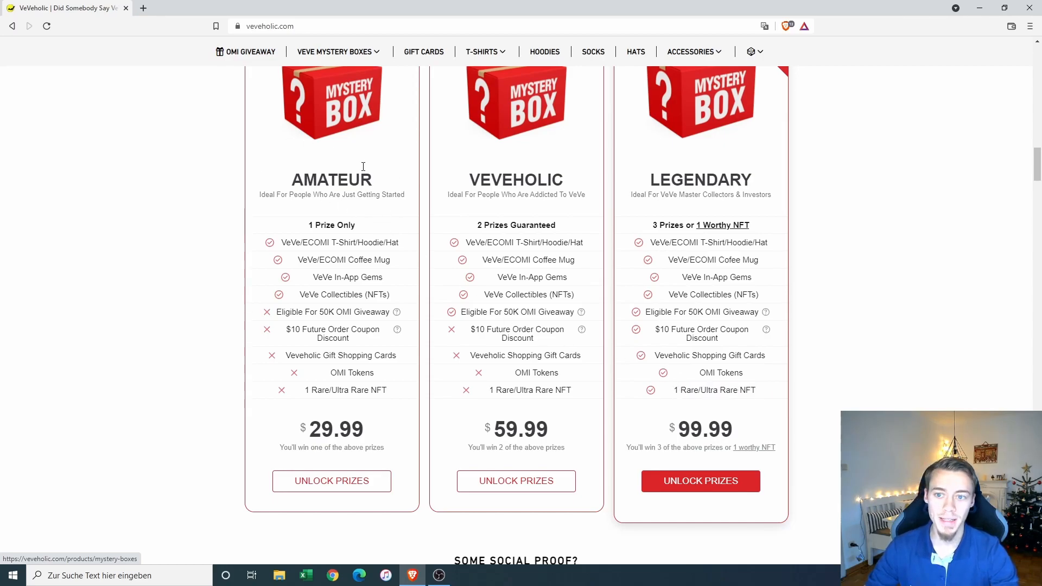
mouse_move(282, 193)
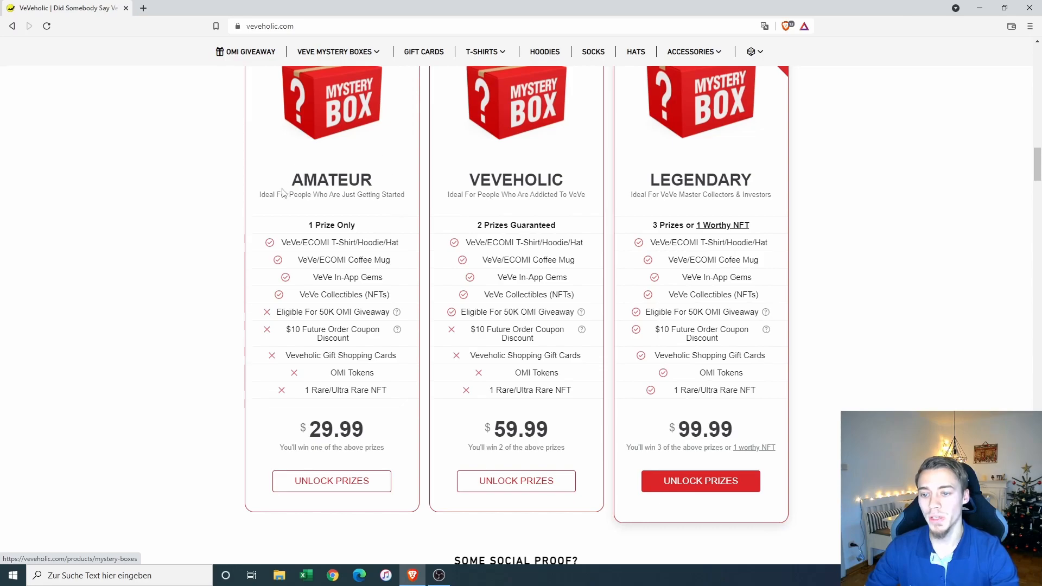
mouse_move(311, 245)
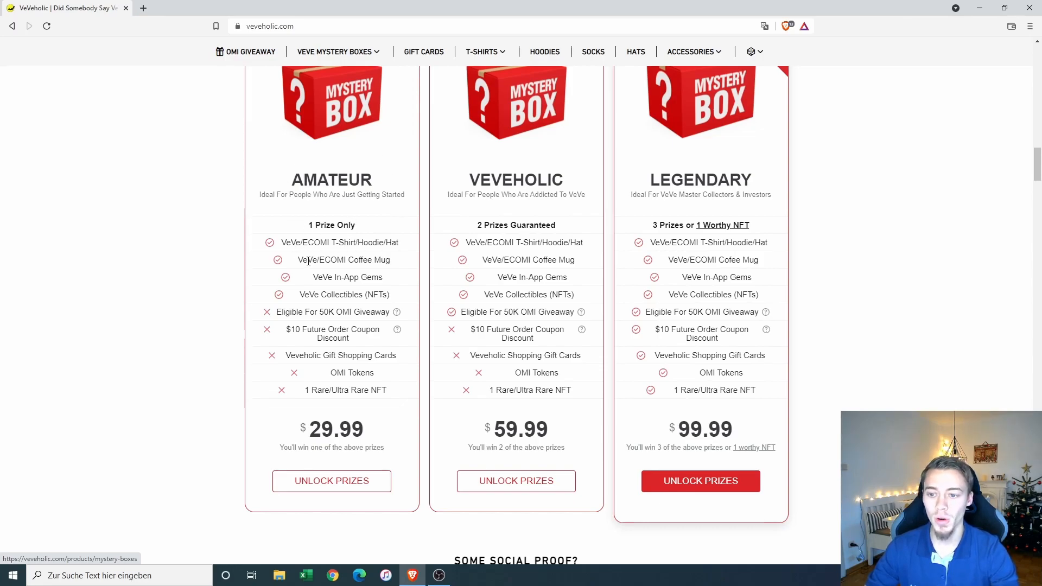
double_click(368, 259)
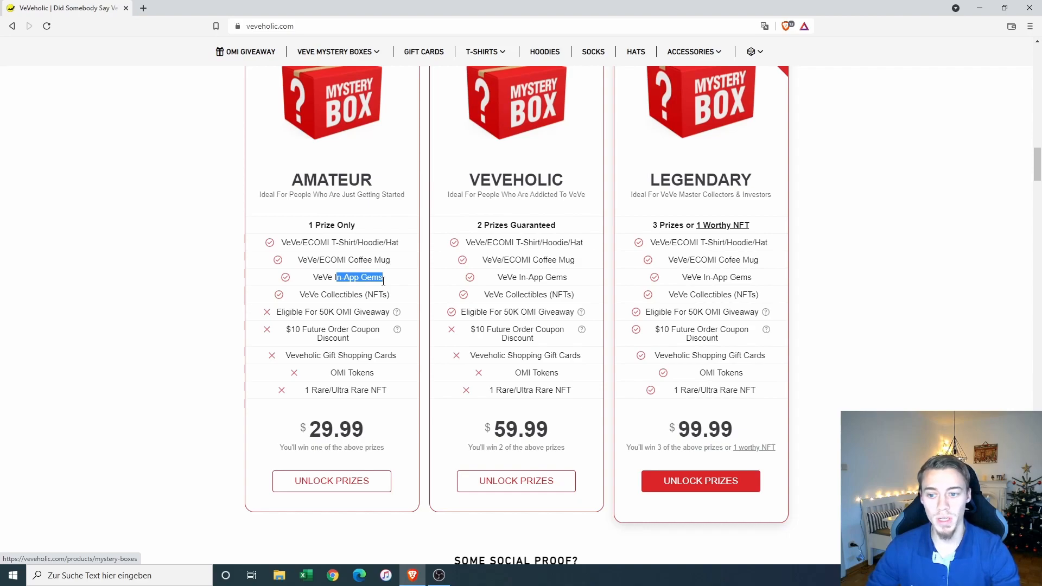
double_click(336, 429)
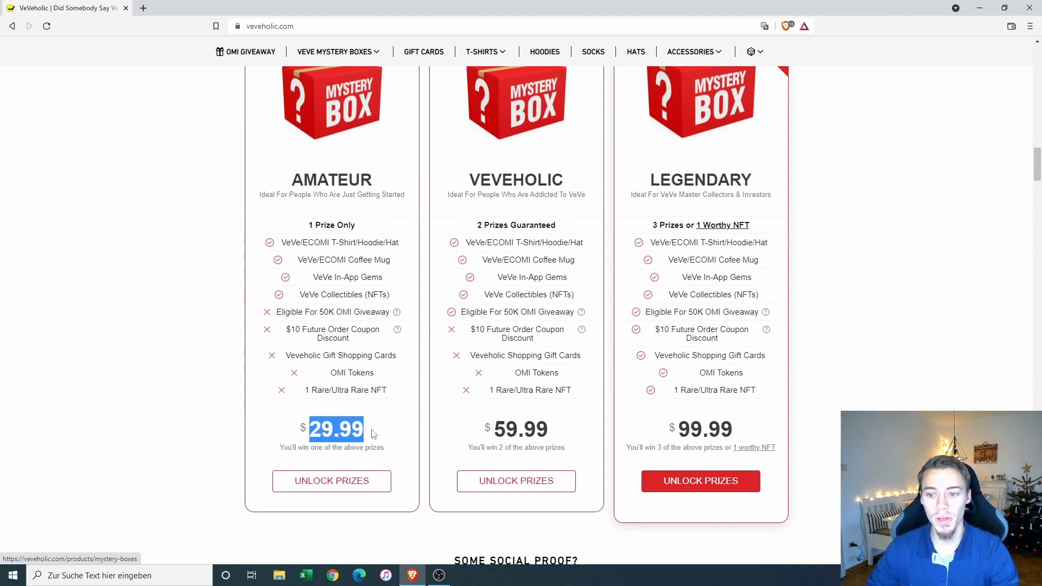
click(149, 319)
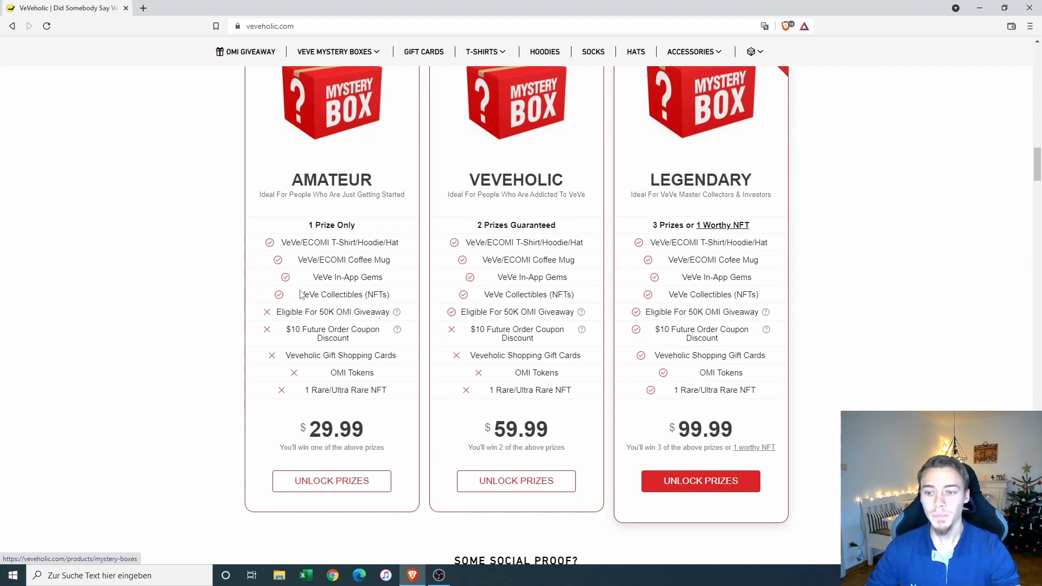
double_click(344, 294)
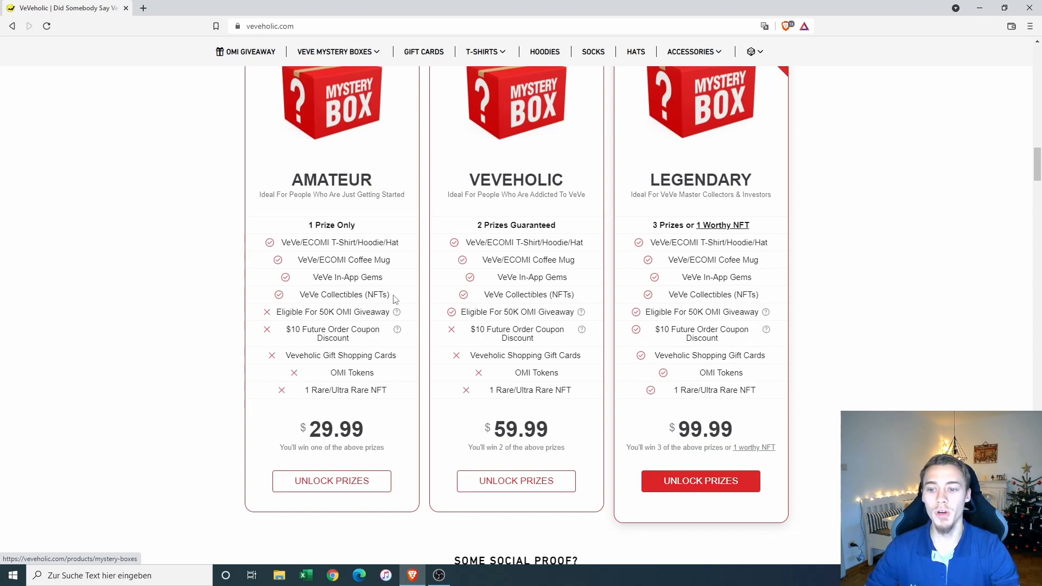
double_click(344, 295)
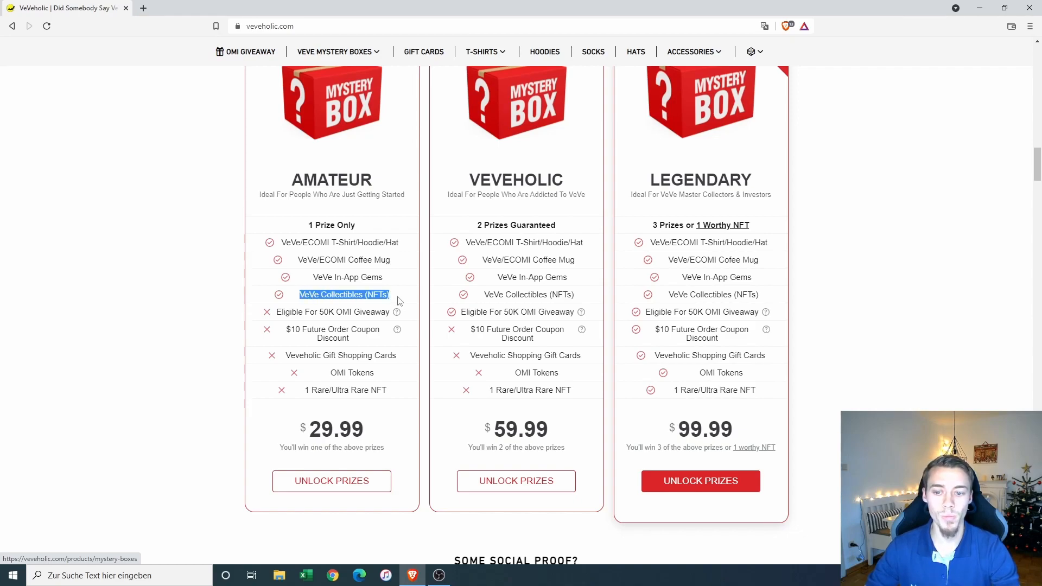
mouse_move(224, 288)
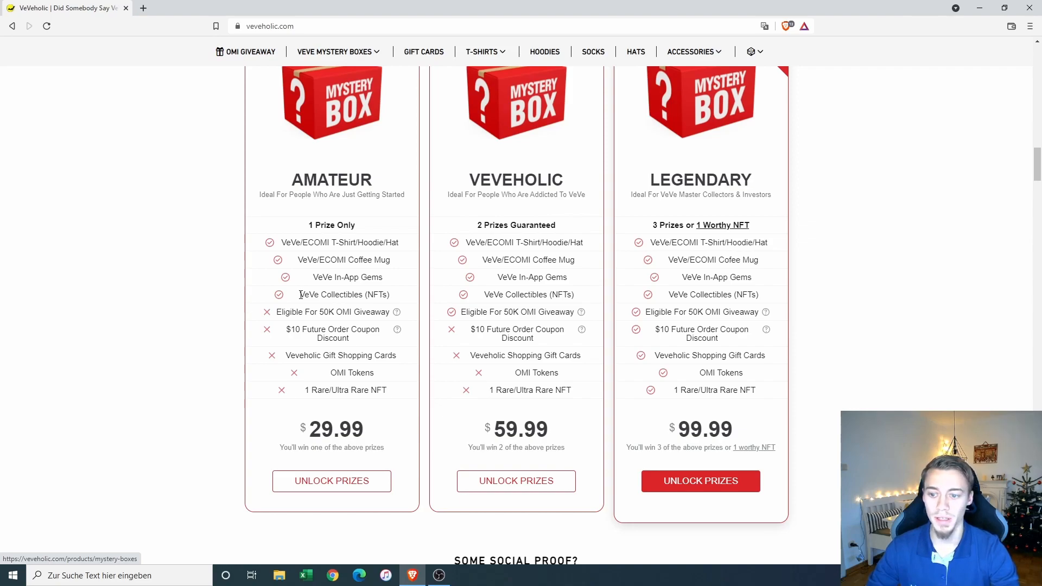
mouse_move(392, 301)
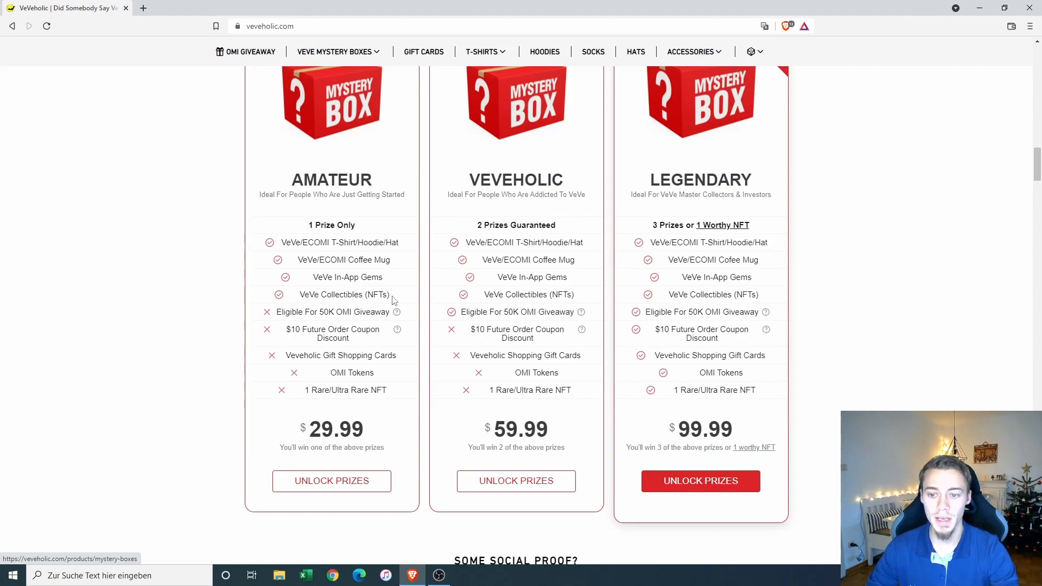
mouse_move(430, 319)
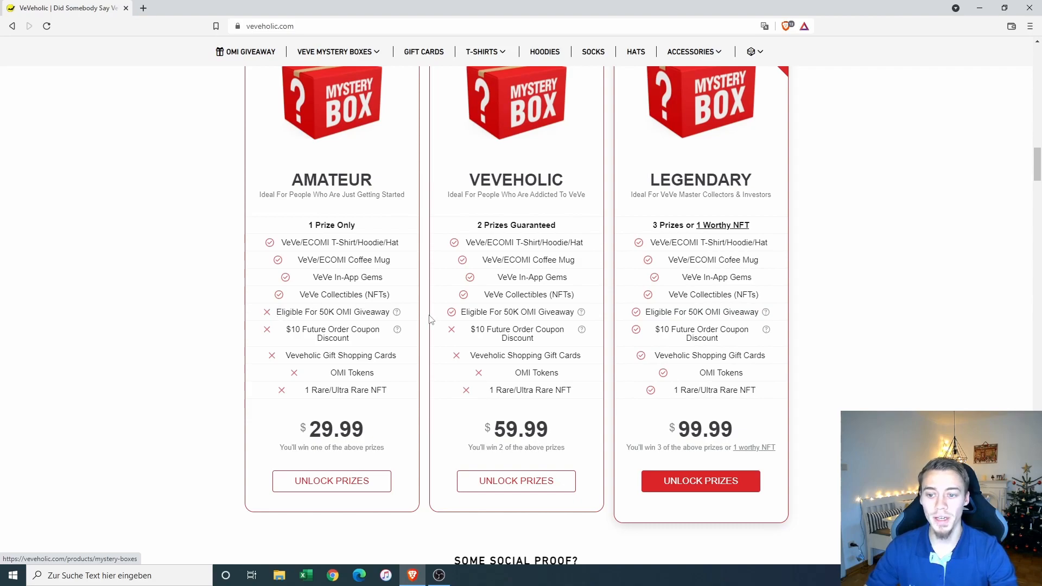
mouse_move(386, 342)
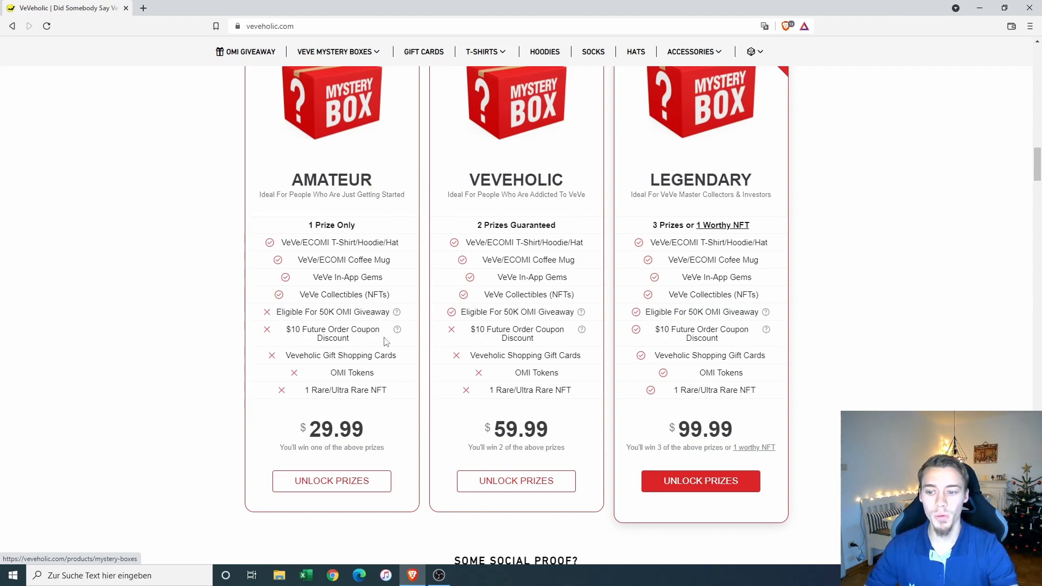
mouse_move(332, 316)
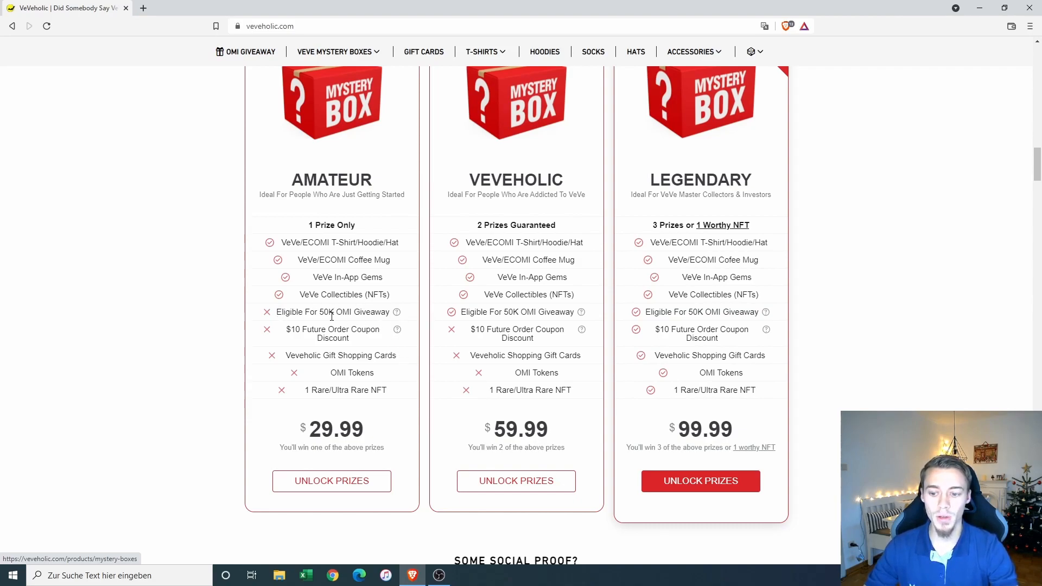
mouse_move(372, 329)
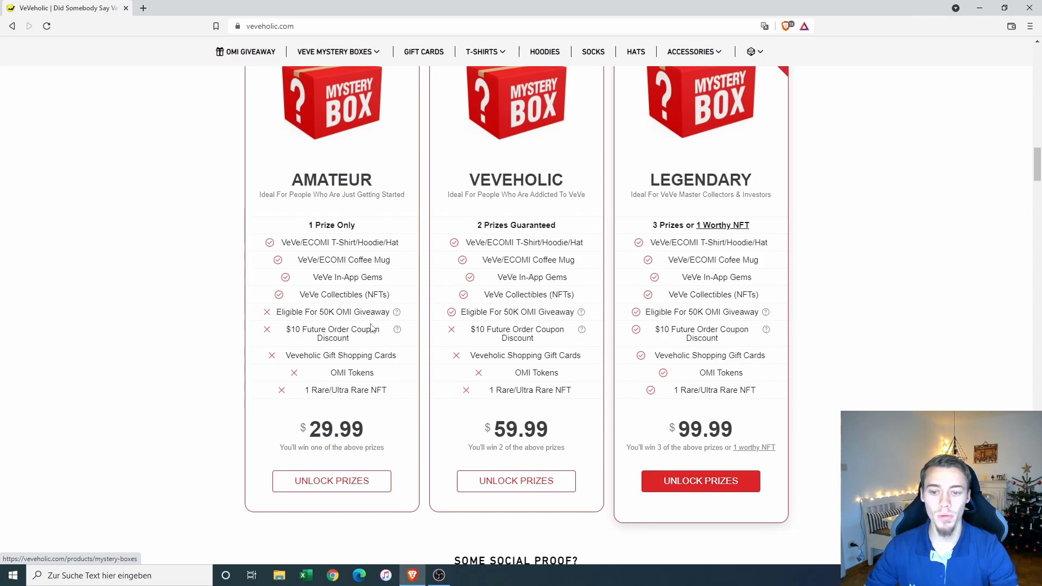
mouse_move(519, 168)
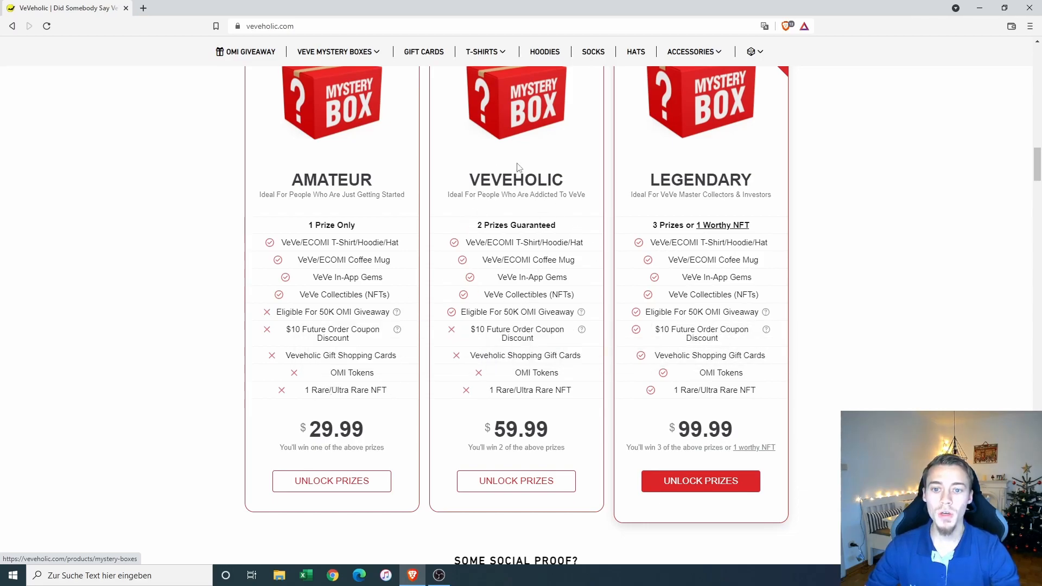
mouse_move(479, 226)
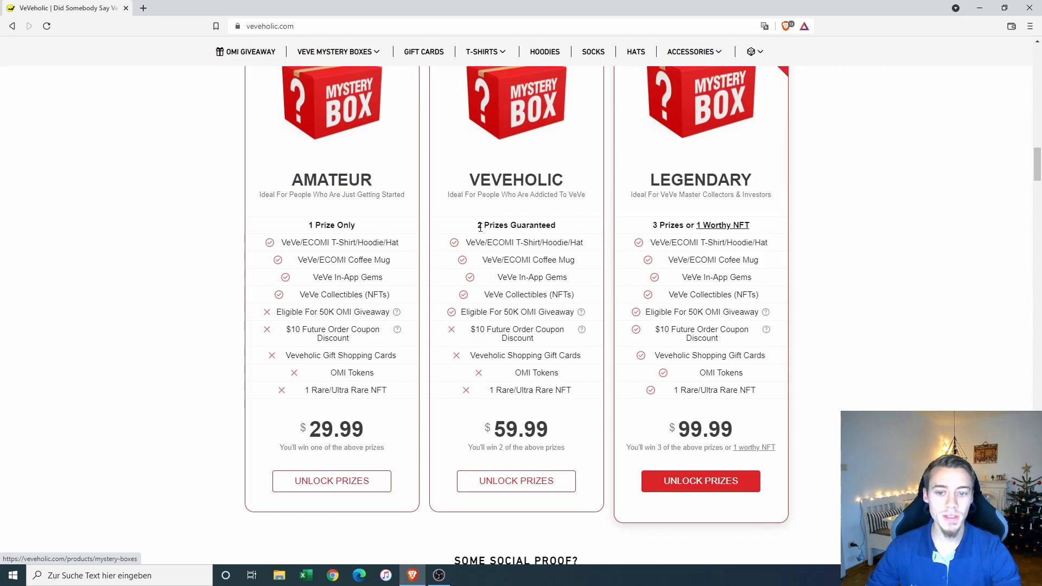
mouse_move(479, 253)
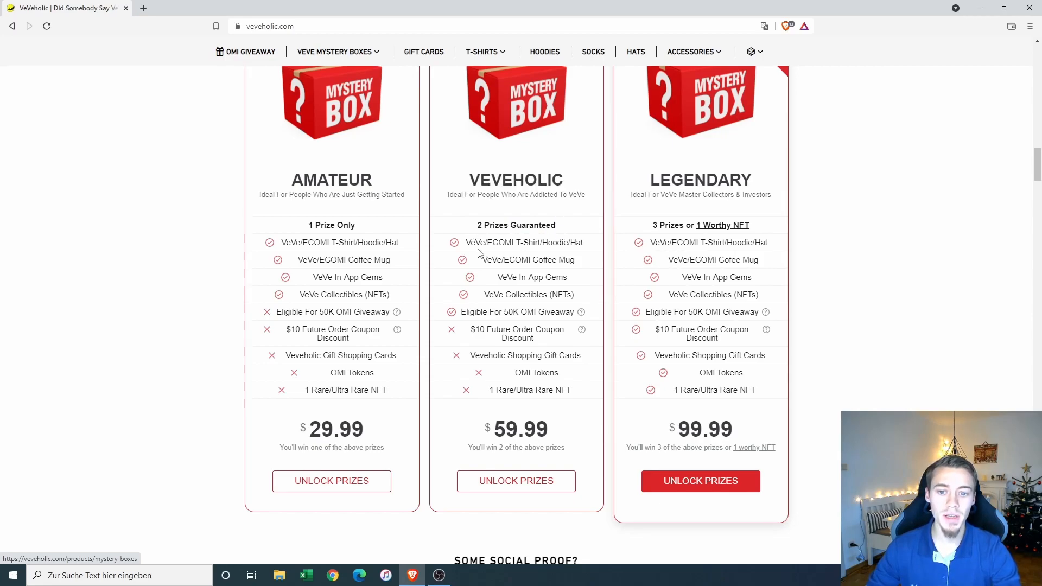
mouse_move(582, 245)
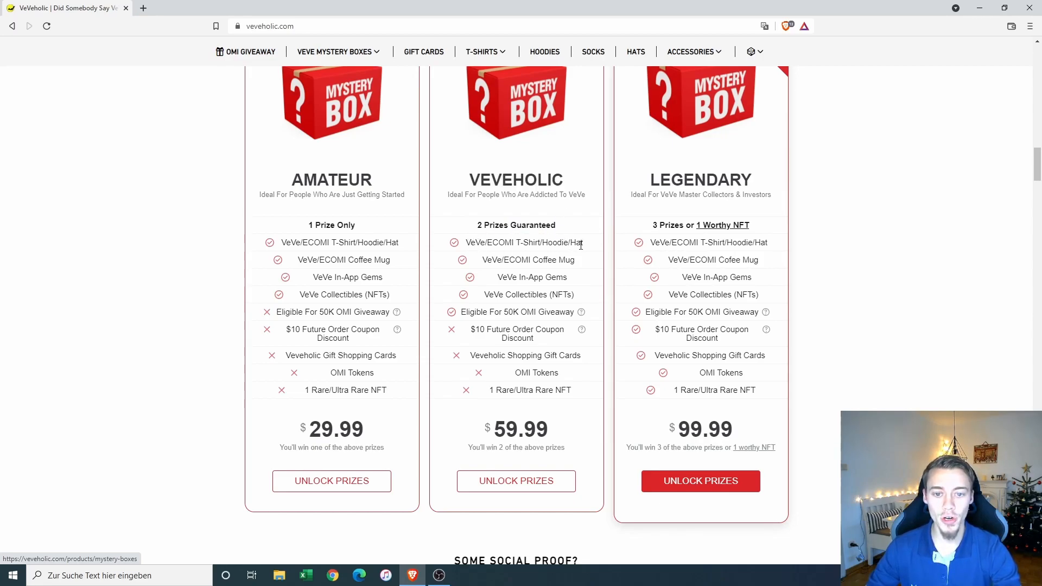
mouse_move(579, 281)
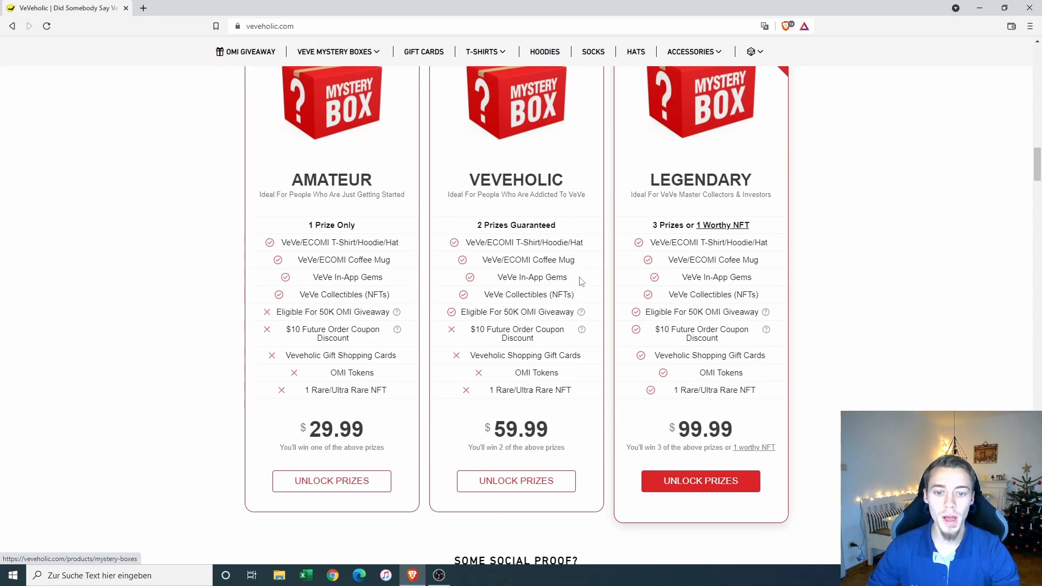
mouse_move(565, 295)
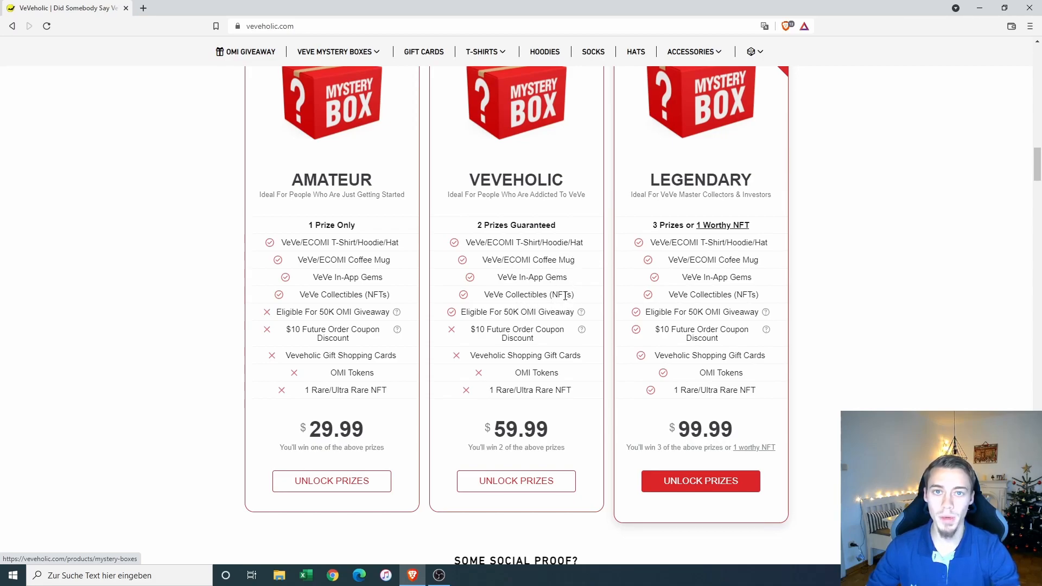
mouse_move(792, 184)
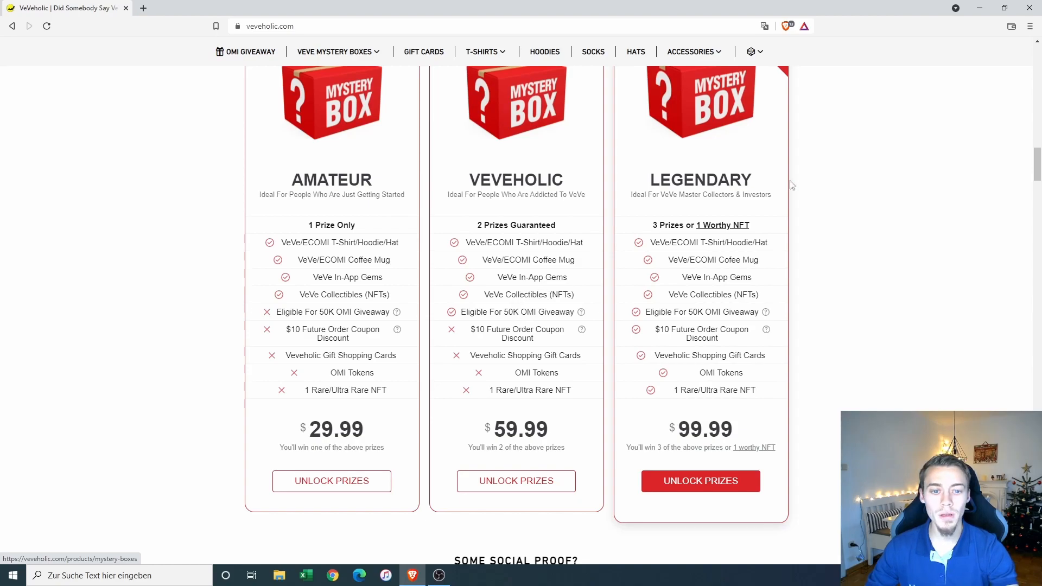
mouse_move(733, 196)
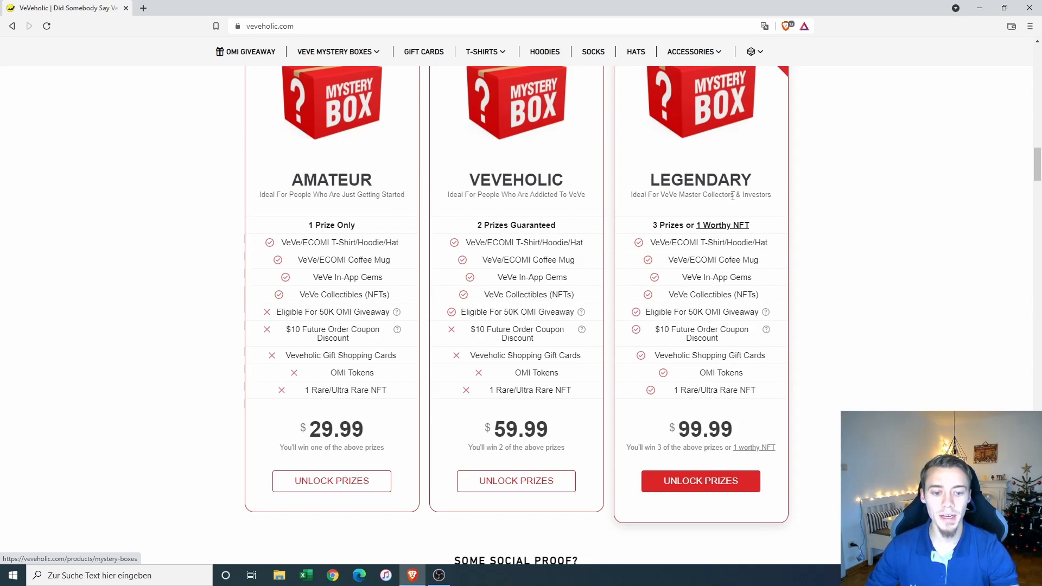
mouse_move(755, 399)
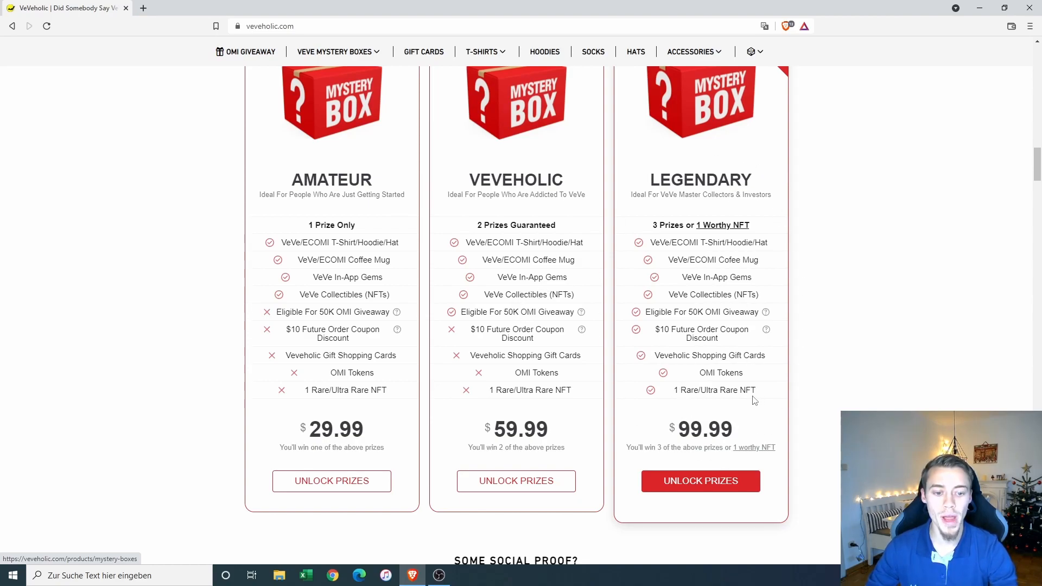
double_click(717, 390)
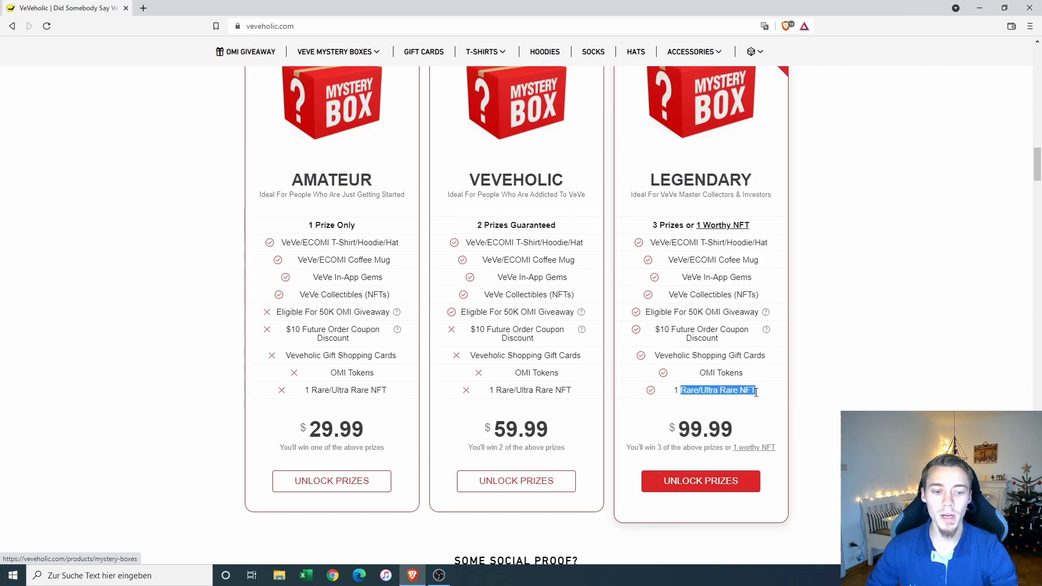
click(688, 421)
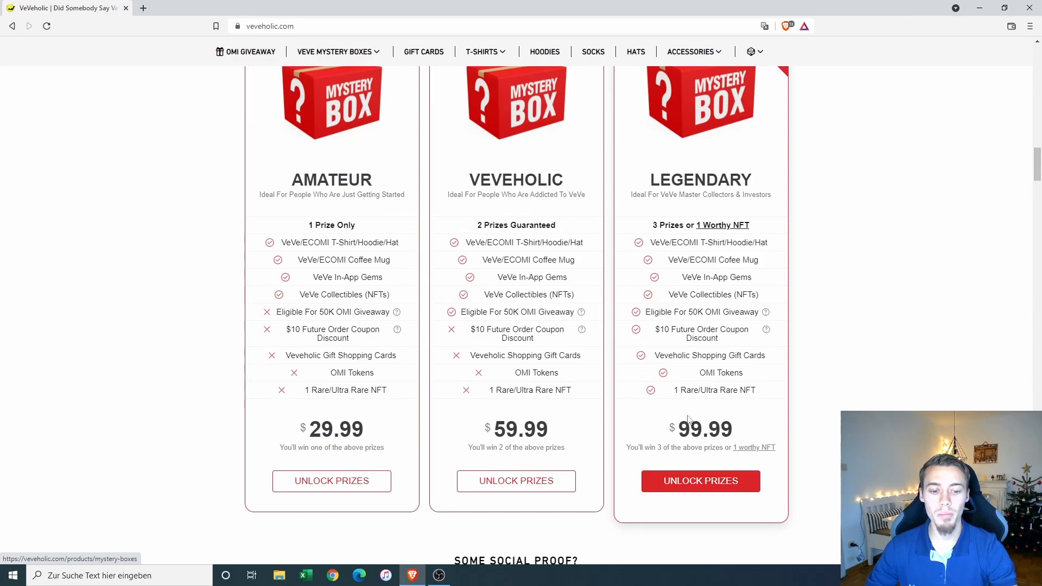
mouse_move(739, 429)
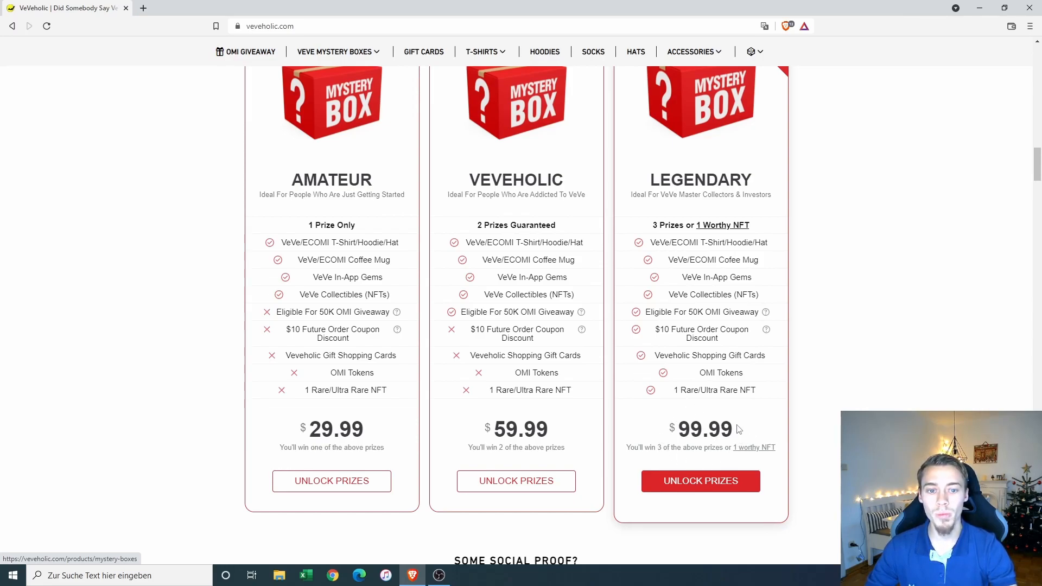
mouse_move(733, 425)
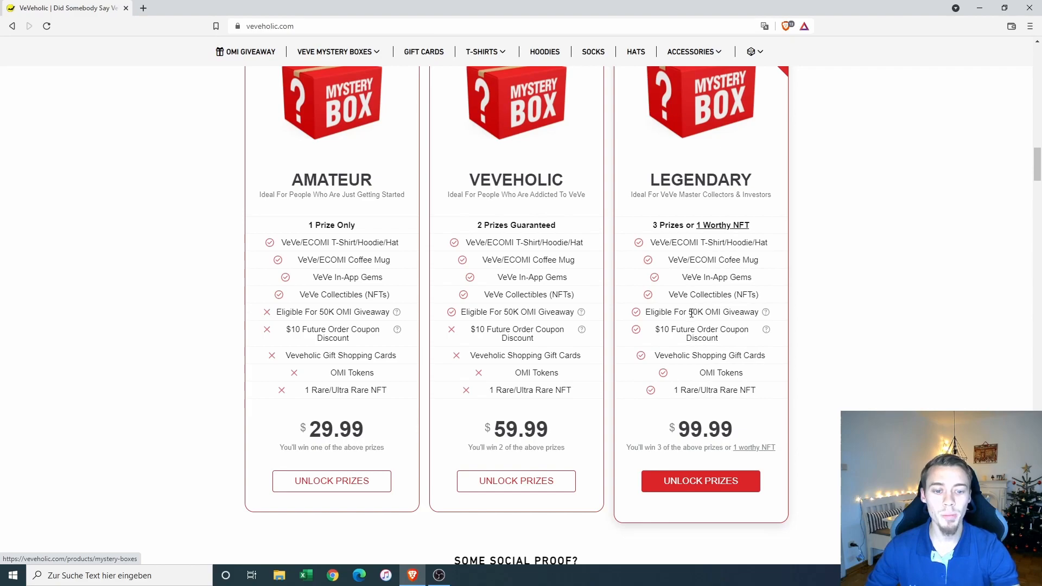
double_click(695, 311)
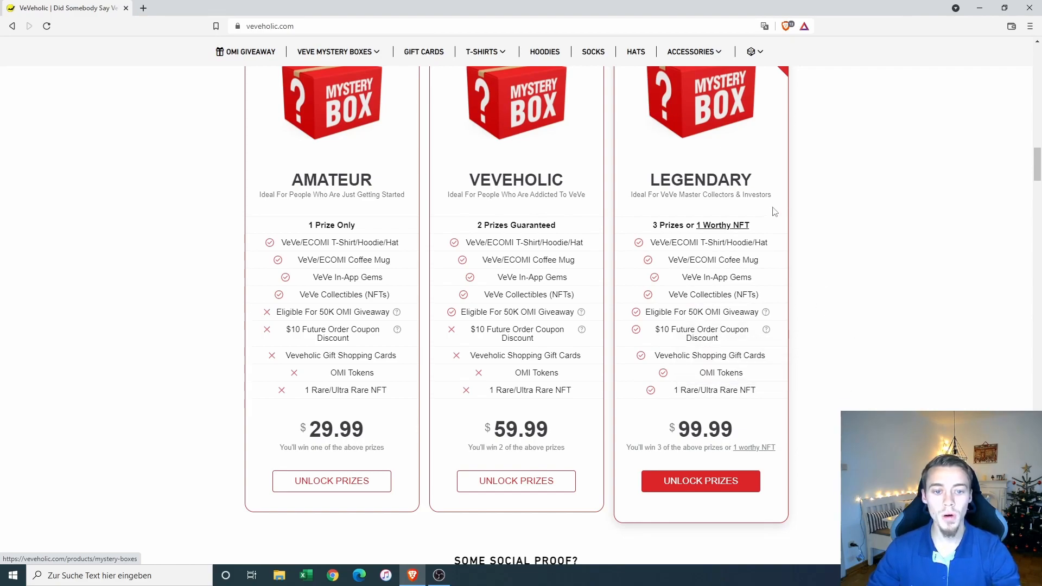
mouse_move(723, 163)
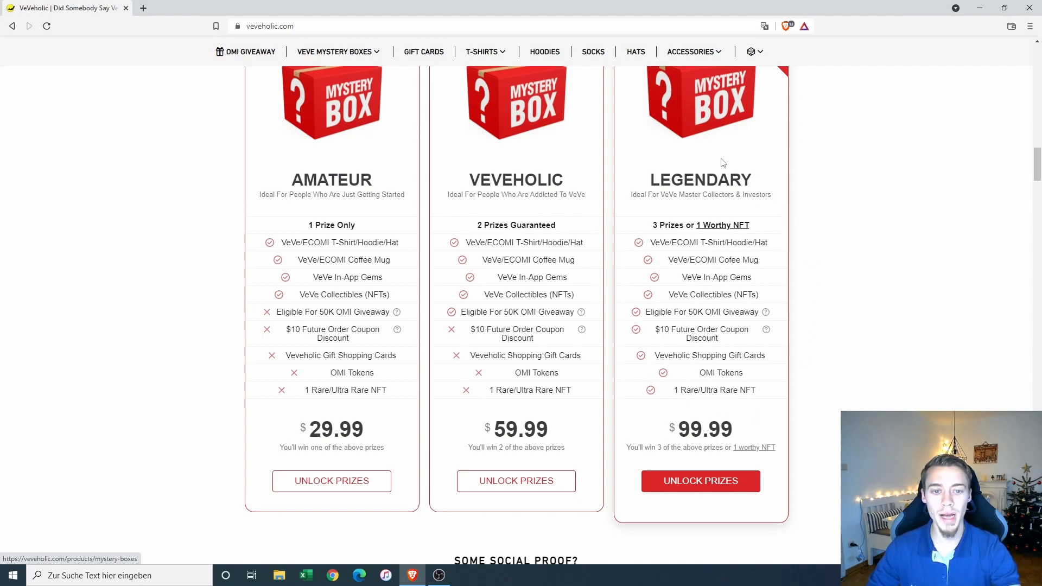
mouse_move(703, 242)
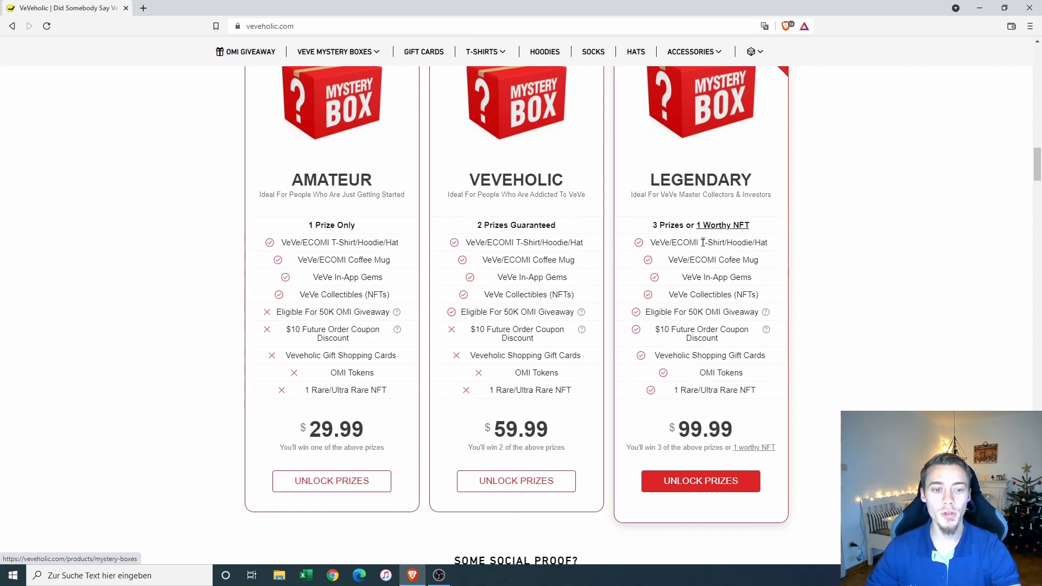
double_click(739, 243)
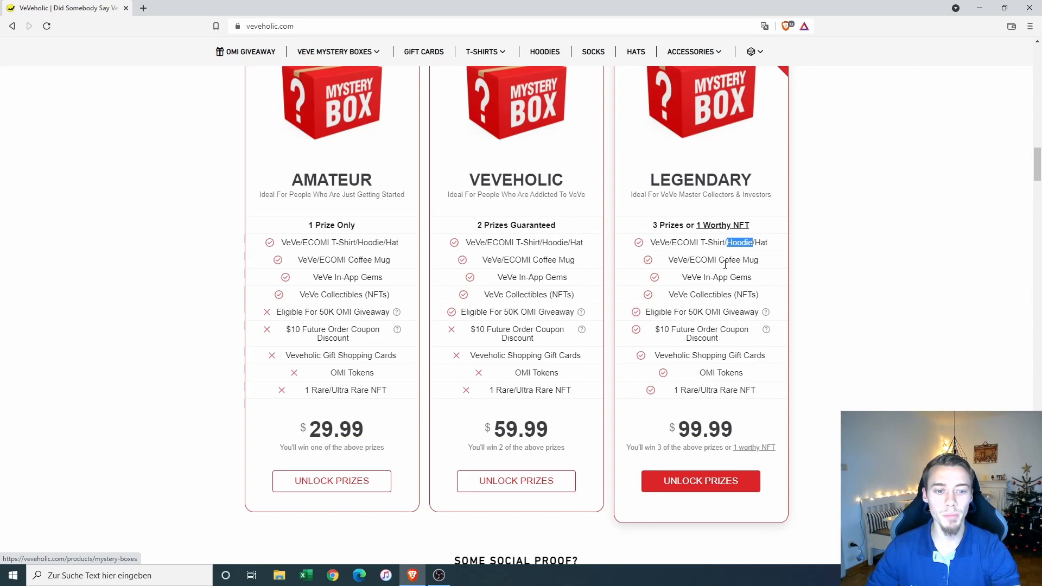
double_click(724, 294)
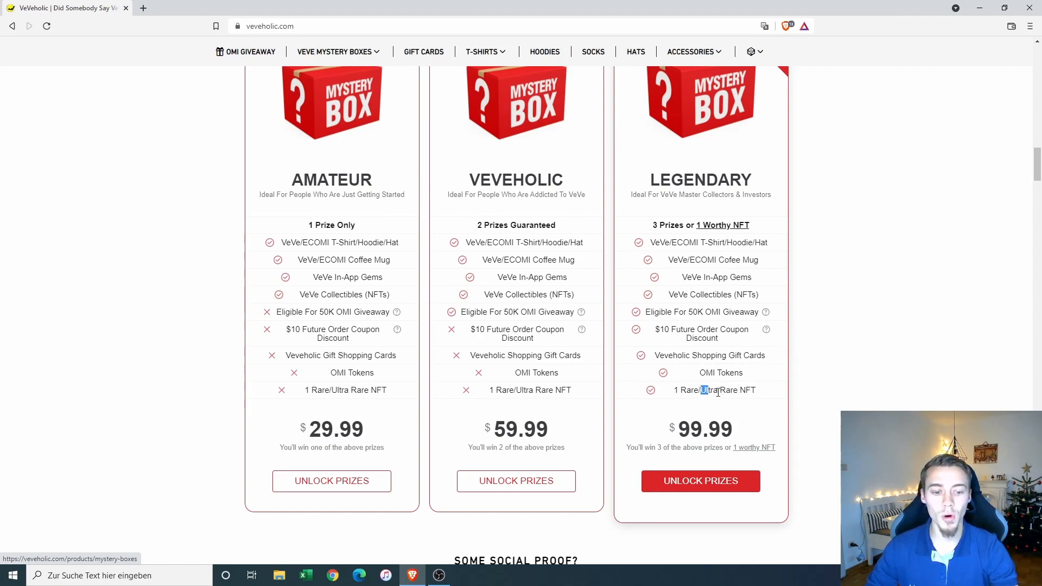
mouse_move(812, 404)
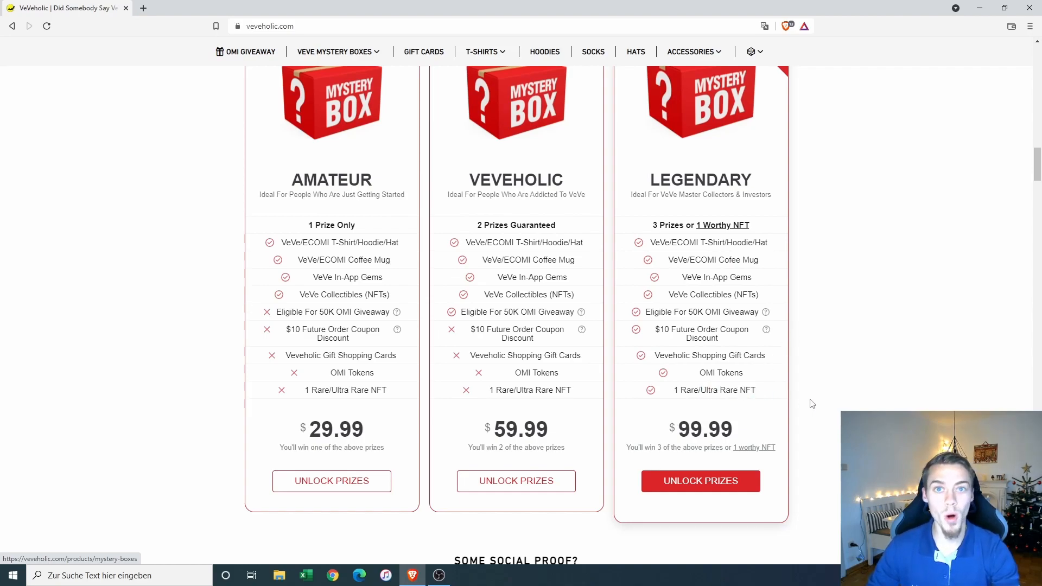
mouse_move(750, 409)
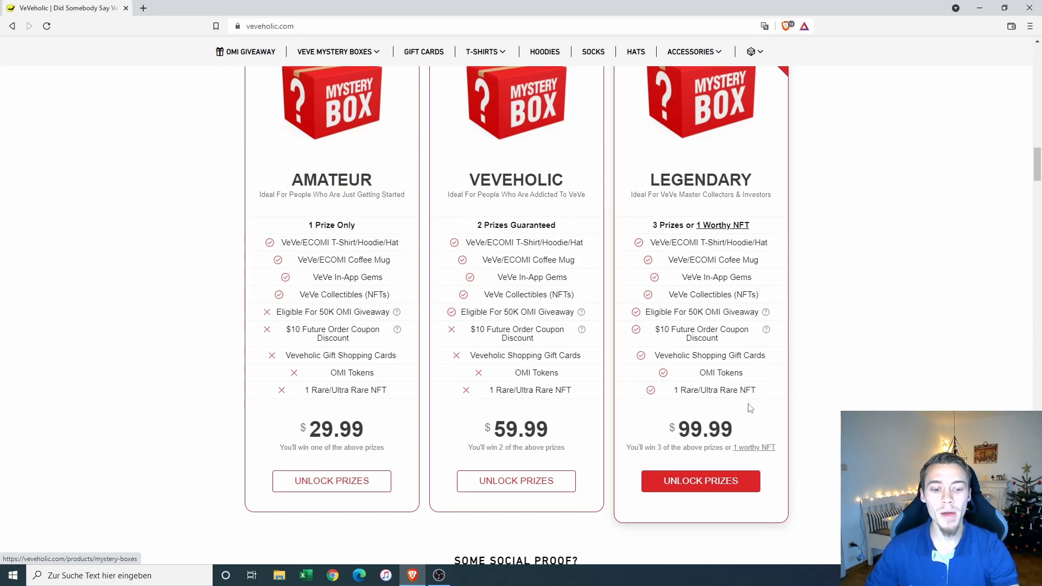
mouse_move(771, 426)
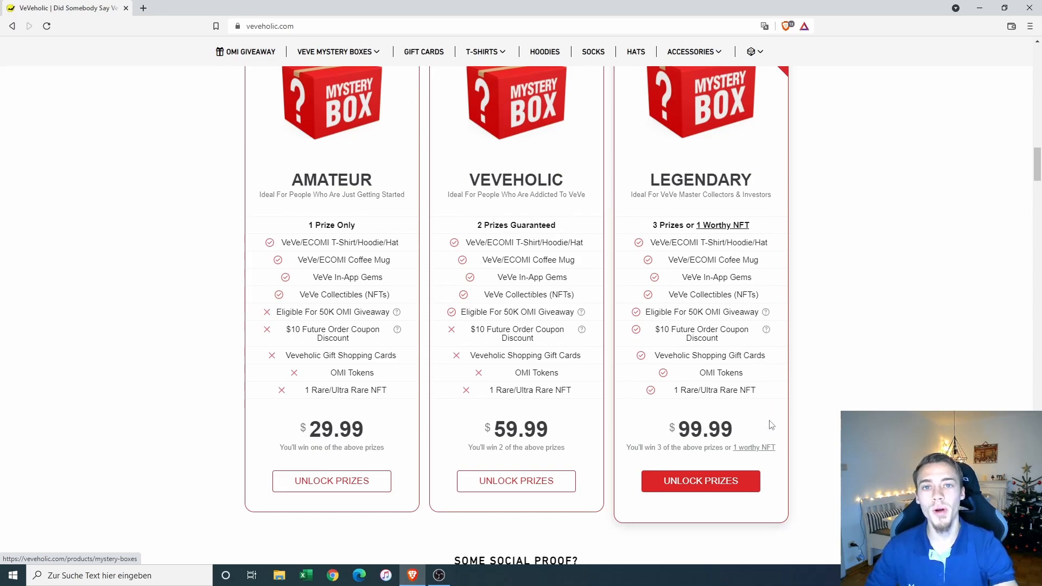
mouse_move(795, 425)
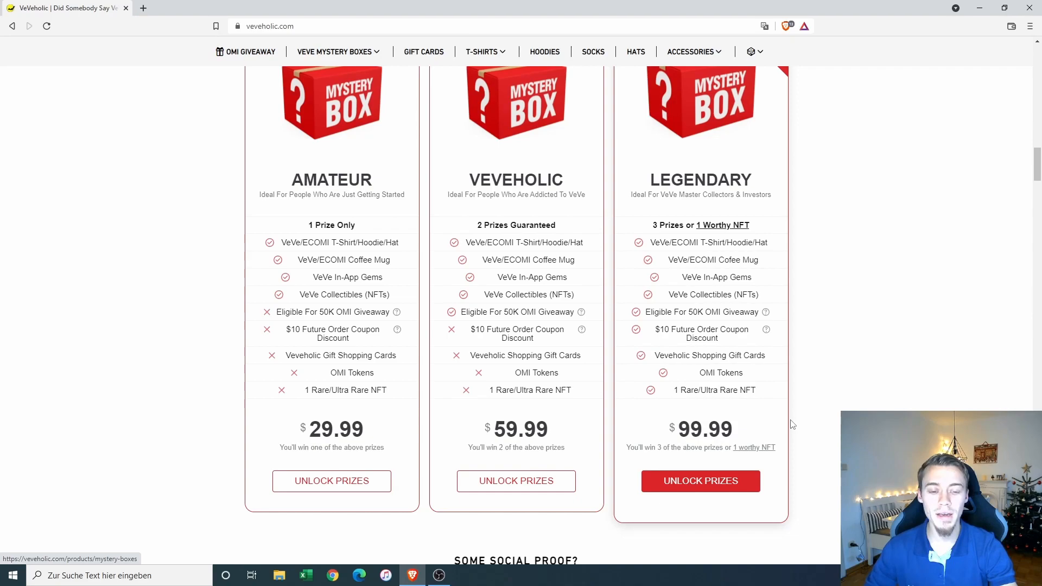
mouse_move(1023, 216)
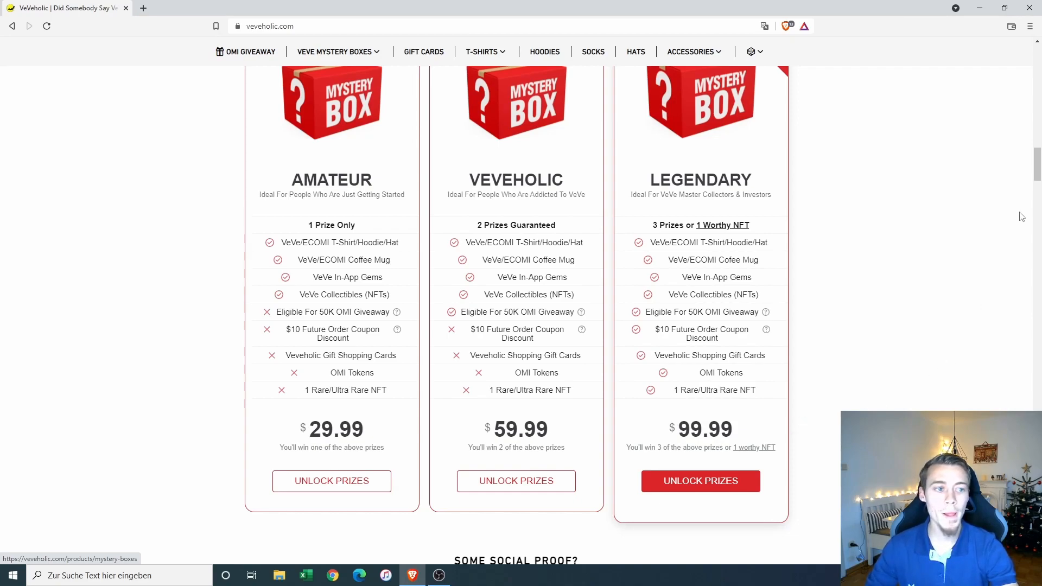
scroll(up, 3)
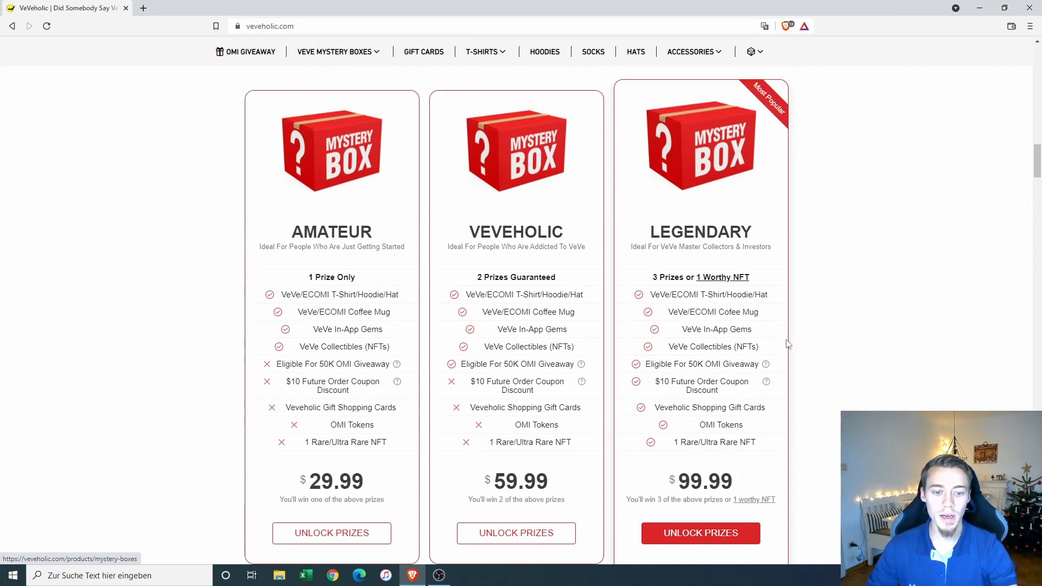
mouse_move(826, 439)
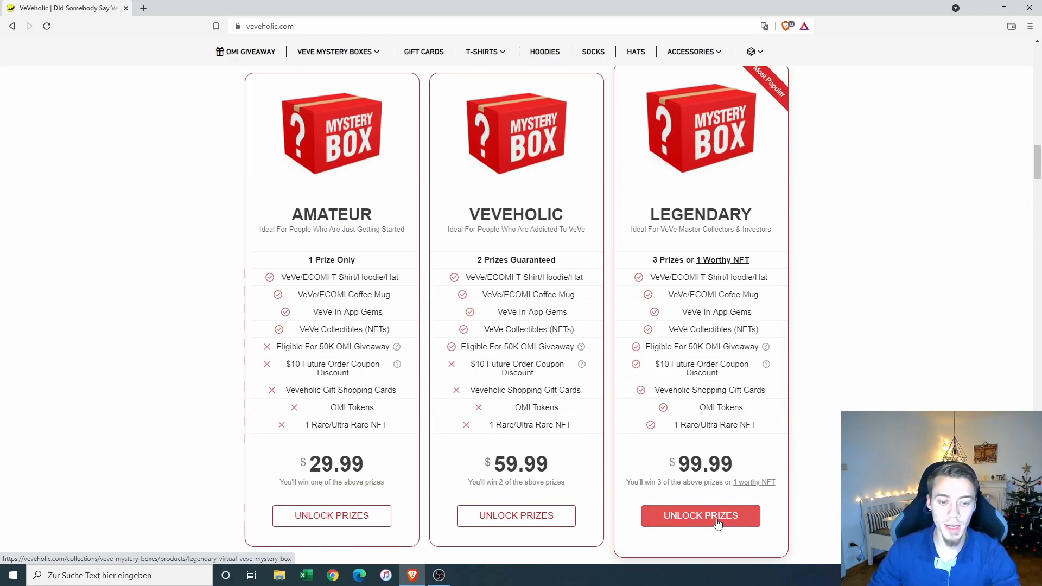
Step: Open the $99.99 Legendary Virtual VeVe Mystery Box page and add one box to the cart
click(700, 515)
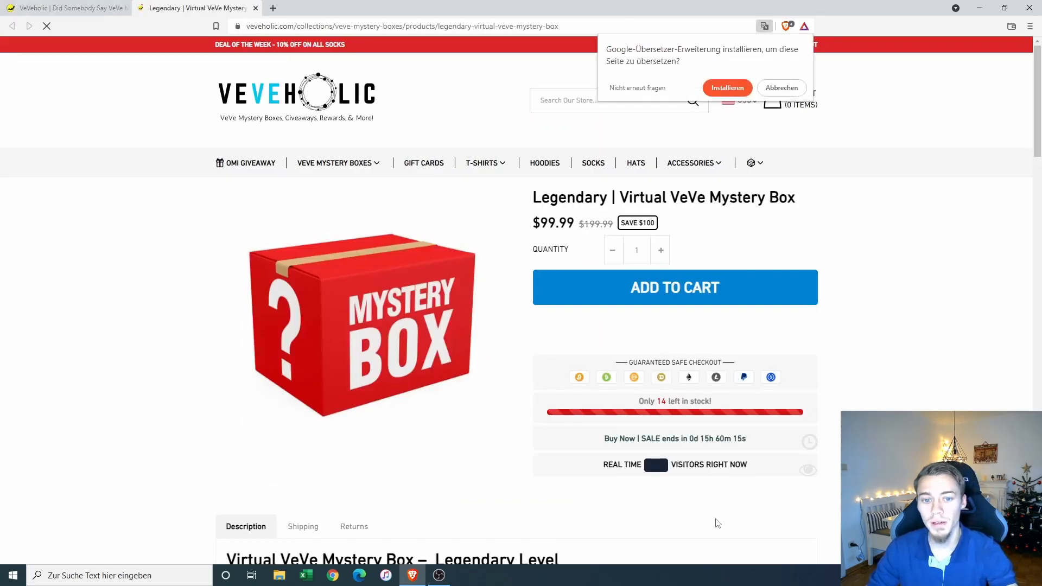
click(46, 26)
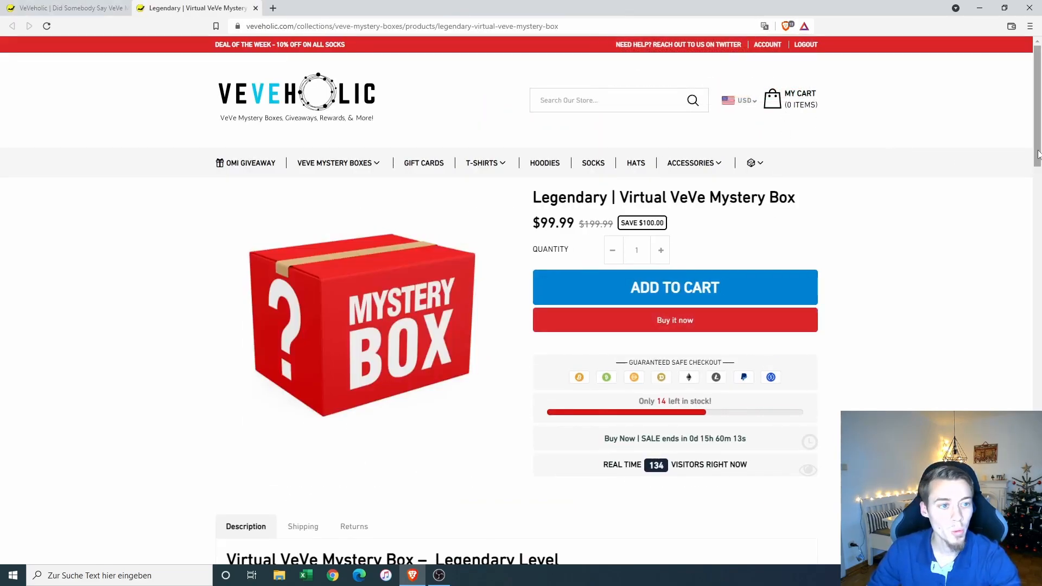
scroll(down, 3)
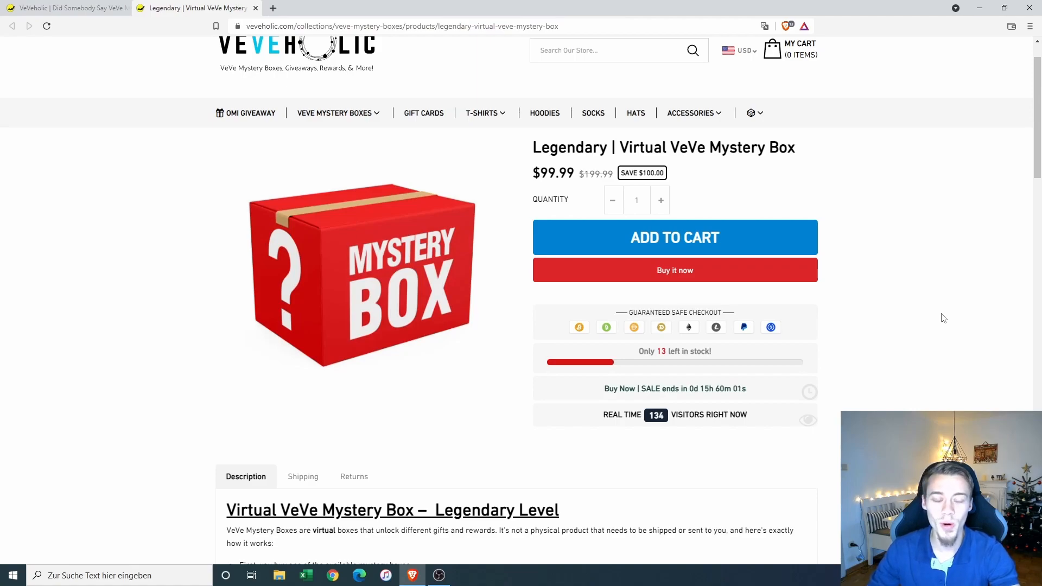
mouse_move(921, 307)
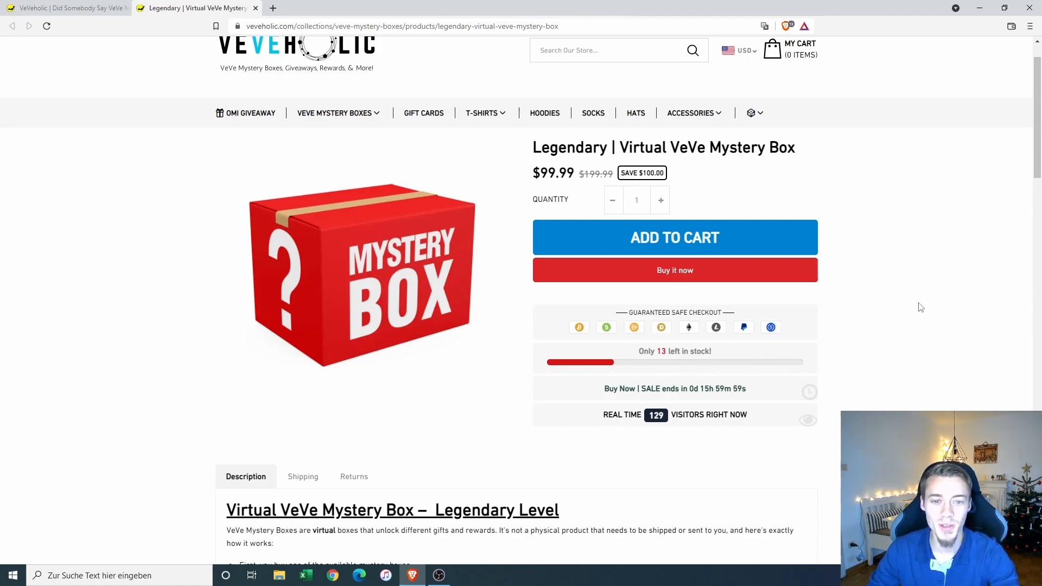
mouse_move(870, 202)
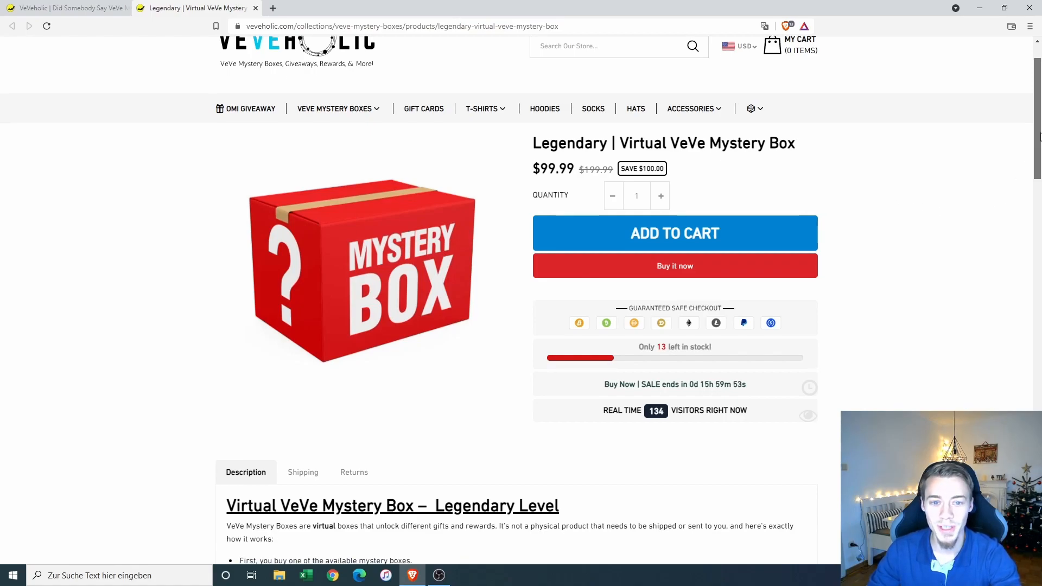
scroll(down, 3)
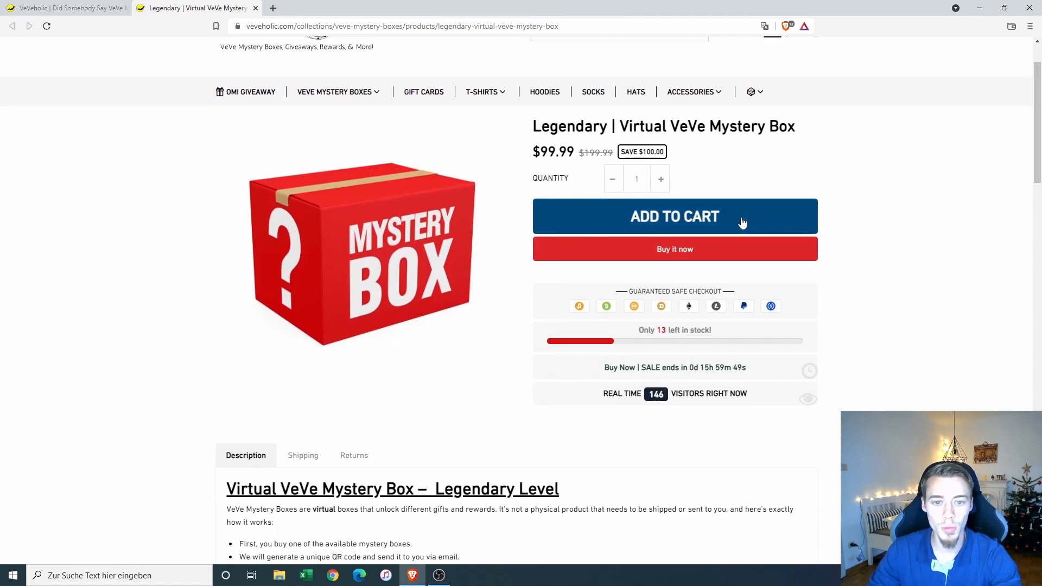
click(674, 216)
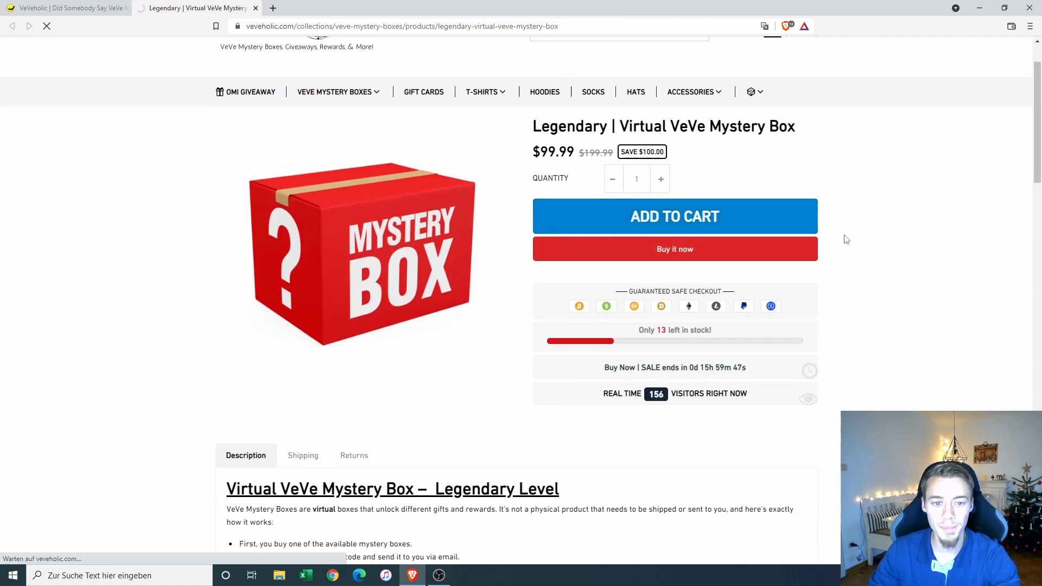
Step: Enter discount code PatientHodler10%OFF and the order note 'Good Luck!' in the cart
click(674, 216)
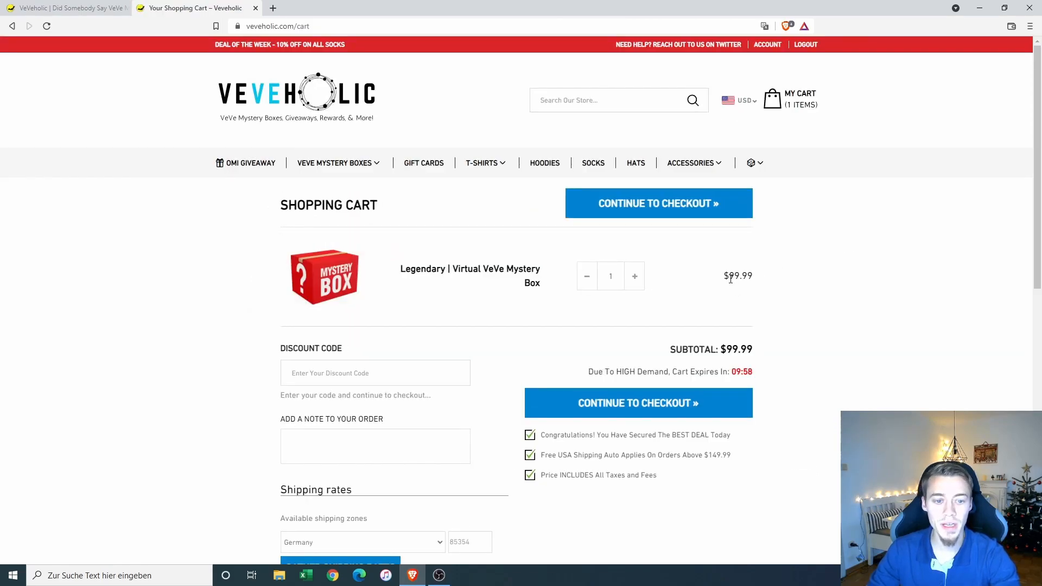
mouse_move(575, 276)
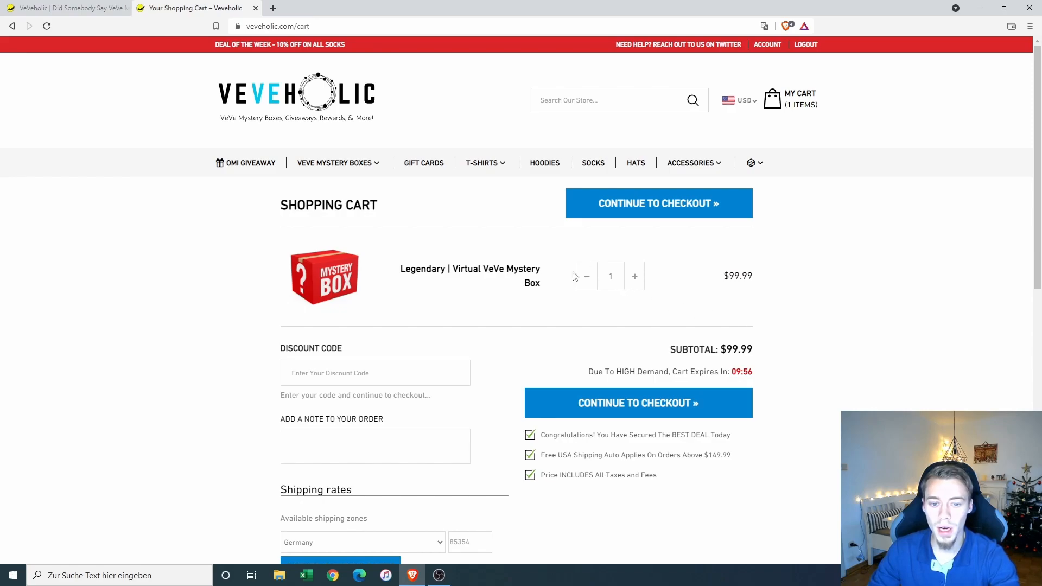
scroll(down, 3)
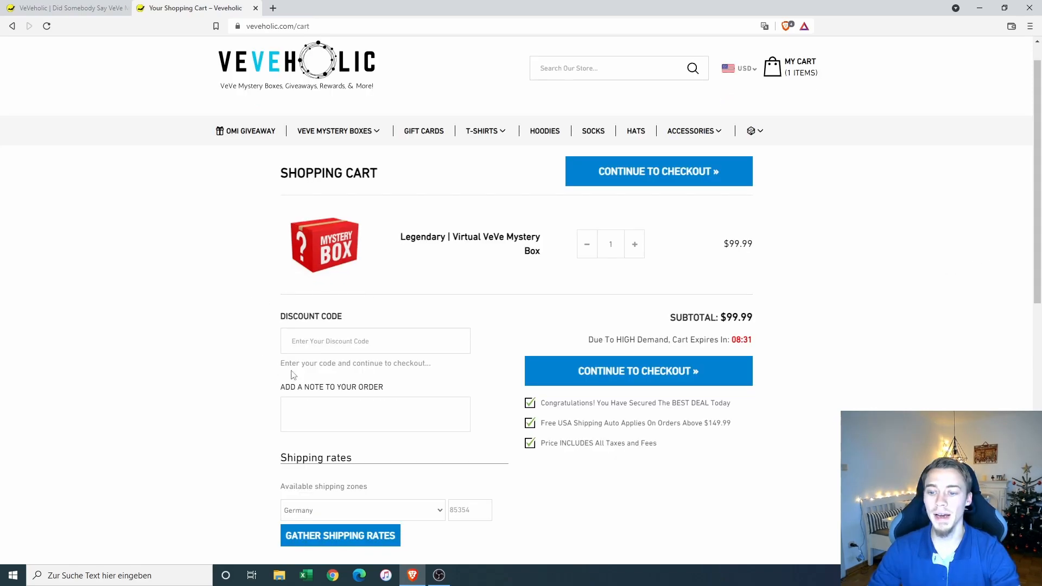
mouse_move(245, 341)
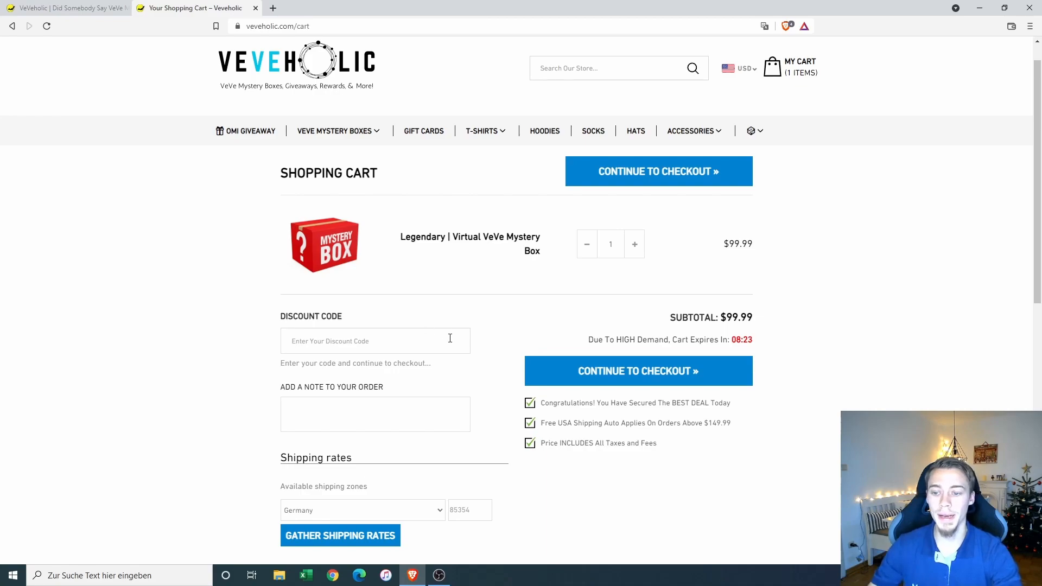
text(PatientHodler10%OFF)
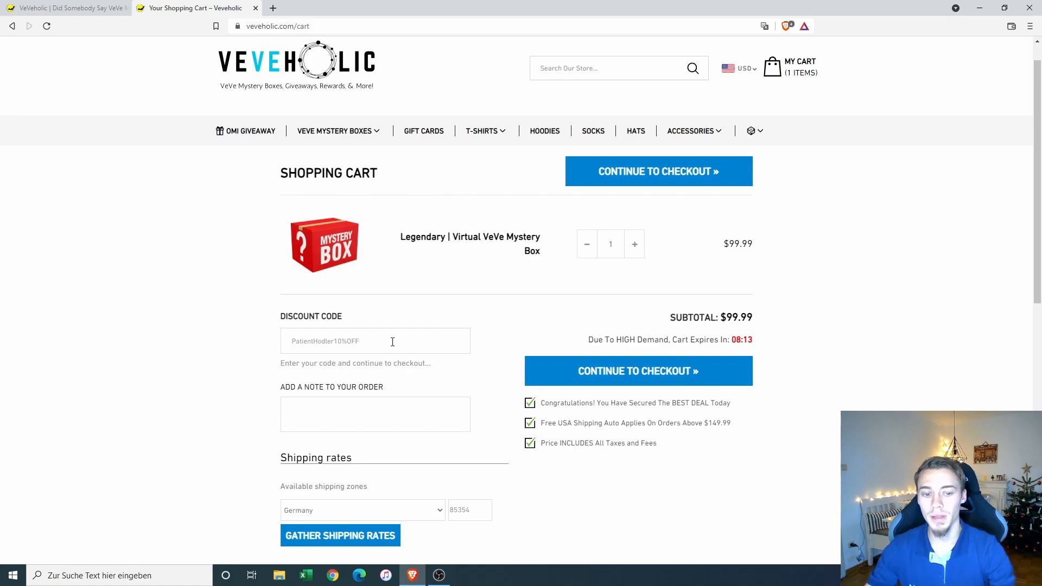
click(375, 414)
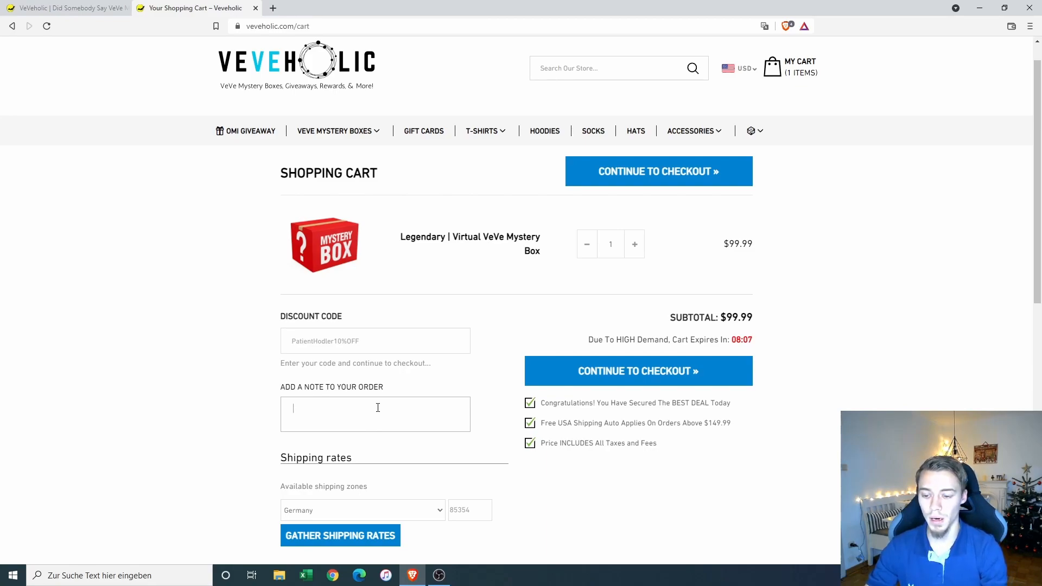
text(Good Luck!)
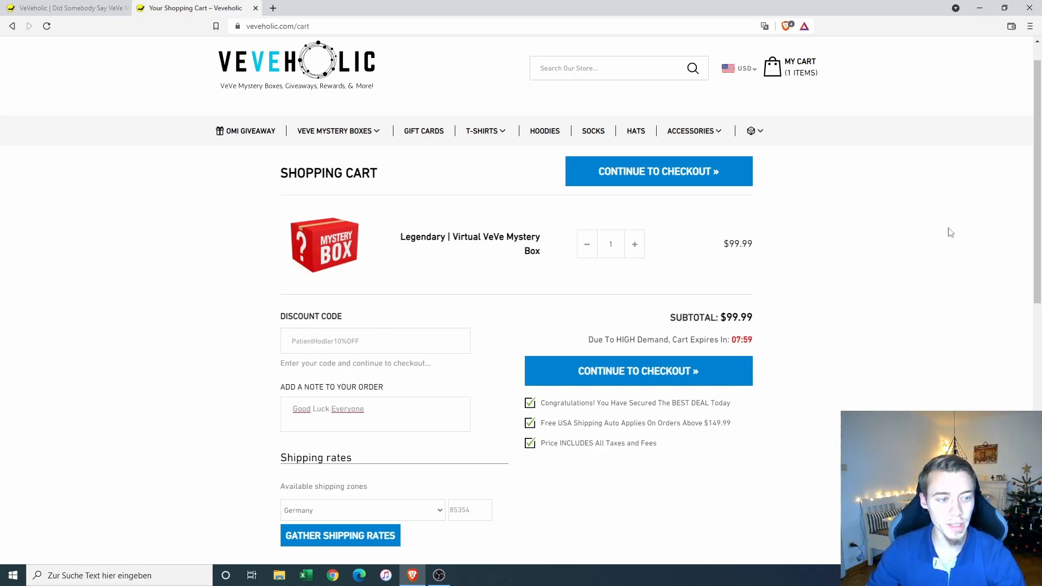
Step: Continue from the cart holding the Legendary box to checkout
scroll(down, 3)
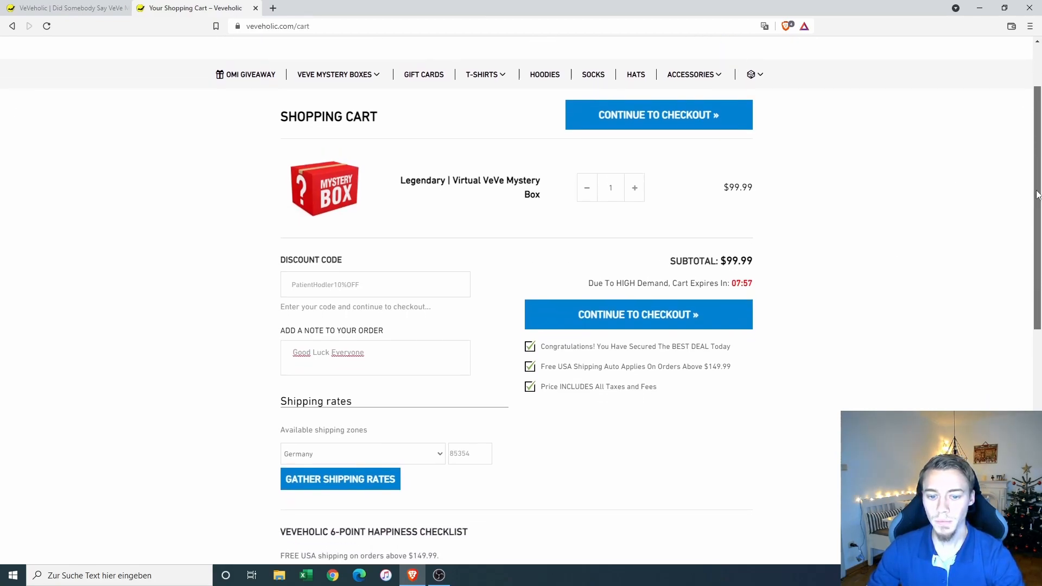
click(637, 315)
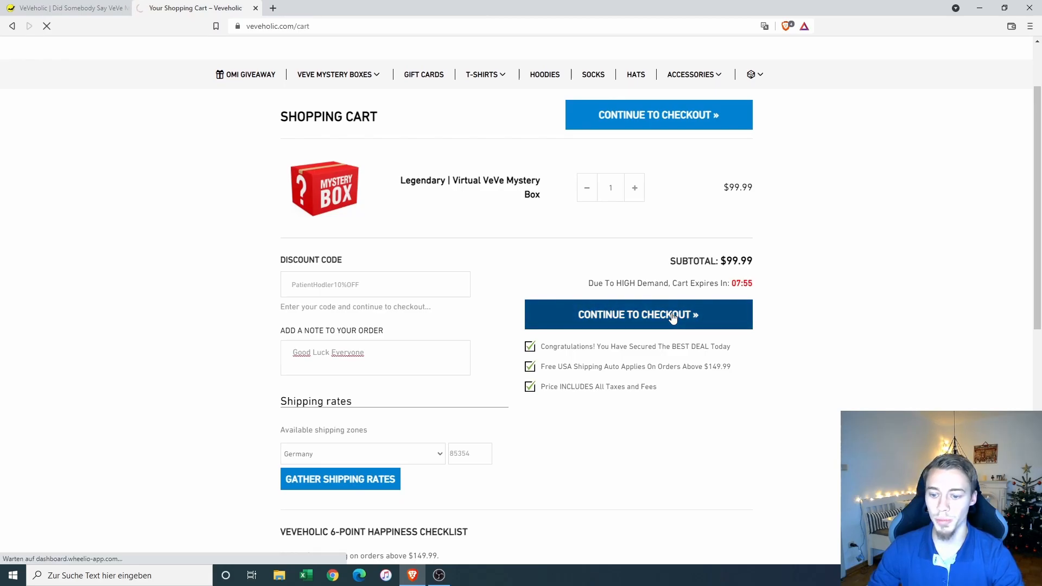
Step: Reach checkout with PATIENTHODLER10%OFF applied, $9.99 off for a $90.00 total
click(637, 315)
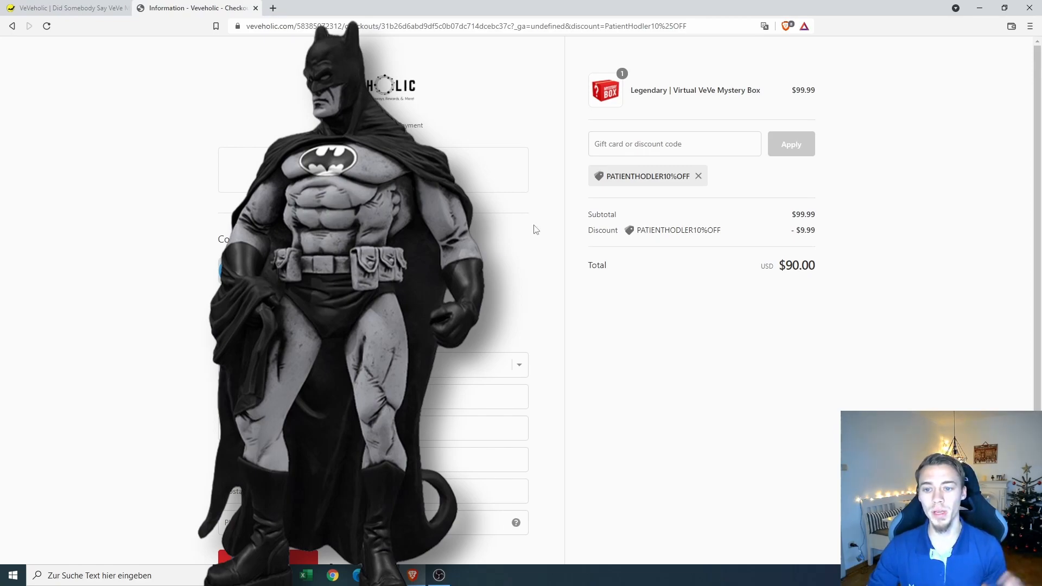
mouse_move(543, 218)
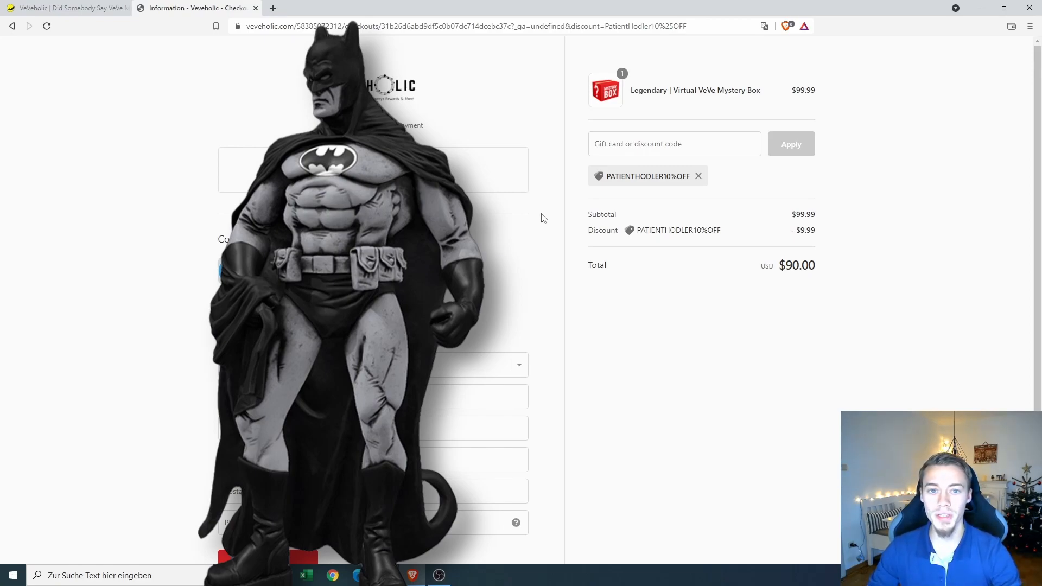
mouse_move(500, 212)
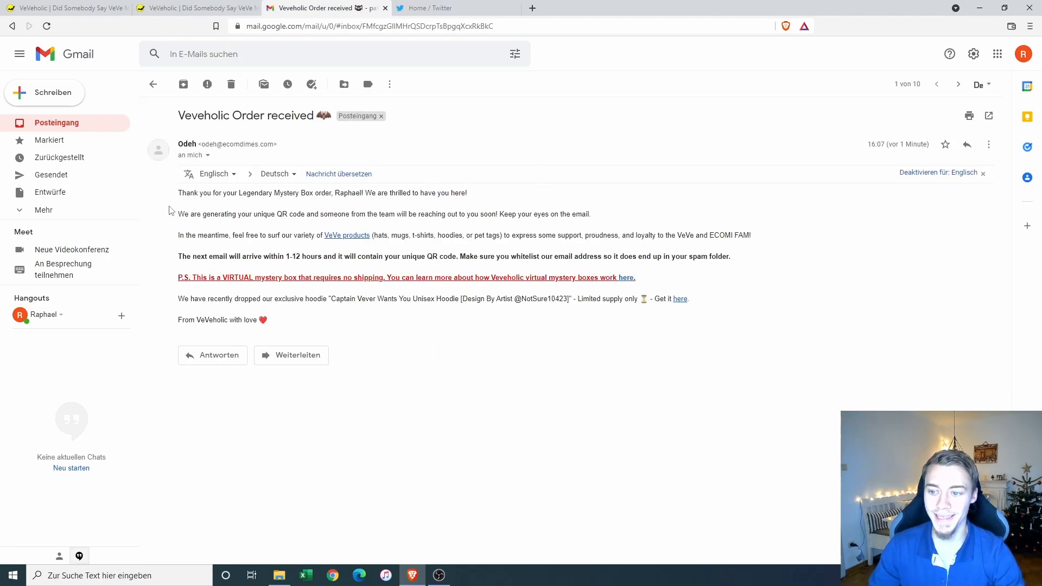
drag(177, 193, 282, 193)
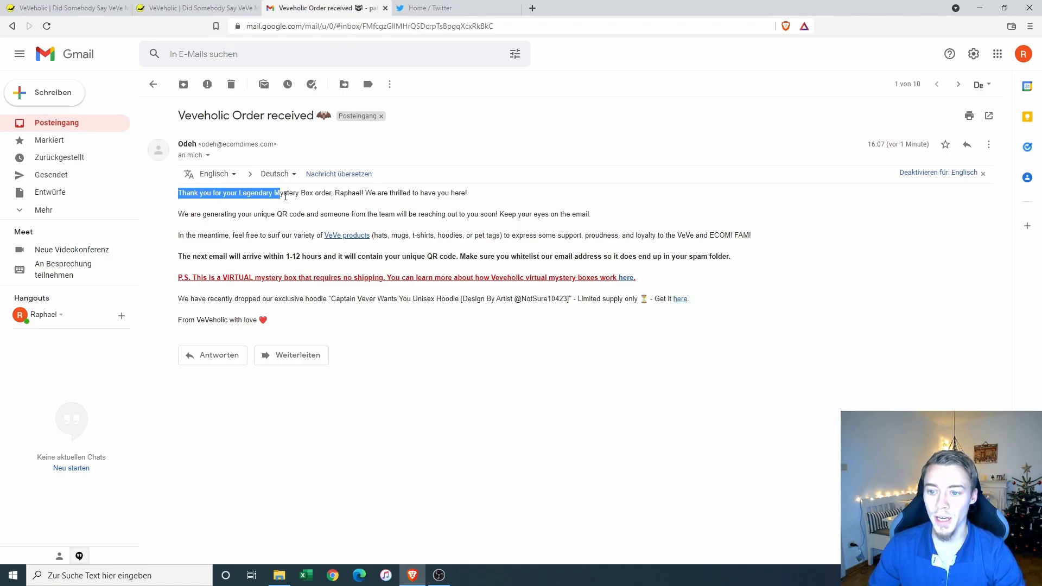
drag(273, 193, 332, 193)
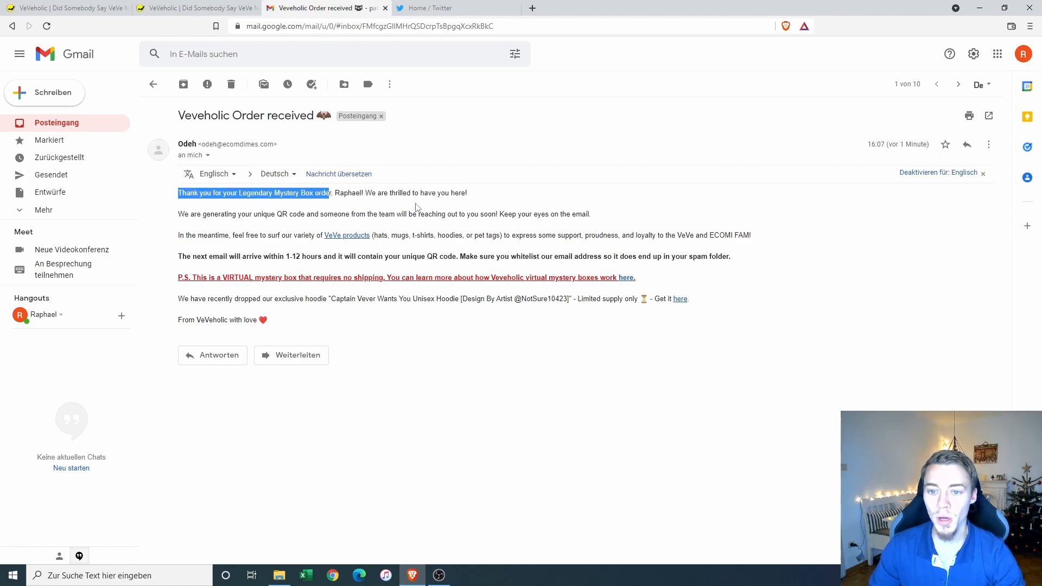
click(178, 216)
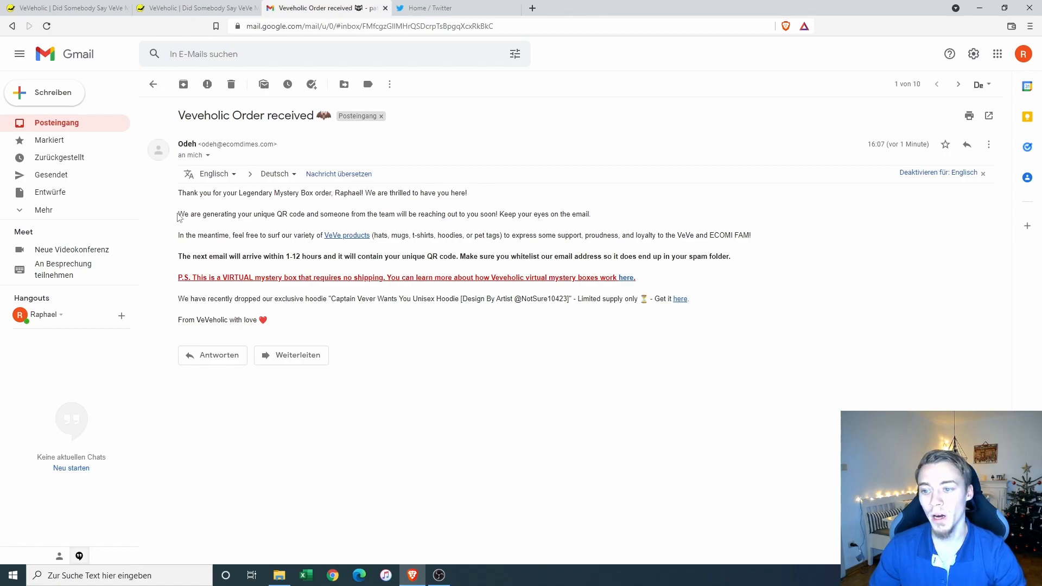
mouse_move(279, 216)
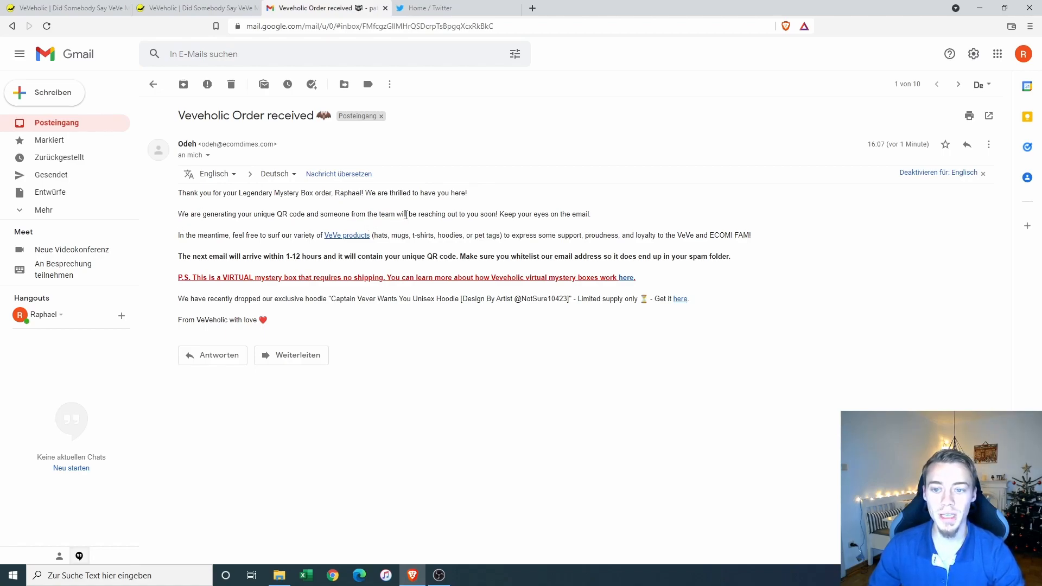
mouse_move(607, 223)
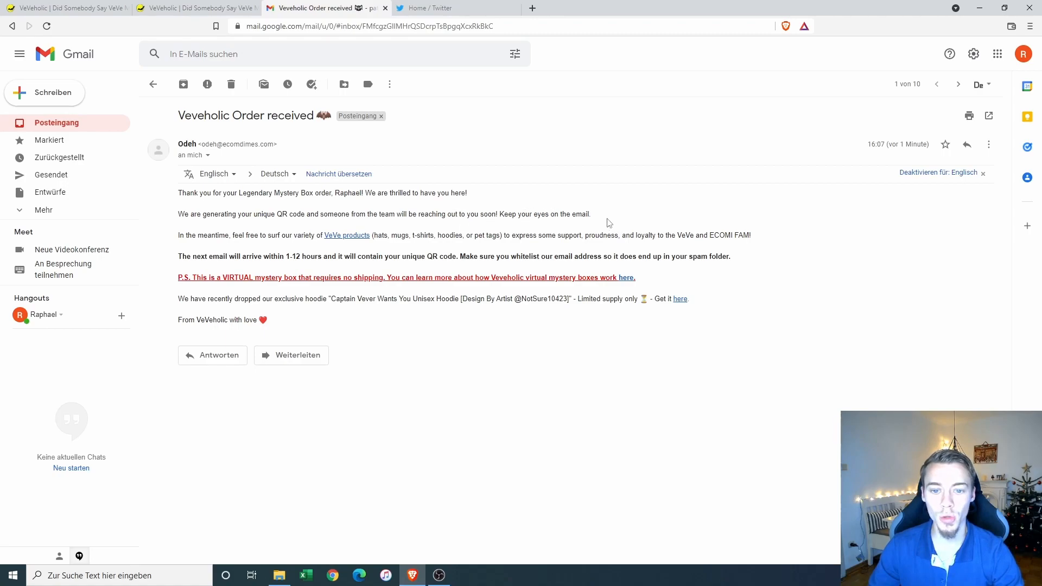
mouse_move(307, 230)
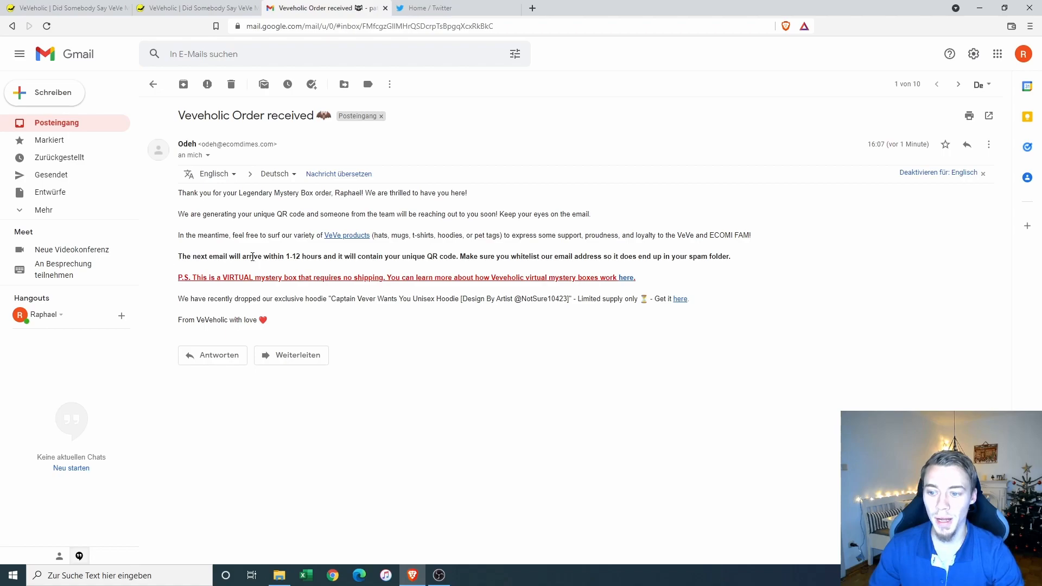
double_click(294, 256)
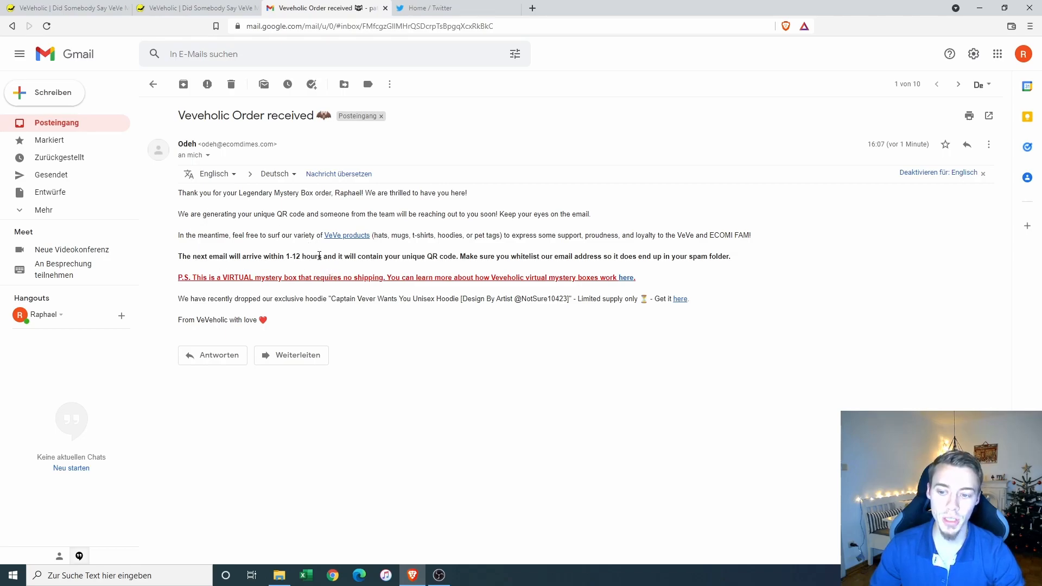
Step: Read the 'Your Veveholic QR Code' email with its scannable QR code and giveaway status
click(957, 83)
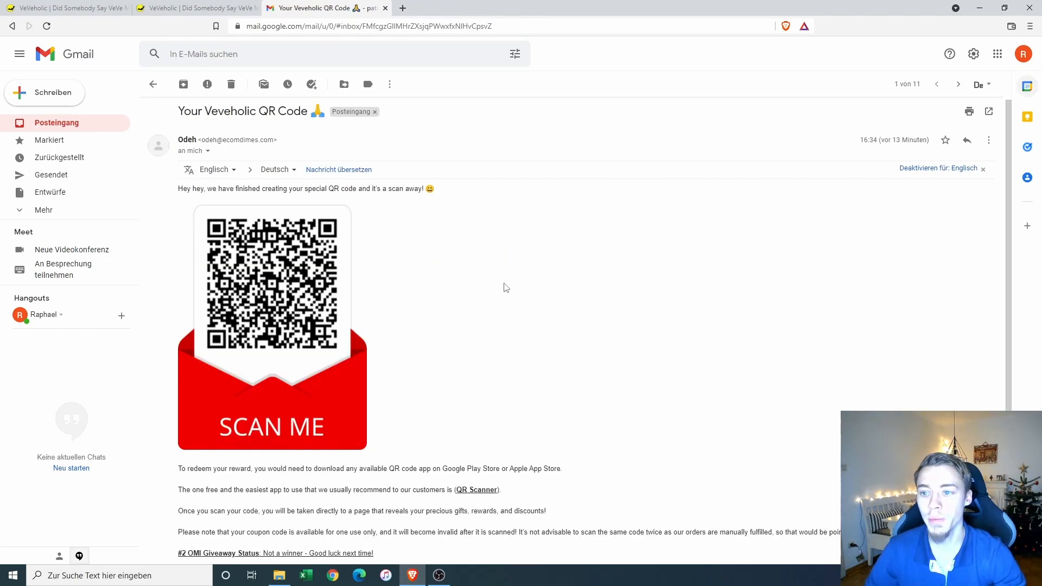
mouse_move(398, 286)
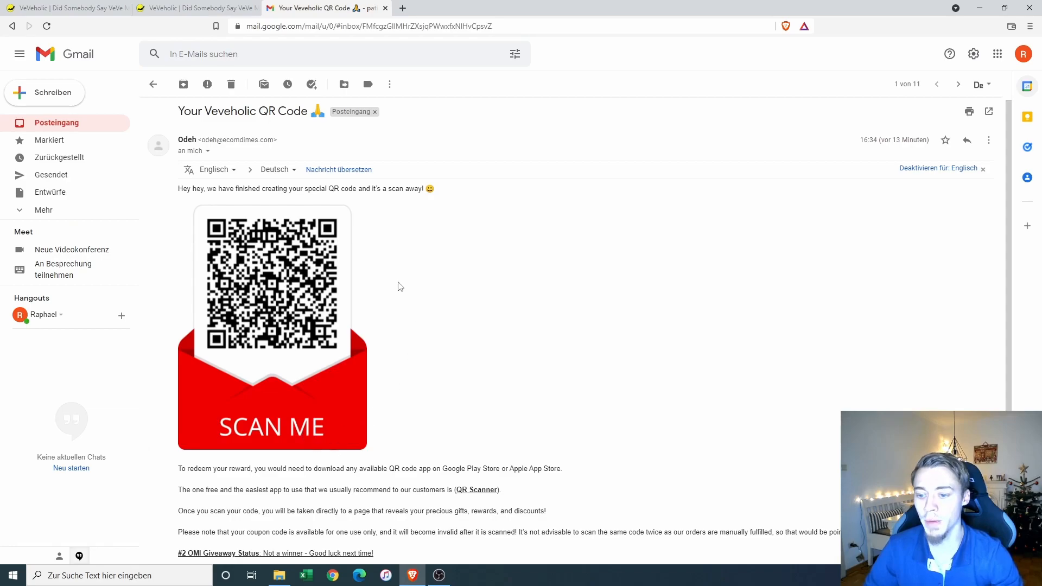
scroll(down, 3)
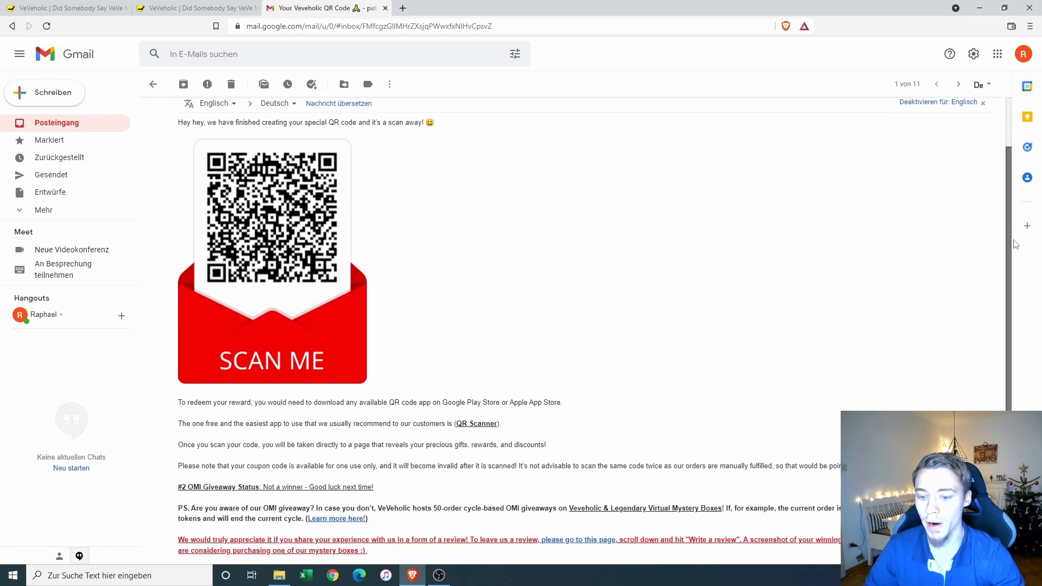
scroll(down, 3)
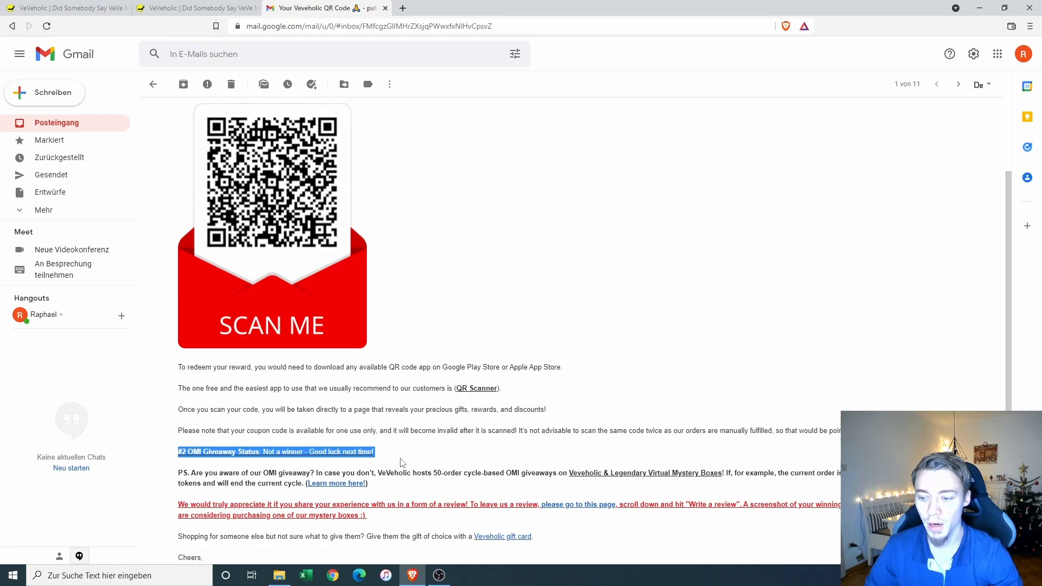
click(241, 443)
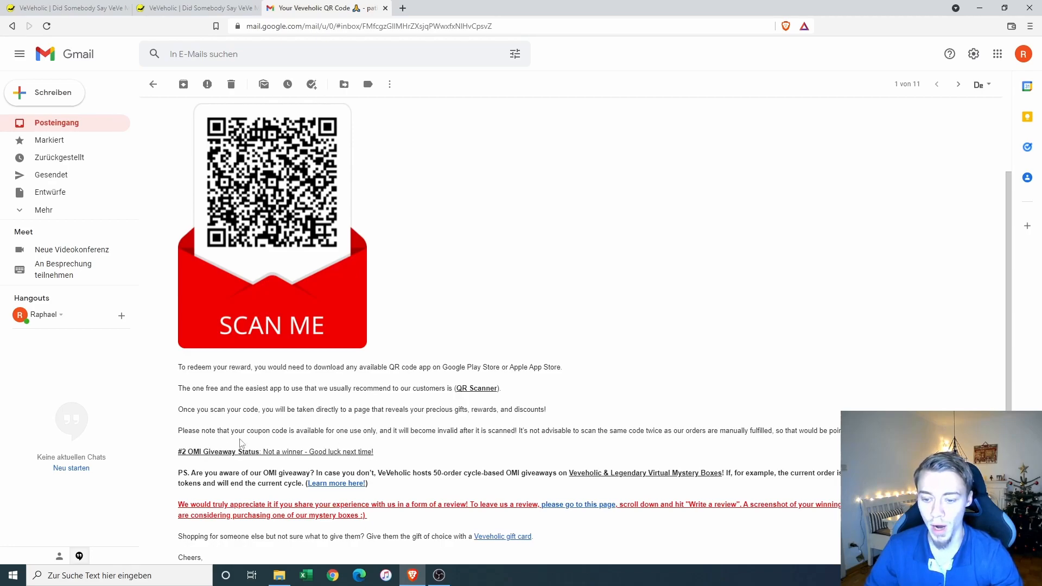
double_click(183, 452)
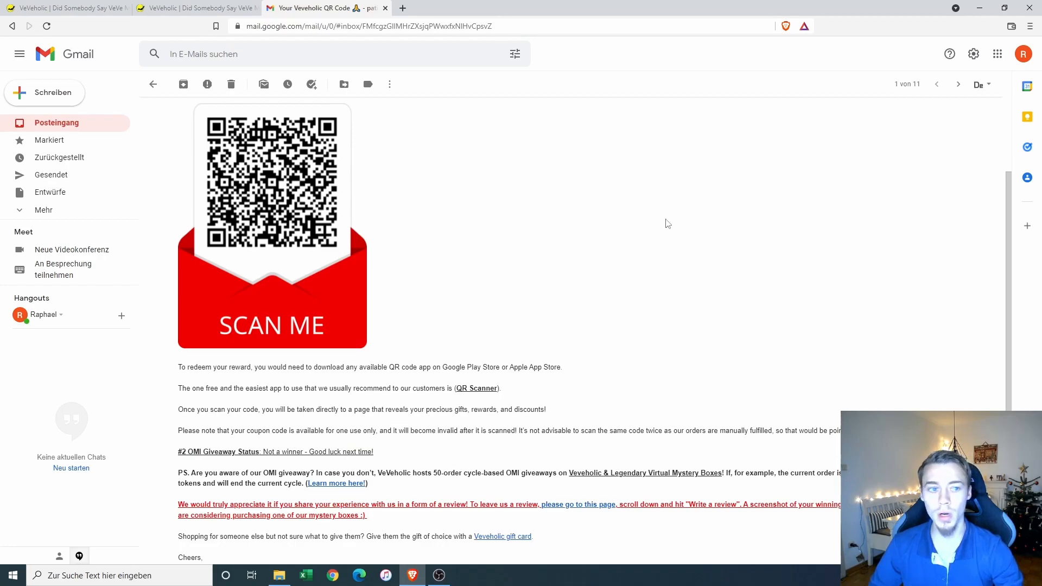
scroll(up, 3)
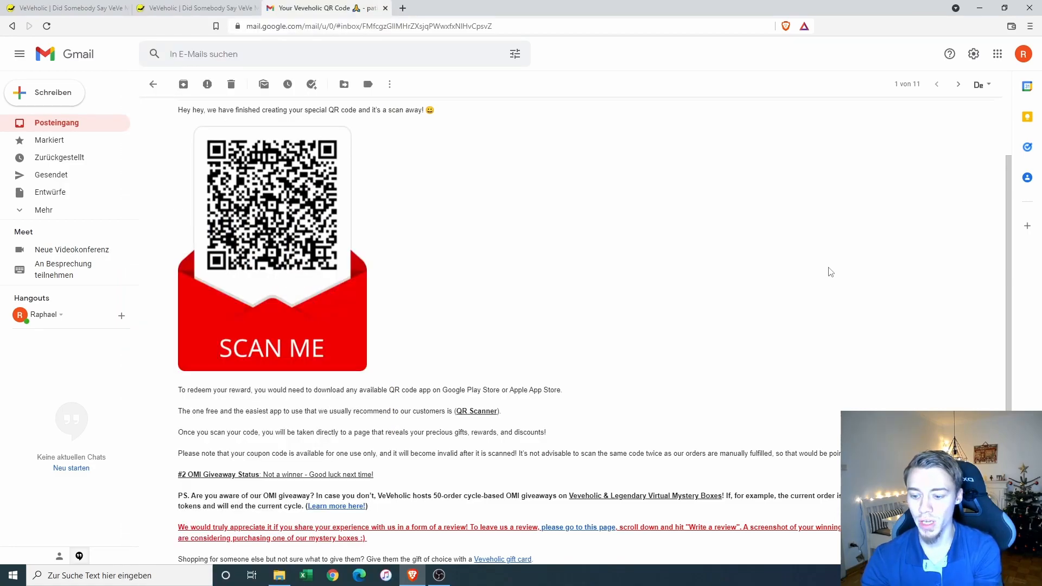
scroll(up, 3)
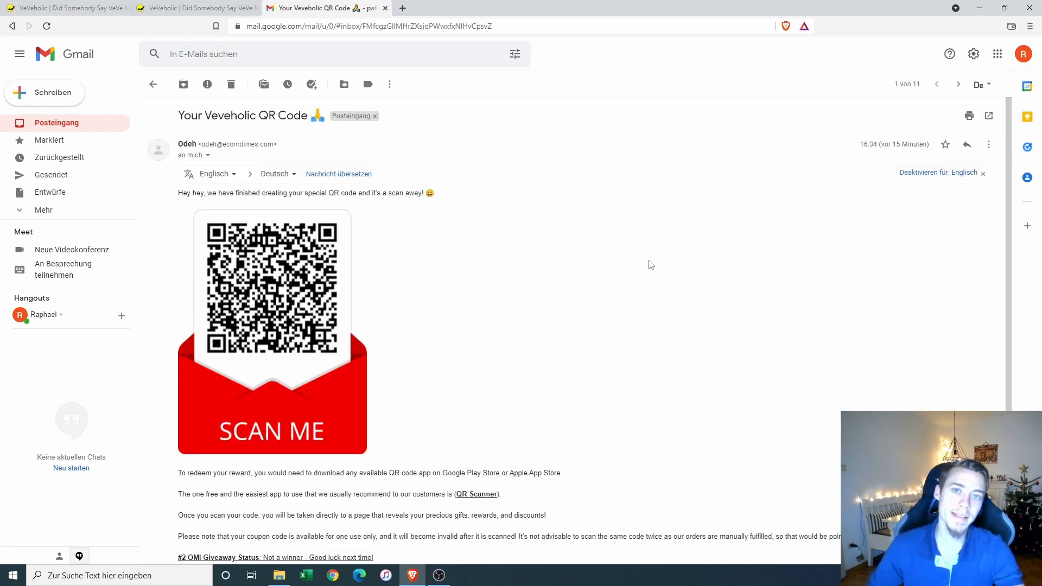
mouse_move(614, 265)
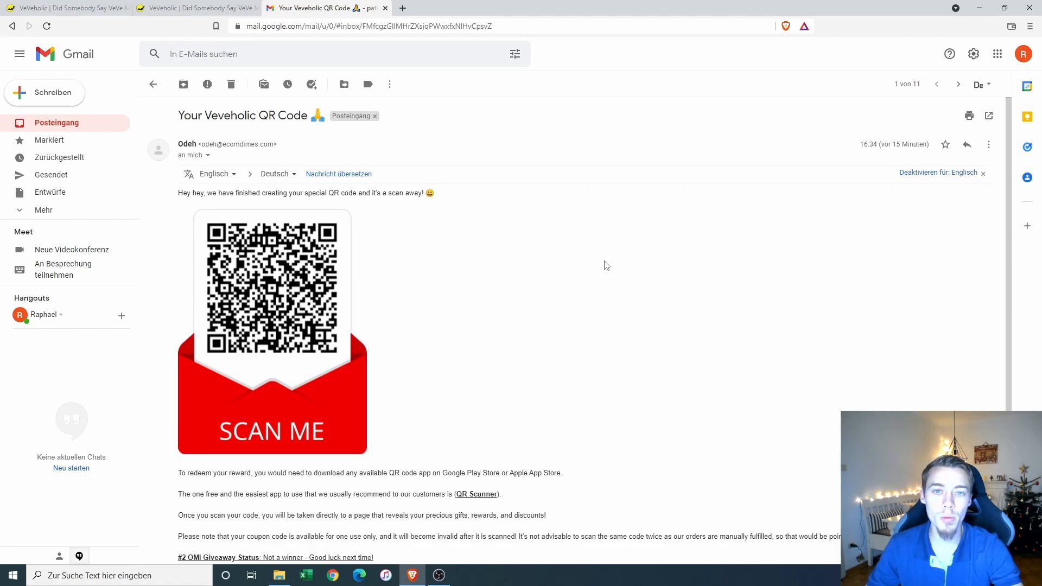
Step: Switch to the Twitter VeVeholic chat requesting an OMI wallet address
click(438, 7)
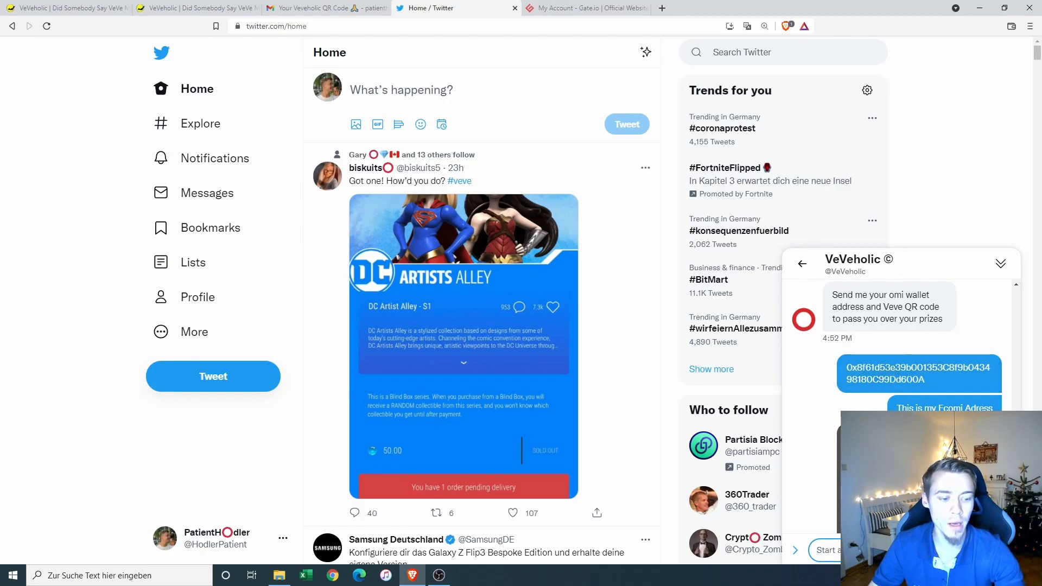
Step: Scroll the VeVeholic DM to the Ecomi wallet address reply and shared QR code image
scroll(down, 3)
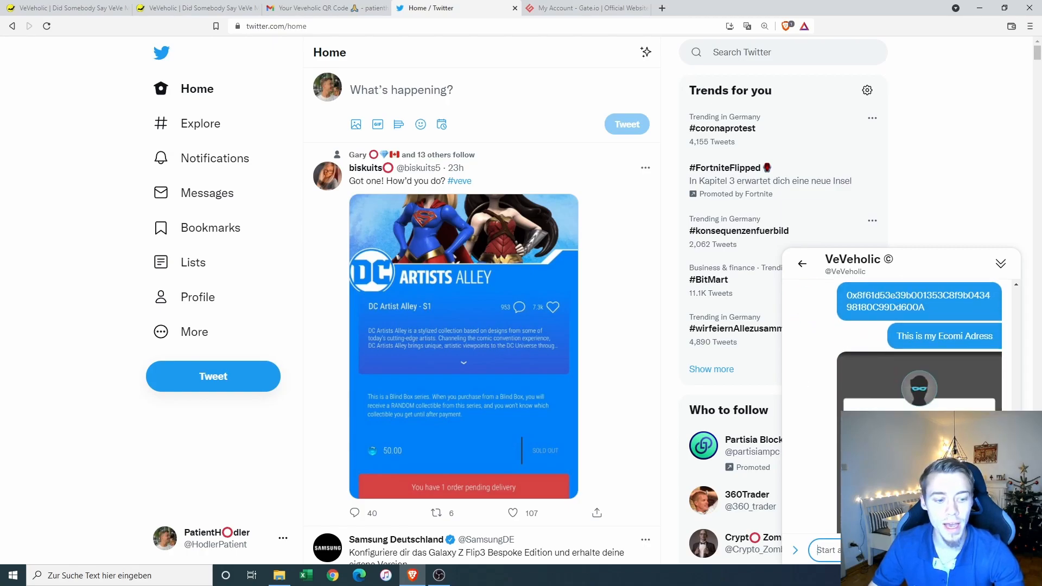
scroll(down, 3)
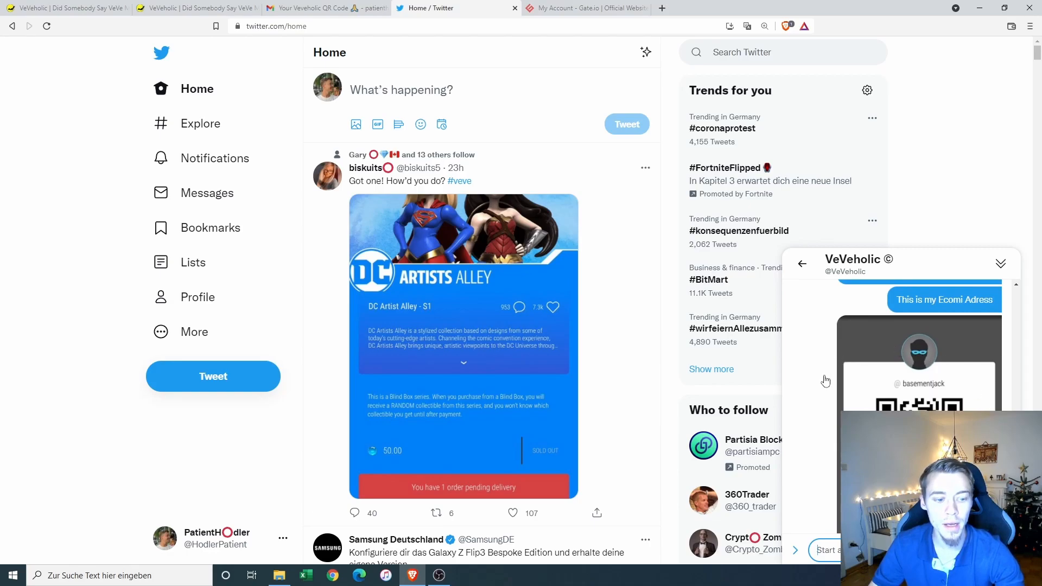
mouse_move(967, 379)
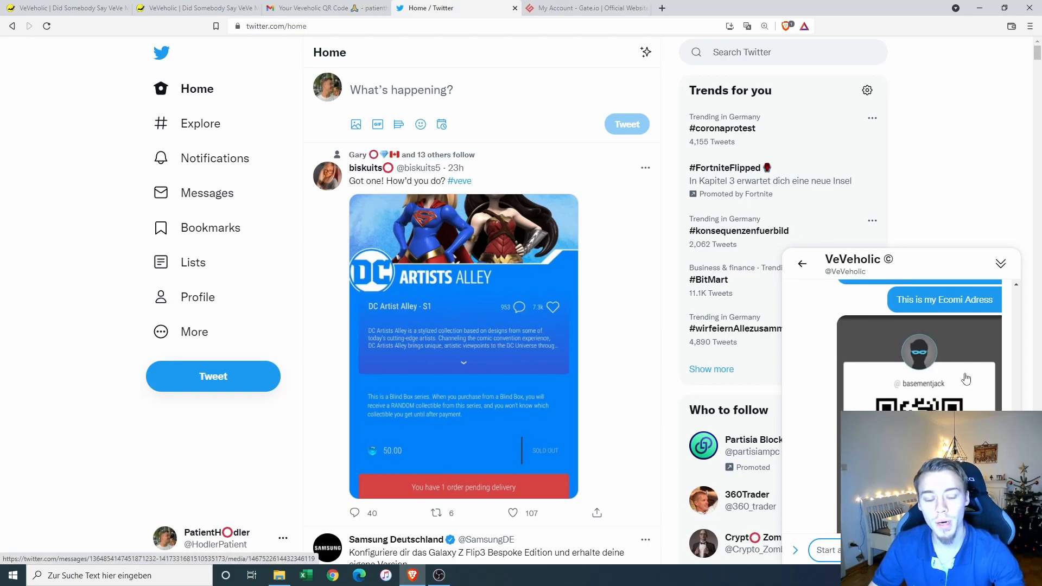